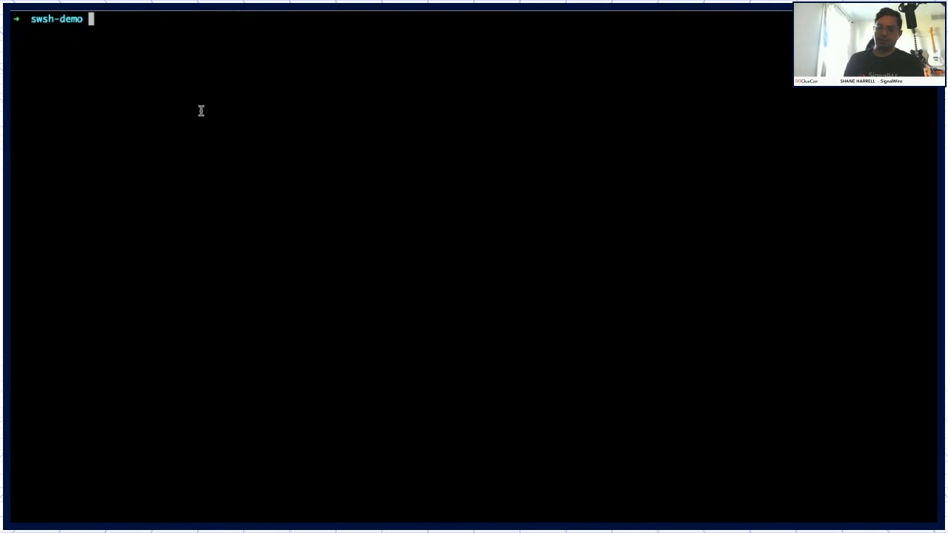
# Print the Dockerfile with cat, showing the bullseye-slim base and jq, nano, pip, venv packages.
pyautogui.write('cat')
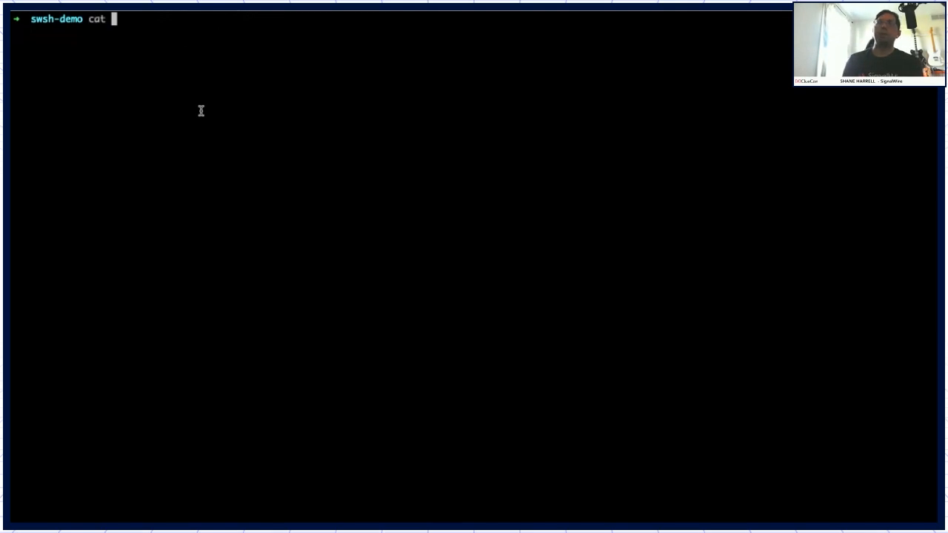
pyautogui.write('Dockerfile')
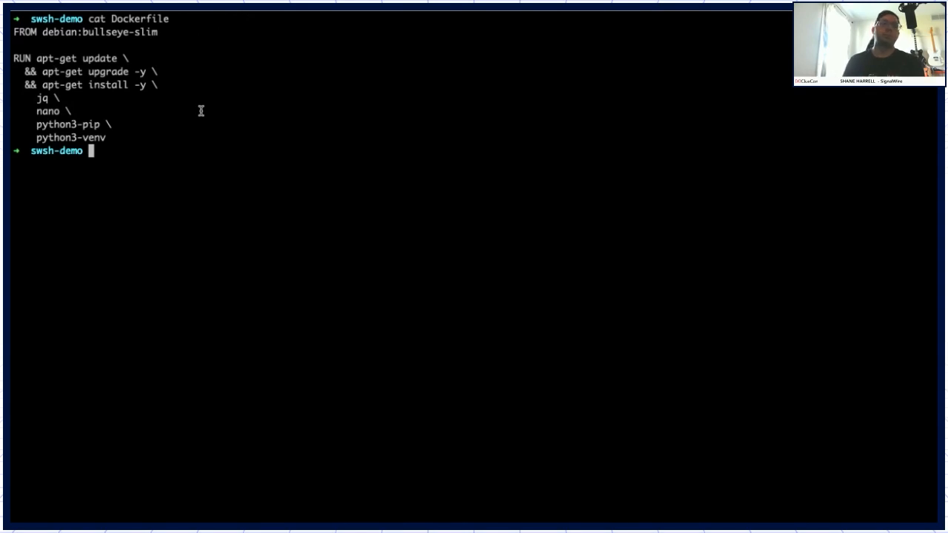
pyautogui.moveTo(283, 147)
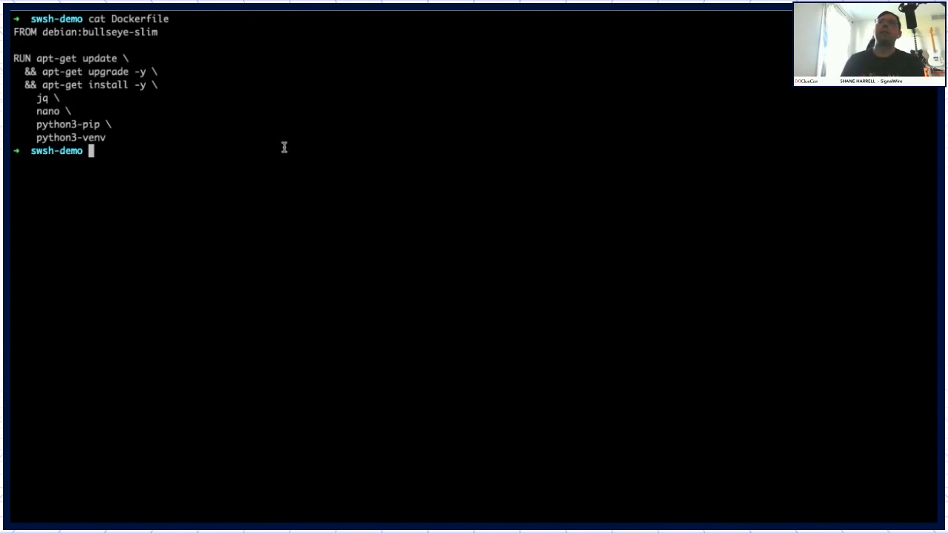
pyautogui.moveTo(279, 187)
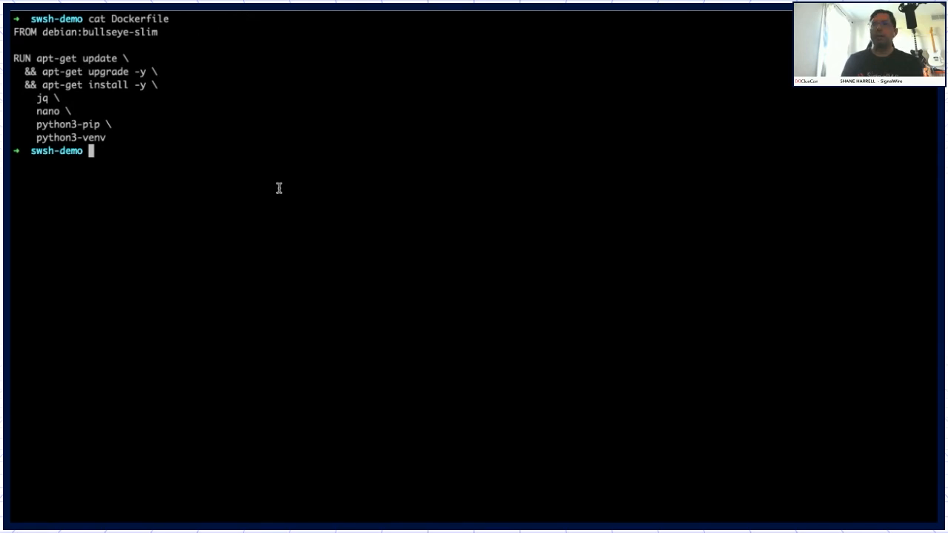
# Start a root bash shell in a swsh-demo container via docker run -it.
pyautogui.write('docker run -it sh')
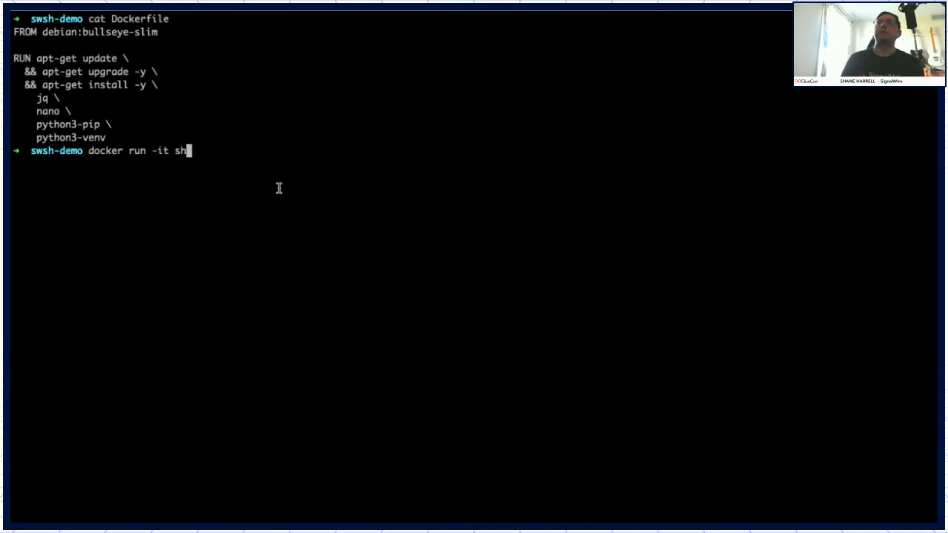
pyautogui.write('wsh-dem')
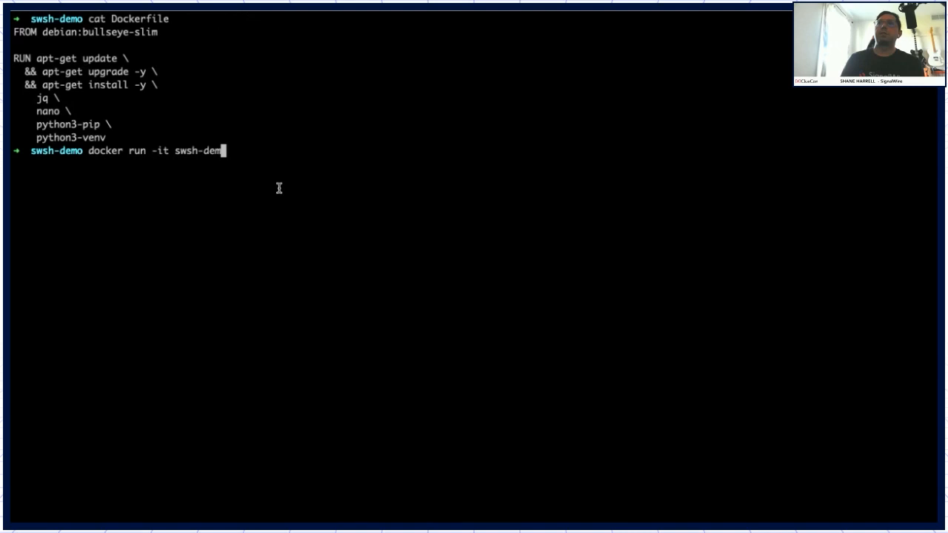
pyautogui.write('/d')
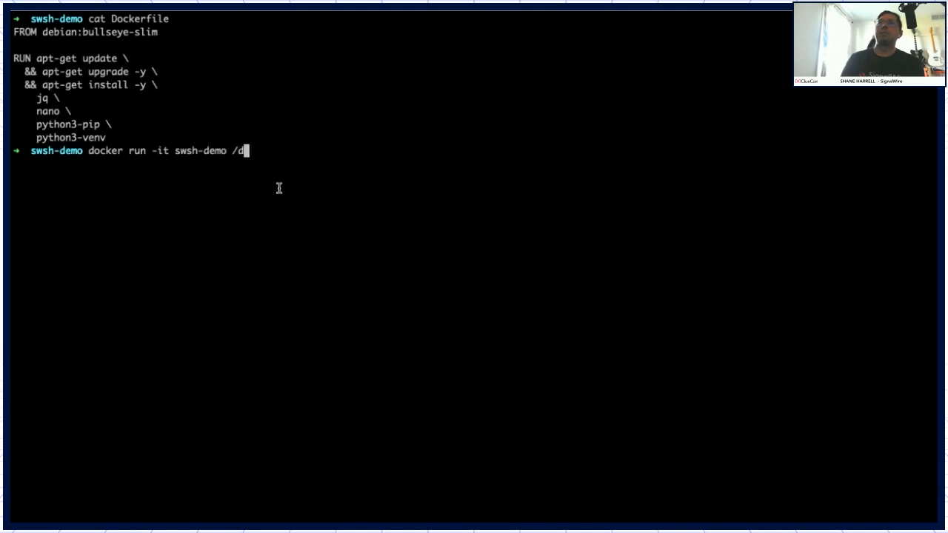
pyautogui.write('bin/')
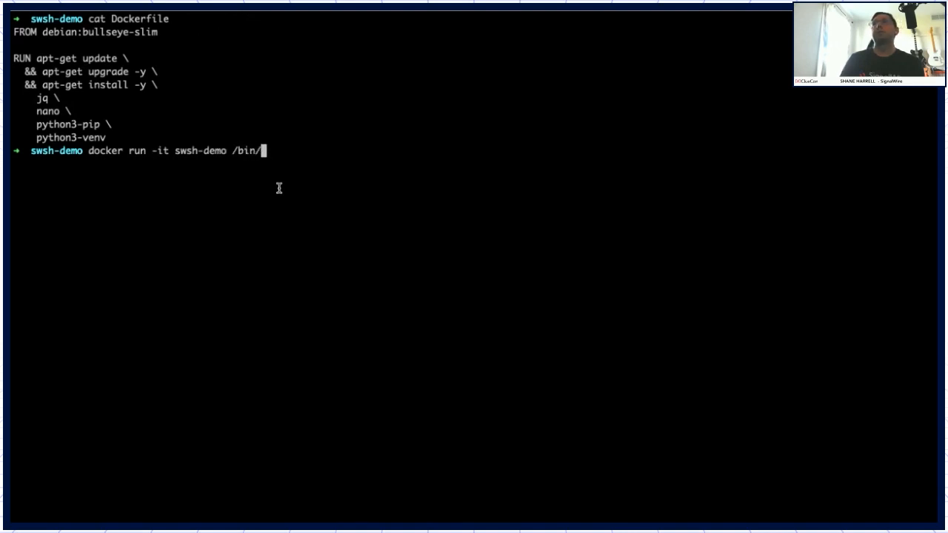
pyautogui.write('bash')
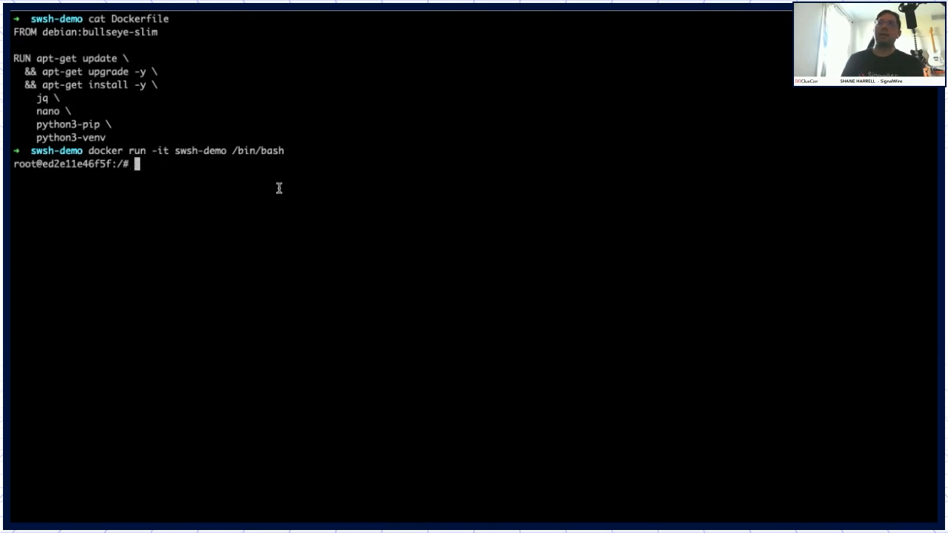
# Begin typing the python3 -m venv command inside the container.
pyautogui.write('python3')
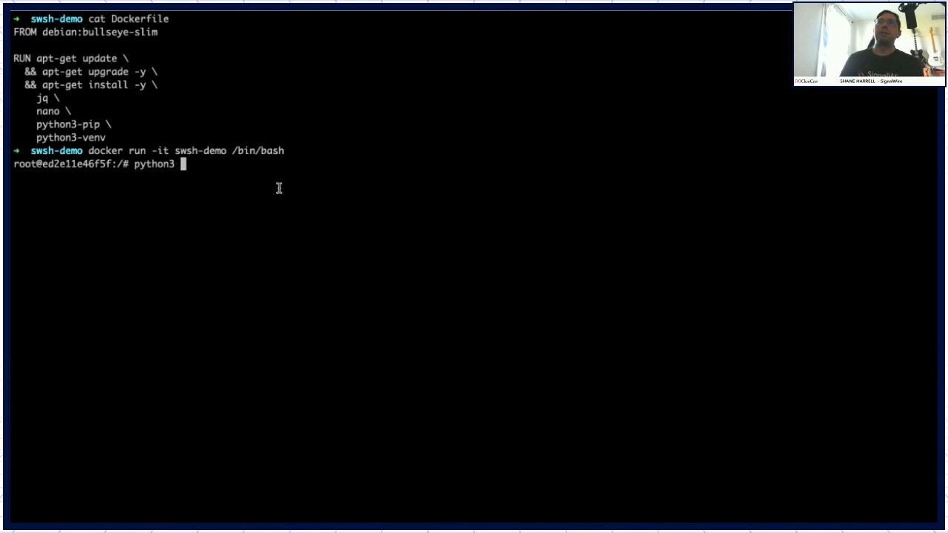
pyautogui.write('-m vir')
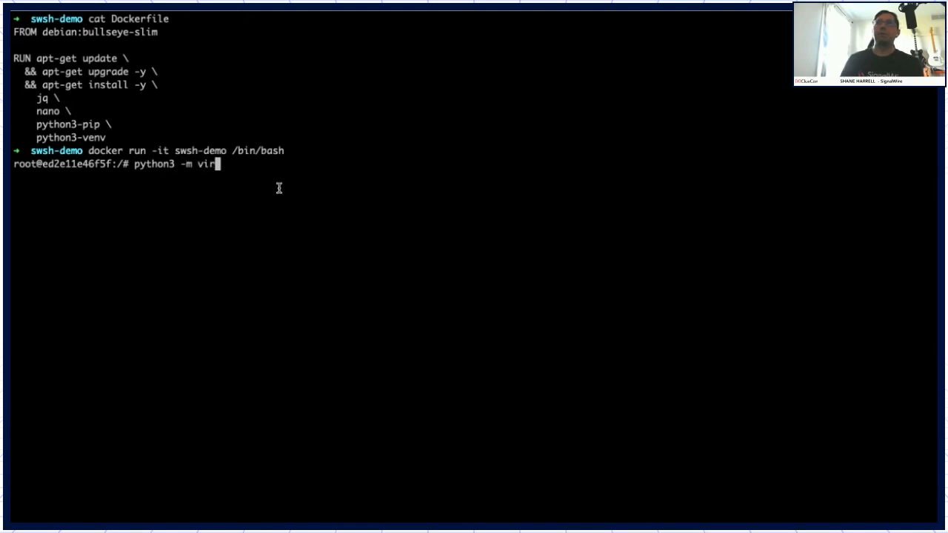
pyautogui.write('env')
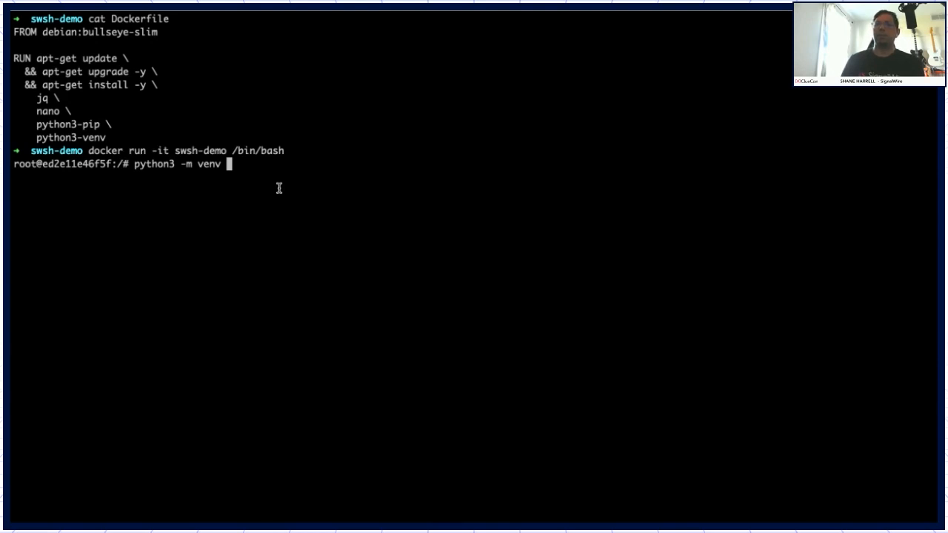
# Create the swsh-demo venv and activate it with source swsh-demo/bin/activate.
pyautogui.write('swsh-')
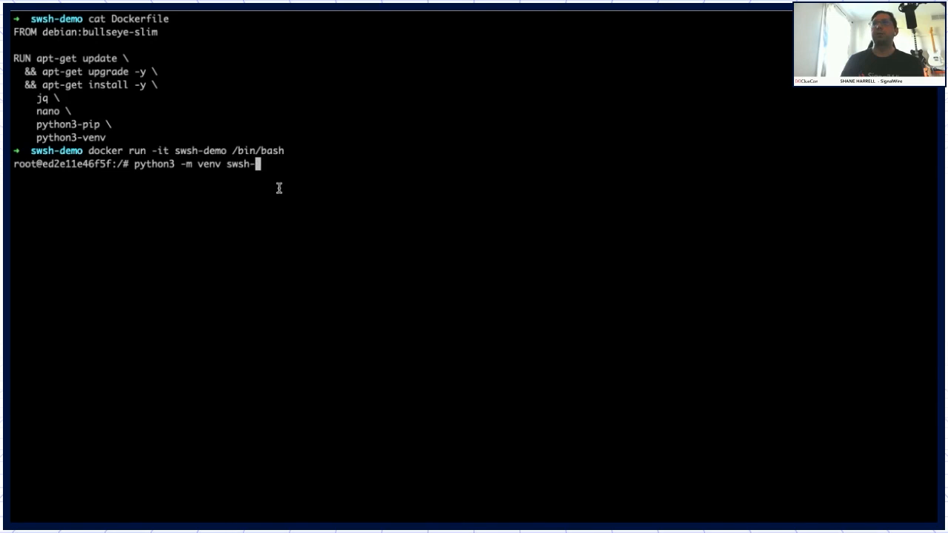
pyautogui.press('enter')
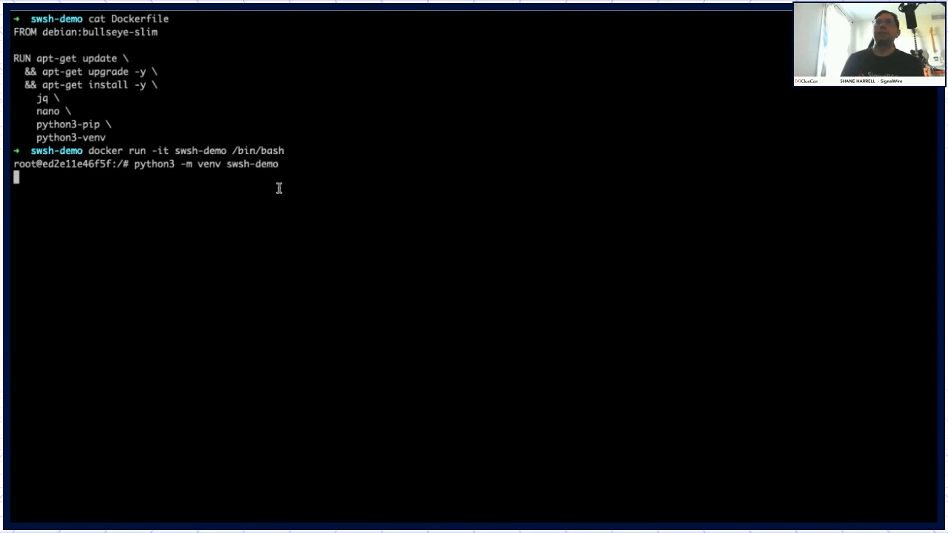
pyautogui.write('ac')
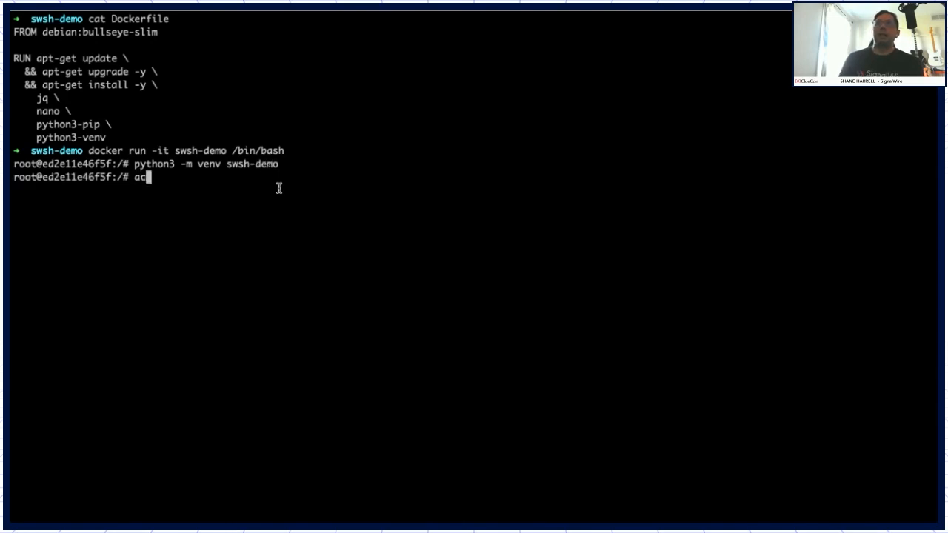
pyautogui.write('source')
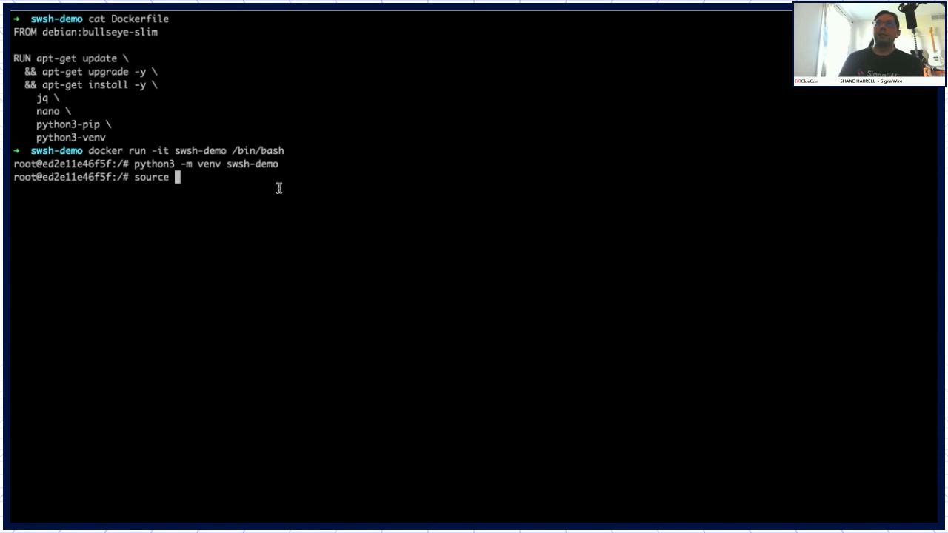
pyautogui.write('swsh-demo/')
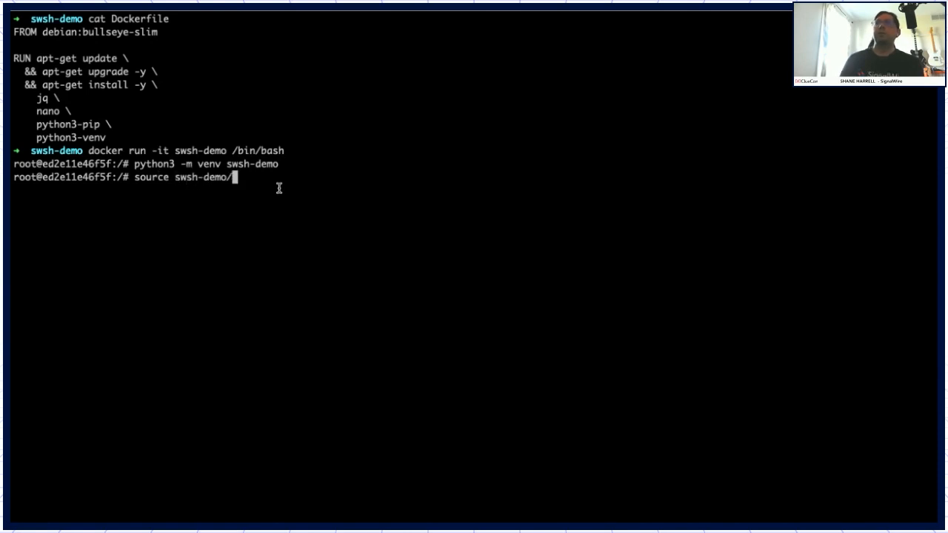
pyautogui.press('Tab')
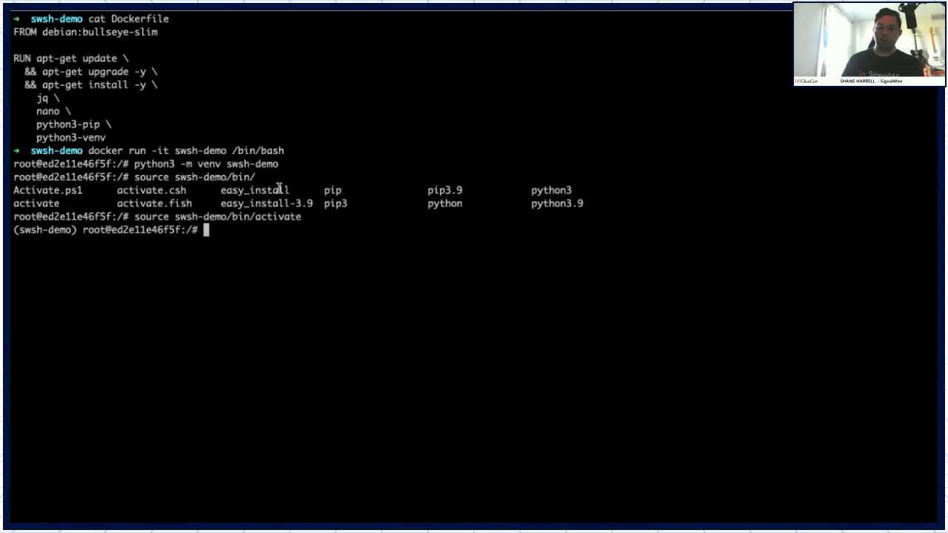
pyautogui.write('p')
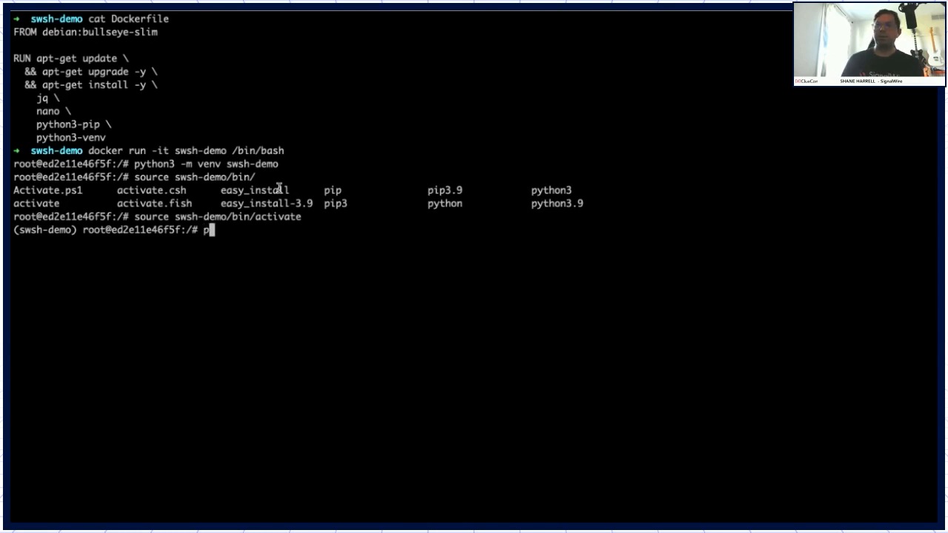
pyautogui.write('ip install')
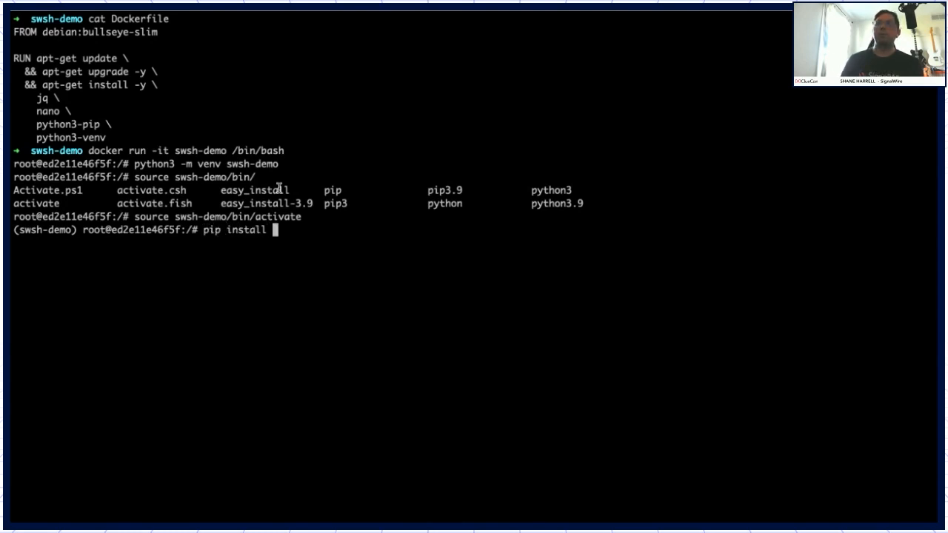
# Run pip install swsh and review output showing signalwire, twilio and cmd2 installed.
pyautogui.write('swsh')
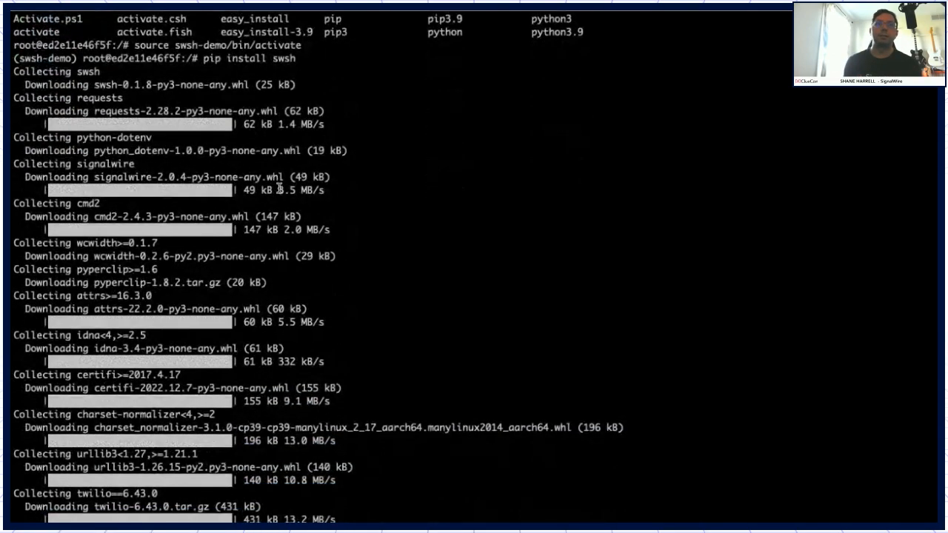
pyautogui.scroll(-3)
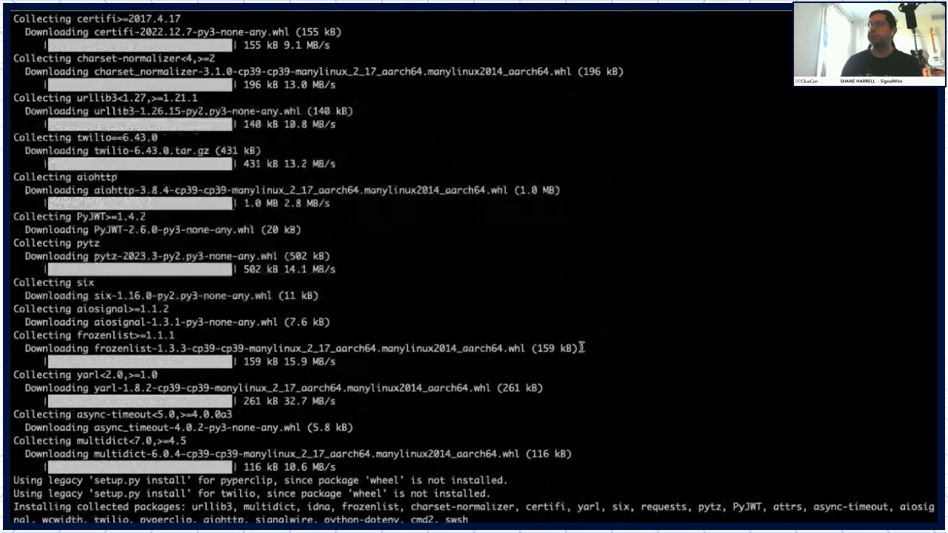
pyautogui.scroll(-3)
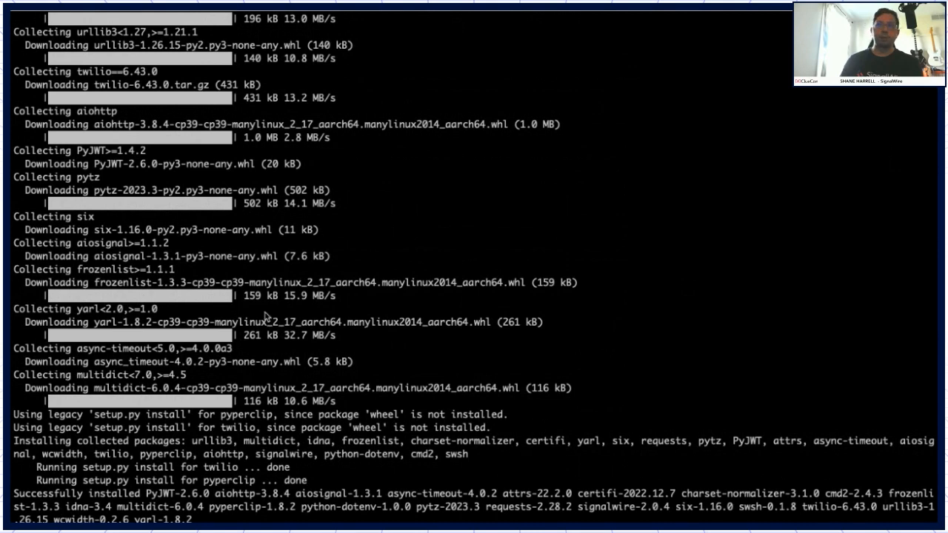
pyautogui.moveTo(405, 414)
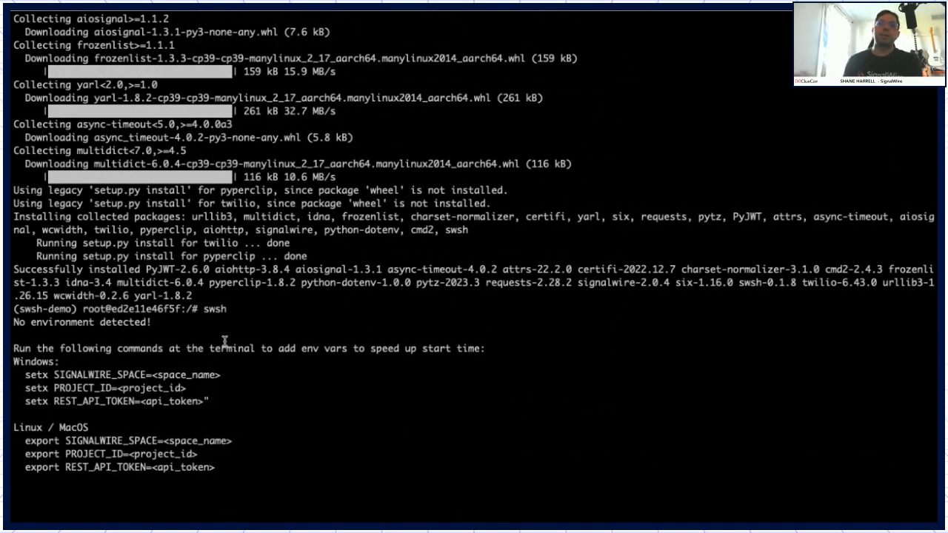
pyautogui.moveTo(157, 367)
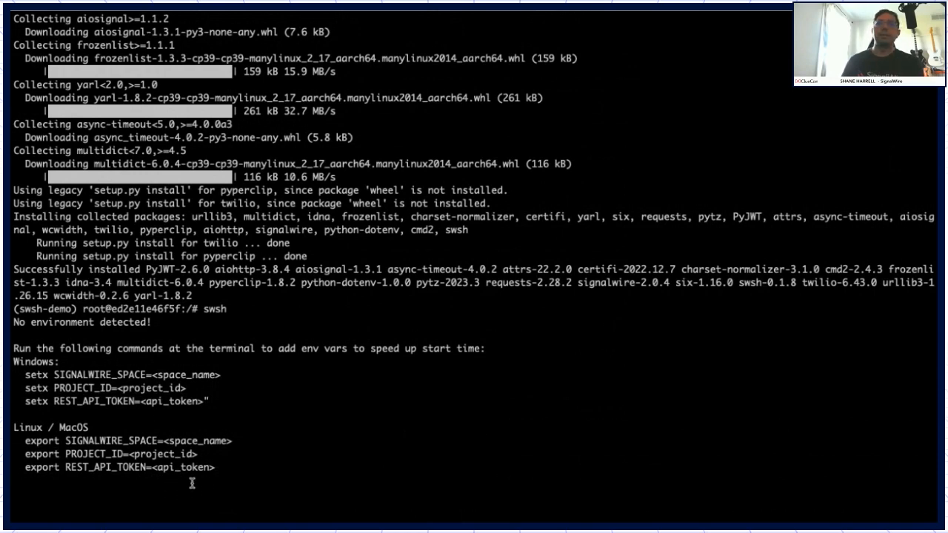
pyautogui.moveTo(223, 480)
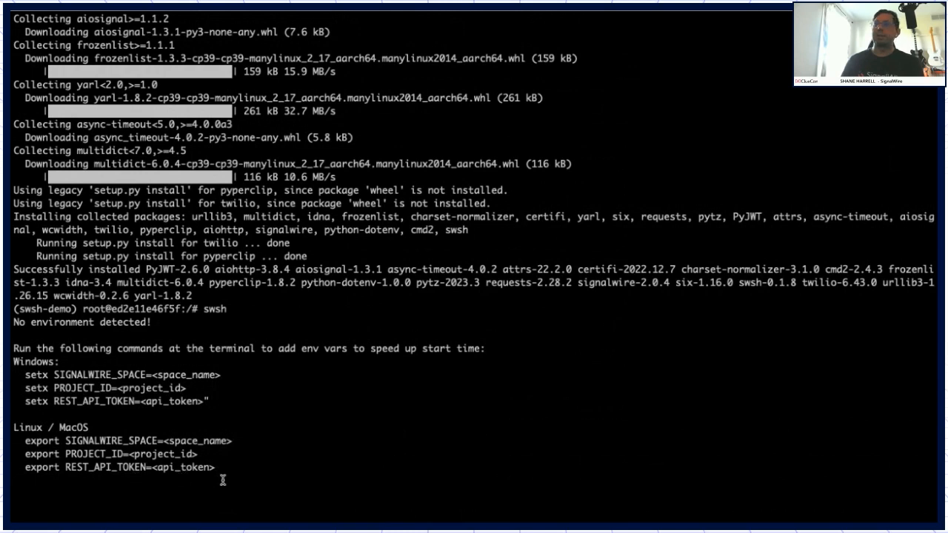
pyautogui.moveTo(207, 405)
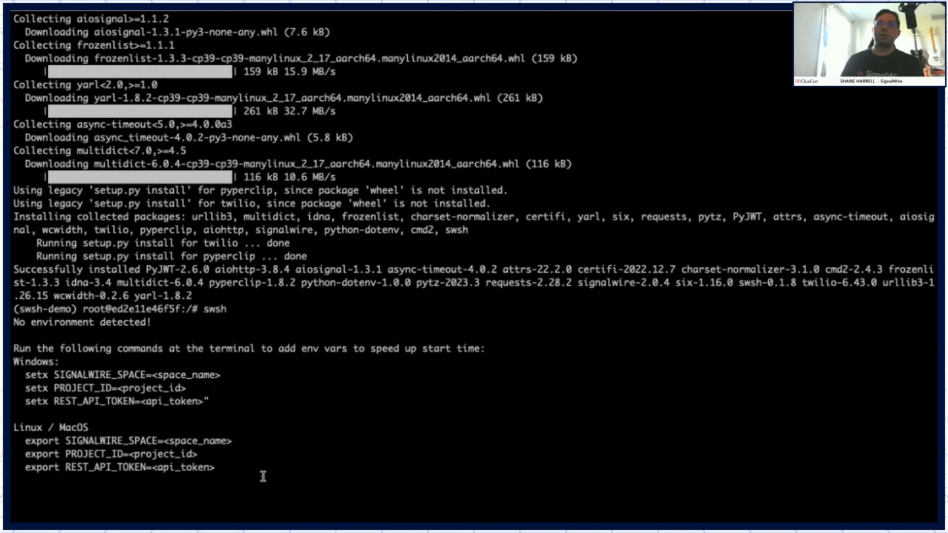
pyautogui.moveTo(777, 516)
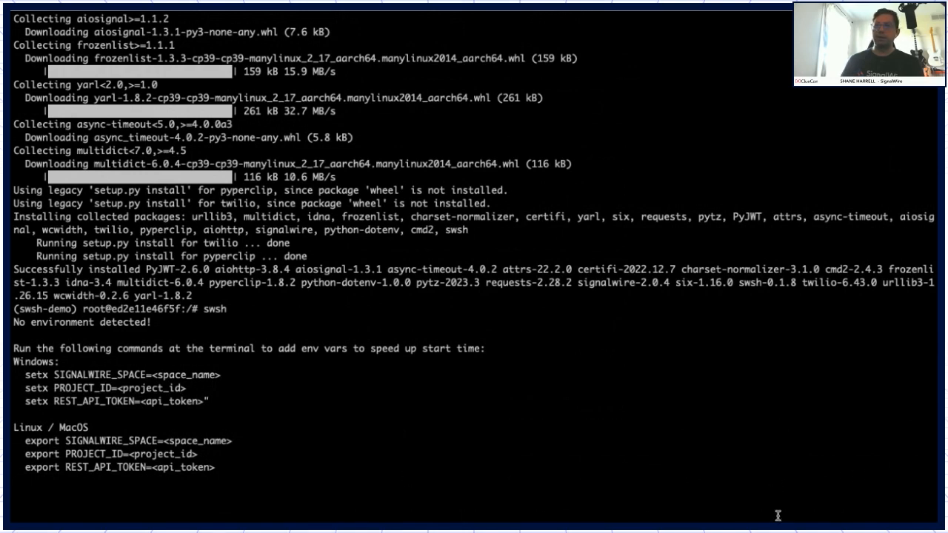
pyautogui.moveTo(514, 488)
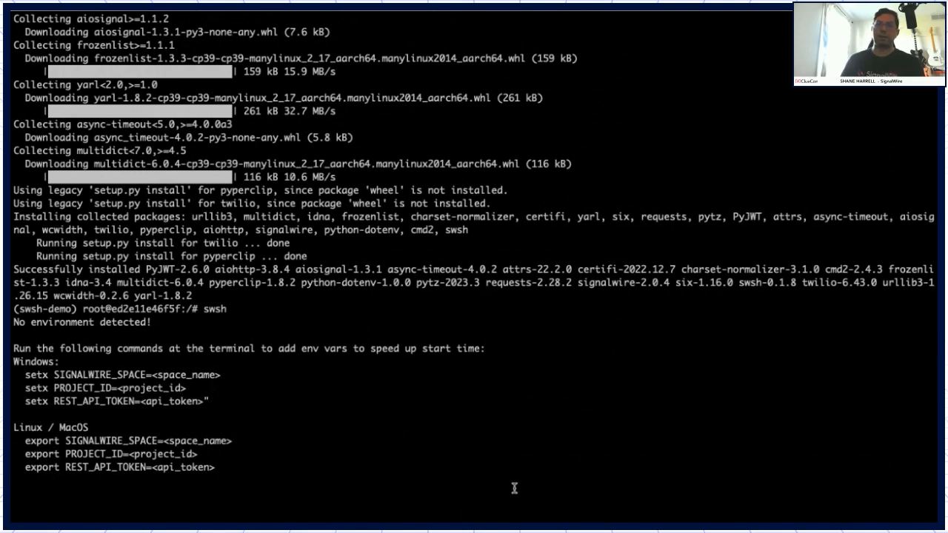
pyautogui.moveTo(260, 437)
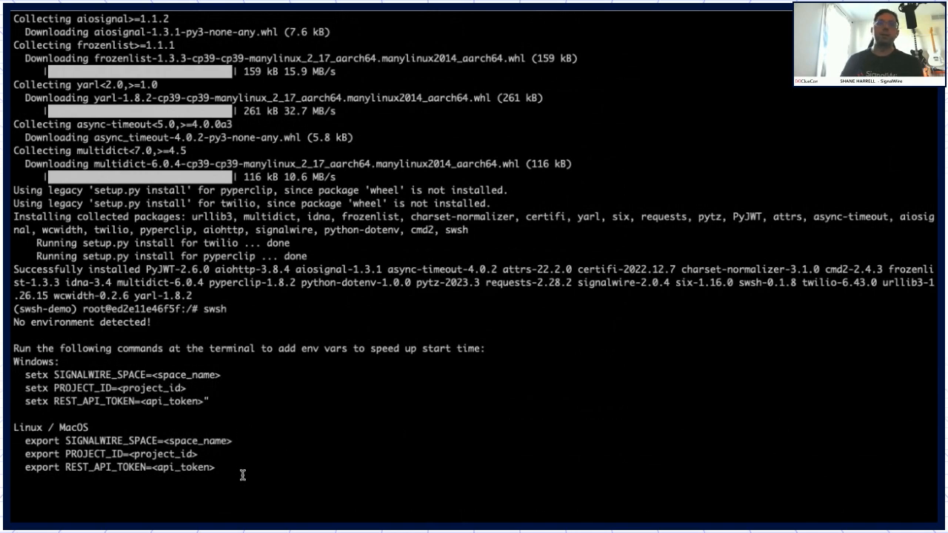
pyautogui.moveTo(392, 114)
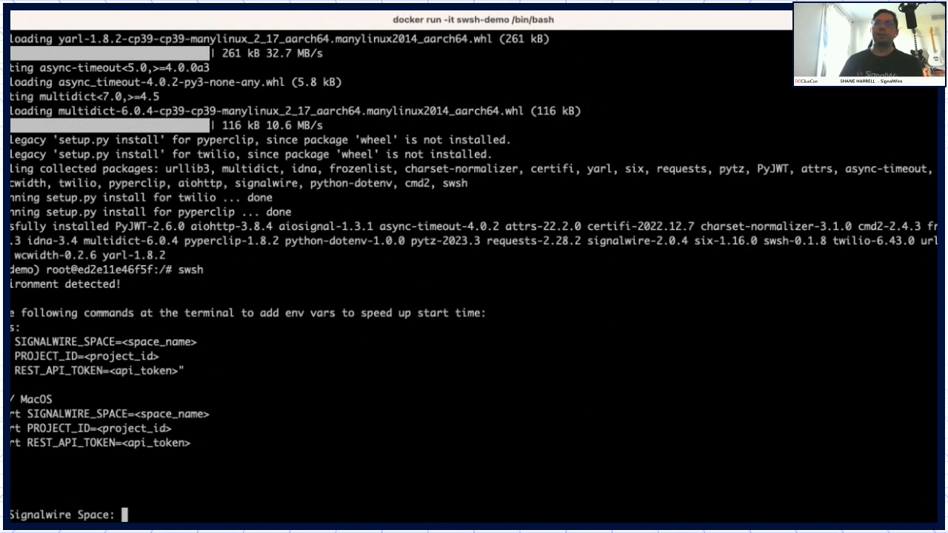
pyautogui.moveTo(325, 478)
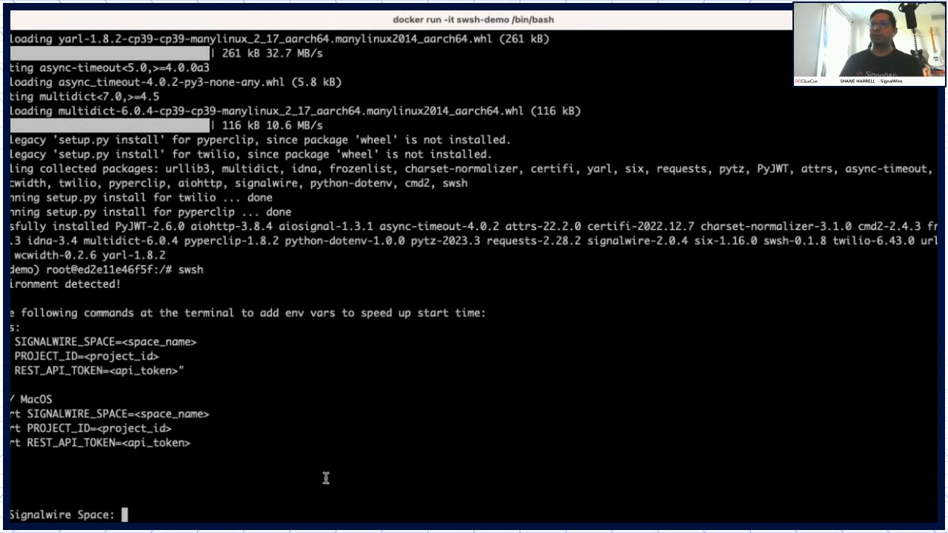
# Cancel the SWiSH Signalwire Space prompt with Ctrl+C.
pyautogui.press('ctrl+c')
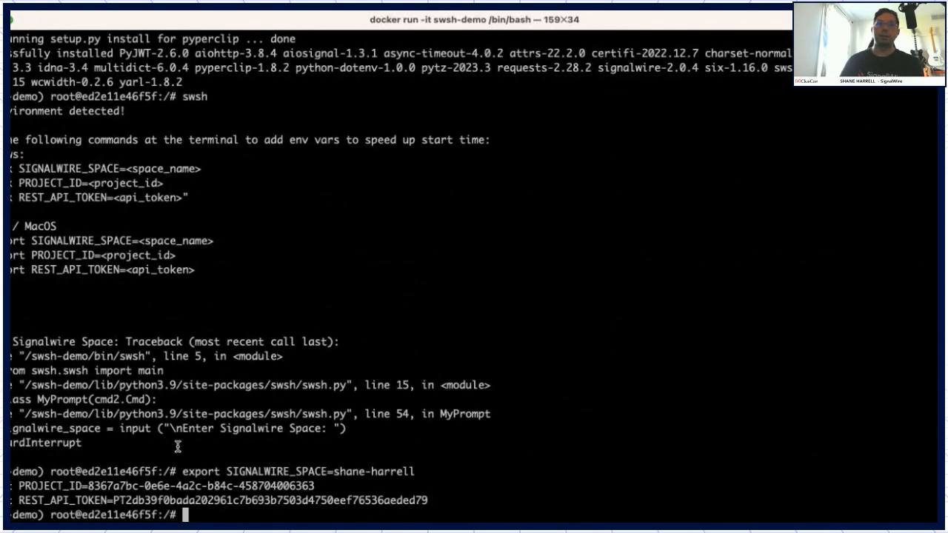
pyautogui.moveTo(399, 449)
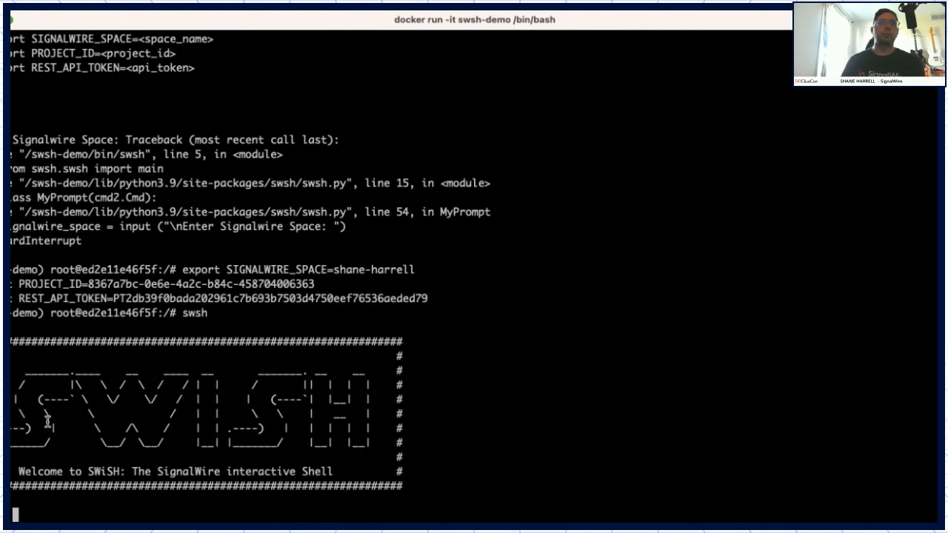
pyautogui.moveTo(167, 478)
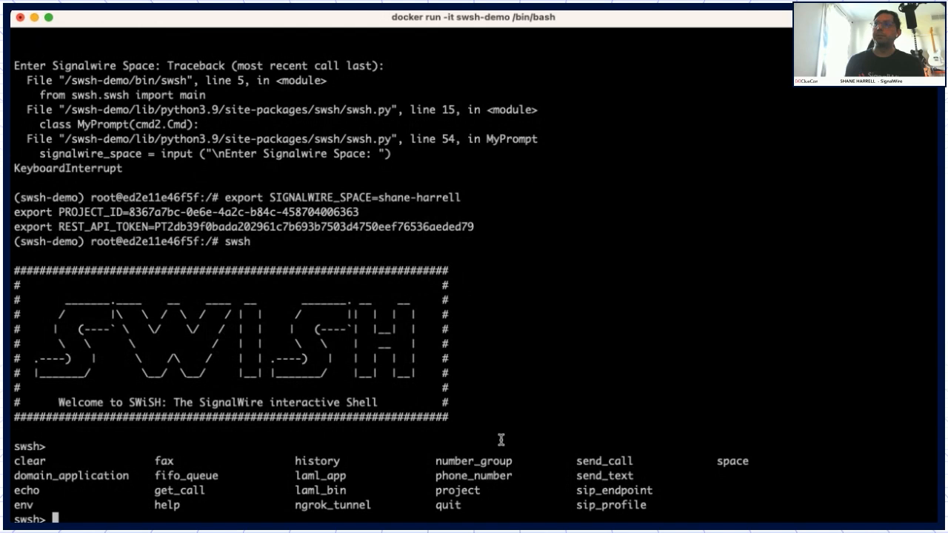
# Run help in SWiSH to list documented commands like send_call and send_text.
pyautogui.write('hel')
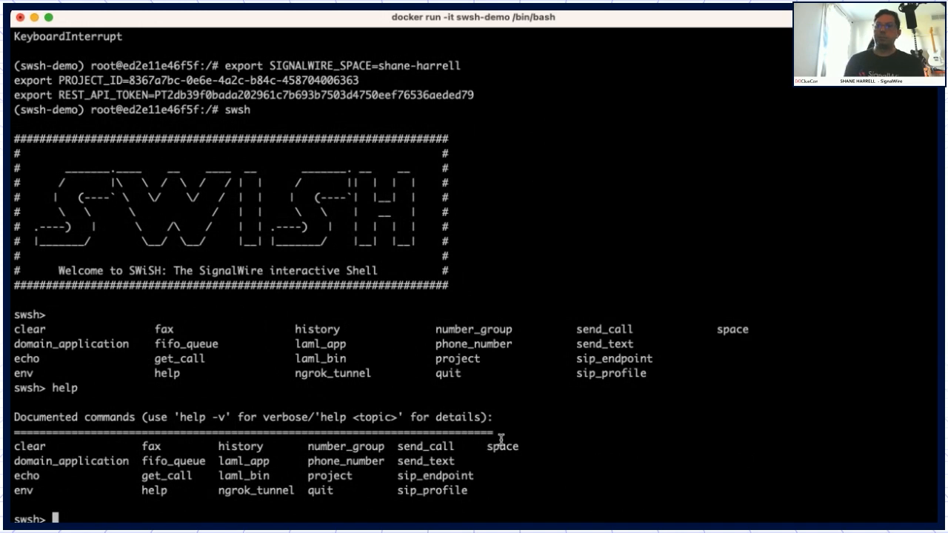
# List the project's phone numbers, plain and with --json, then start phone_number buy.
pyautogui.write('phone_number')
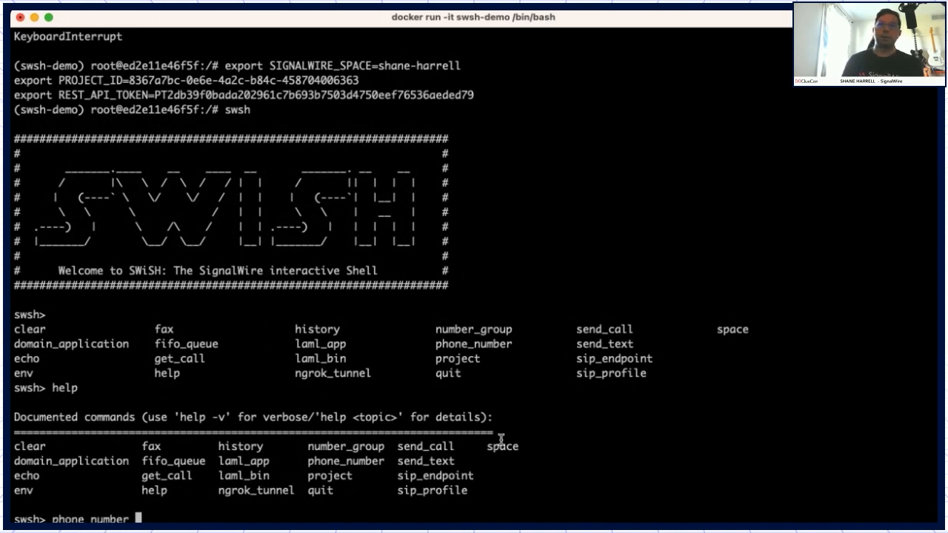
pyautogui.write('list')
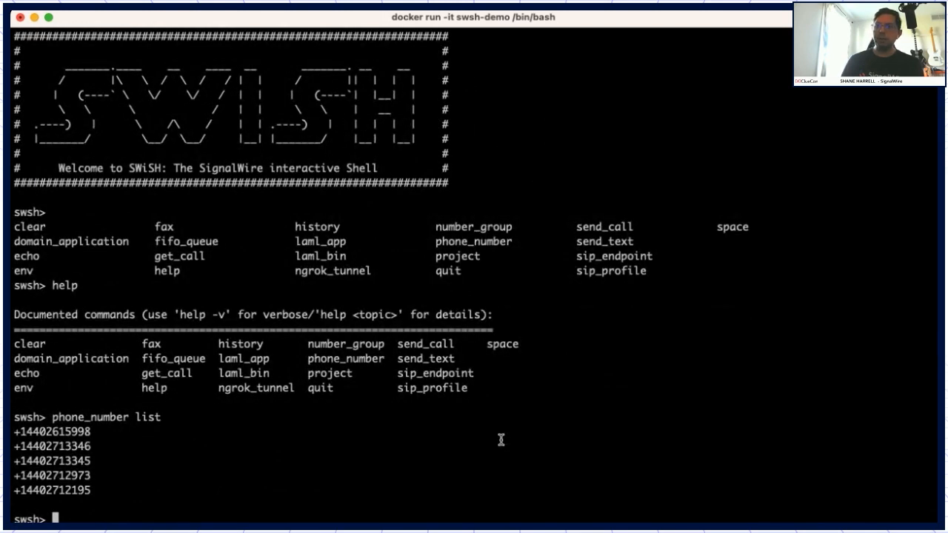
pyautogui.write('phone number list')
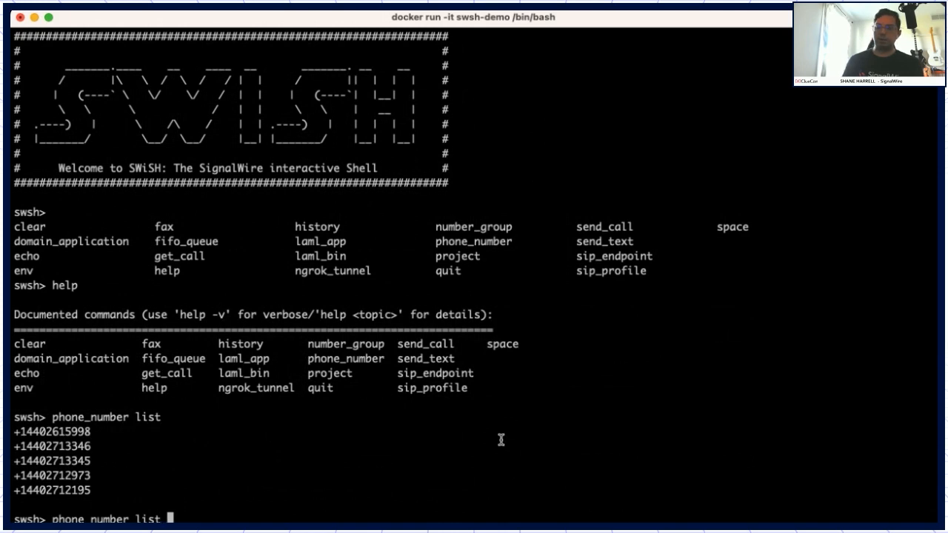
pyautogui.write('--json')
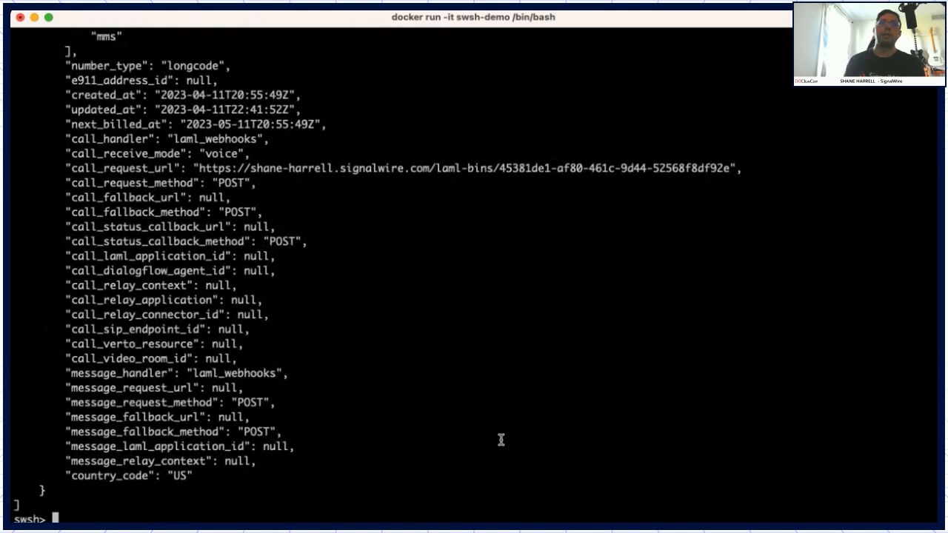
pyautogui.write('phone number list --json')
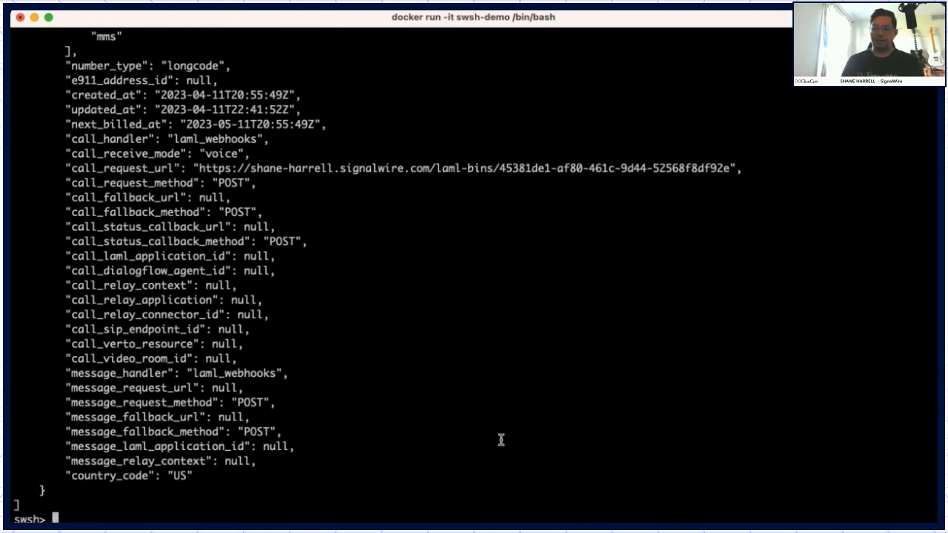
pyautogui.write('phone number')
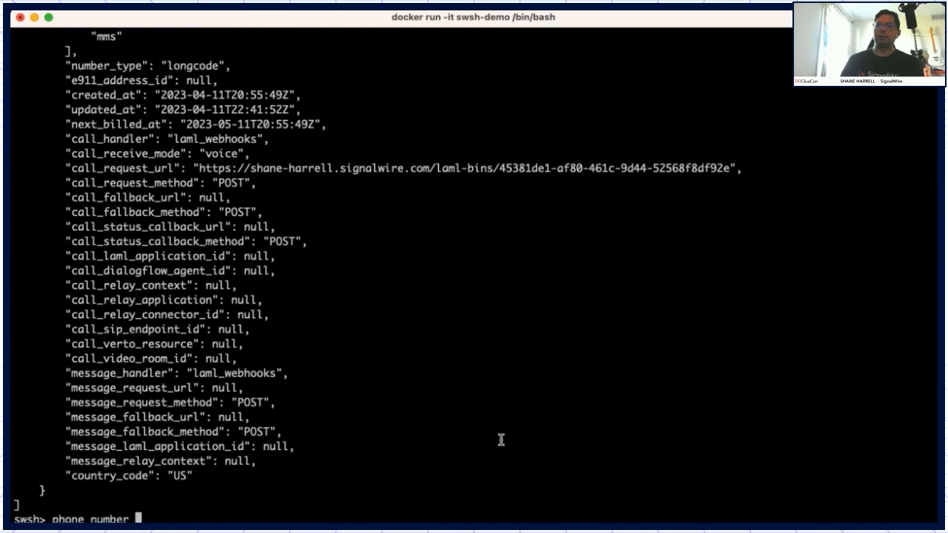
pyautogui.write('buy')
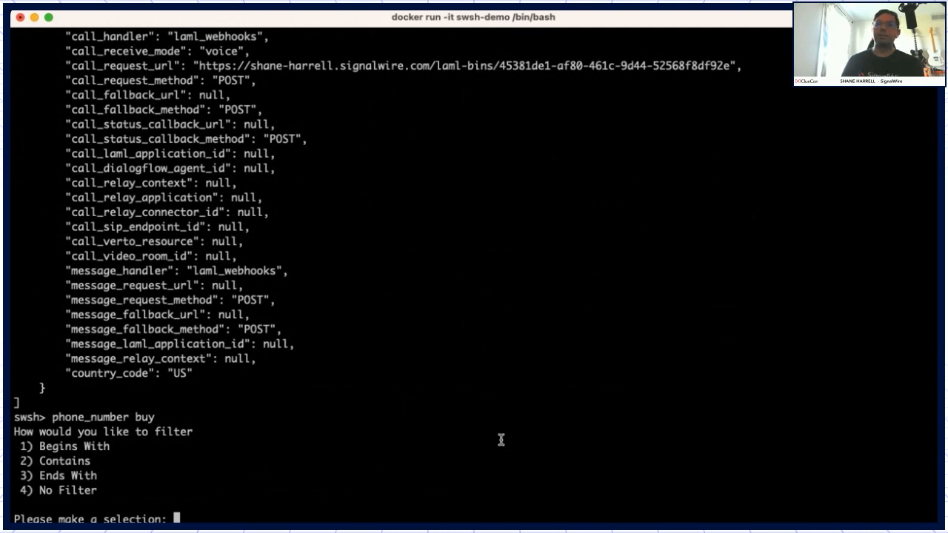
pyautogui.write('1')
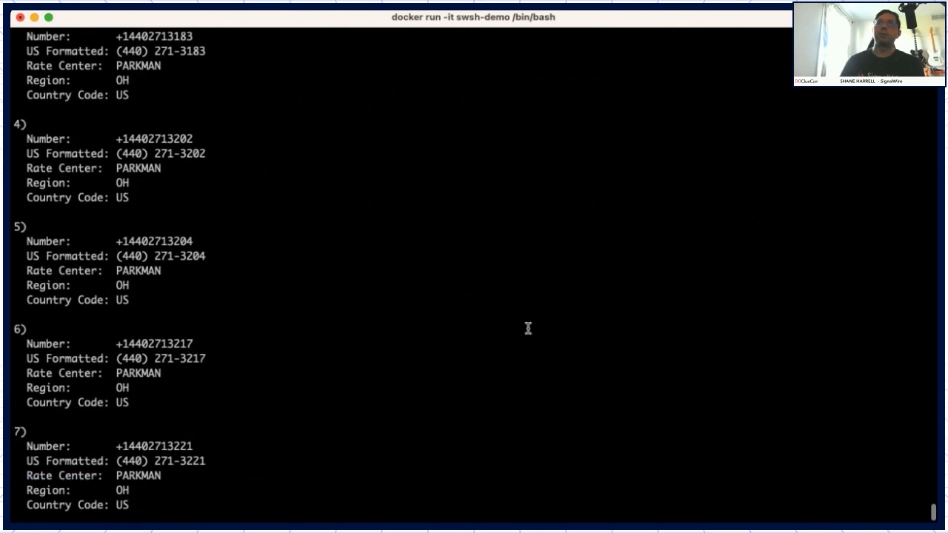
pyautogui.scroll(-3)
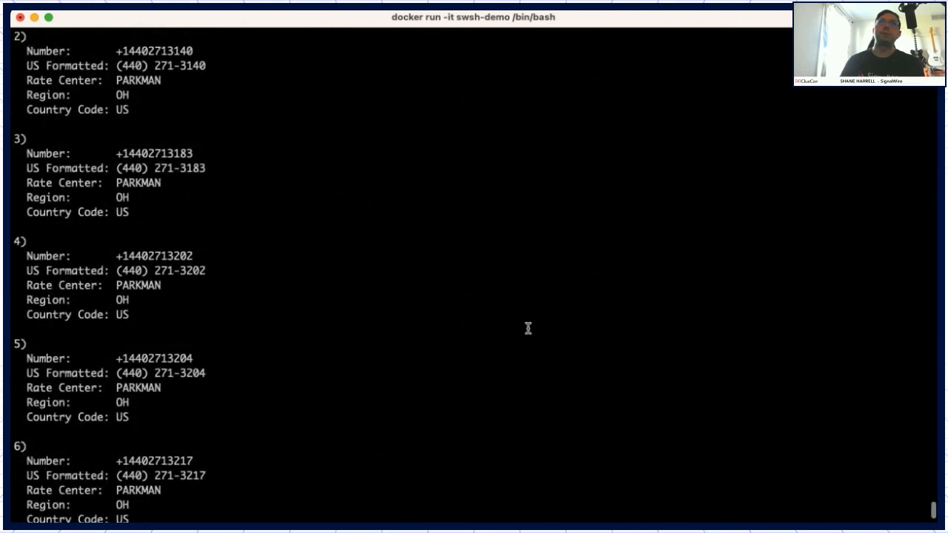
pyautogui.scroll(-3)
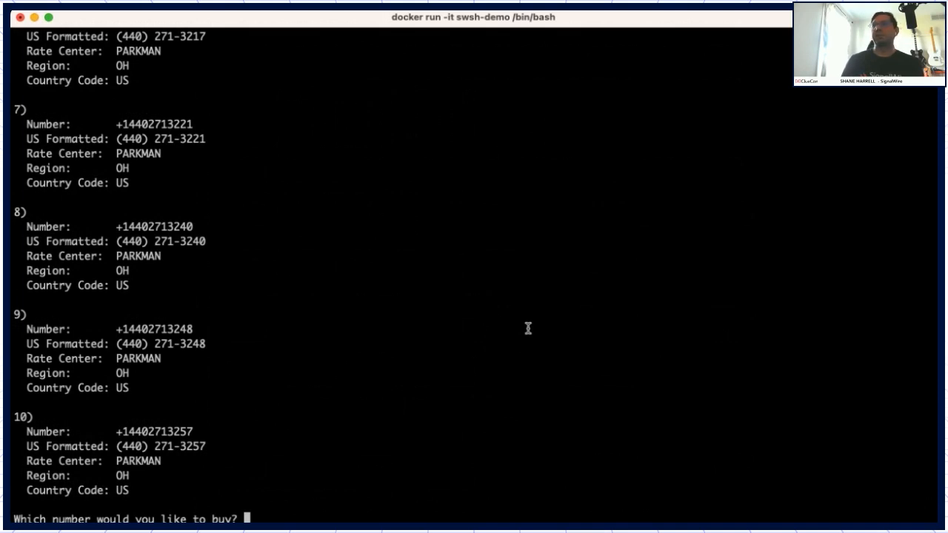
pyautogui.write('8')
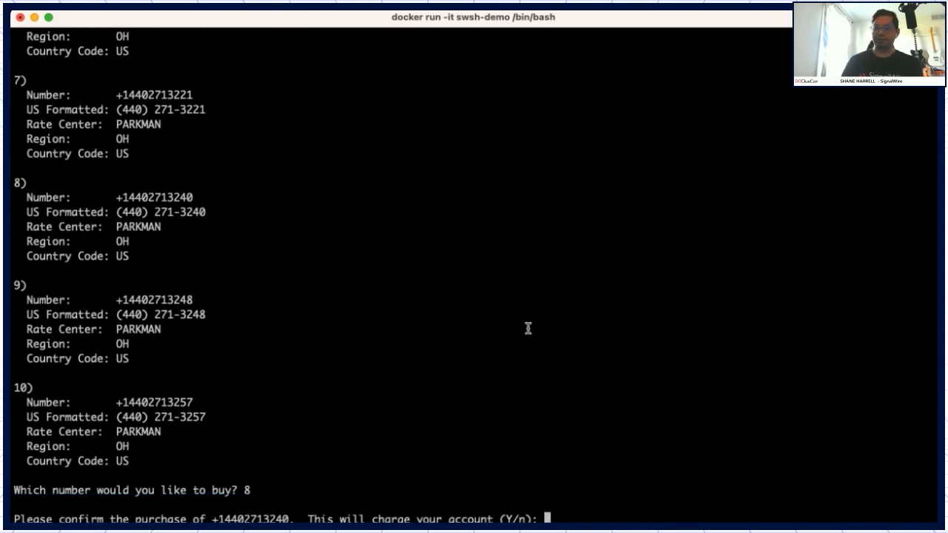
pyautogui.write('y')
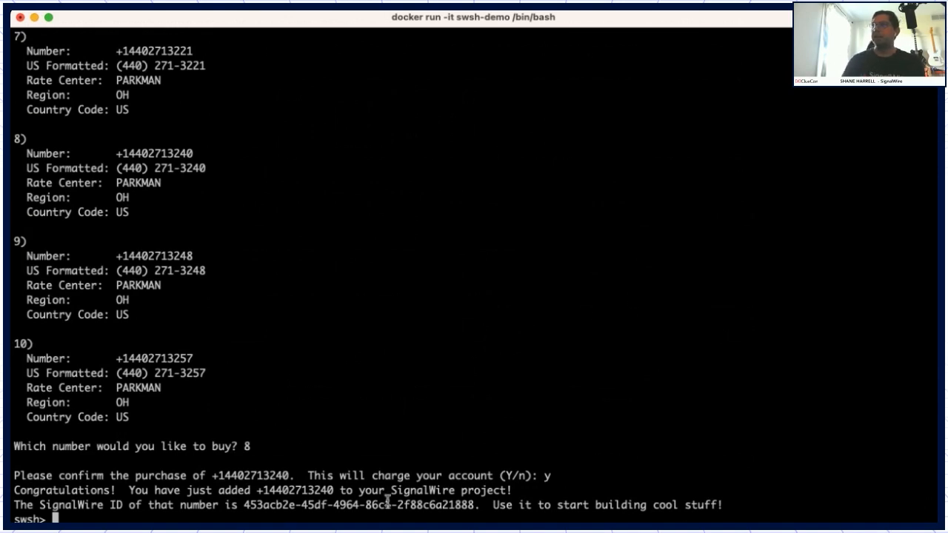
pyautogui.moveTo(624, 443)
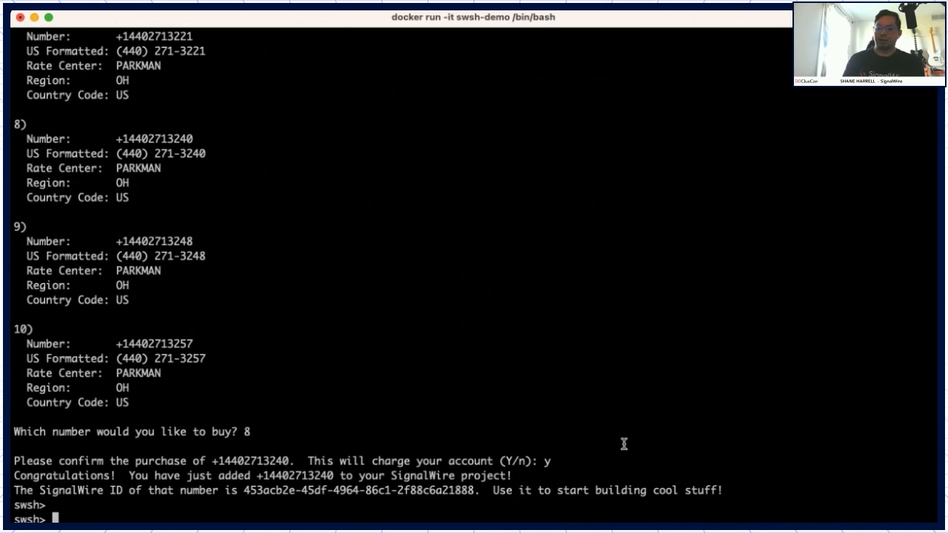
# Run sip_endpoint list and laml_bin list, then view sip_endpoint create's flags.
pyautogui.write('sip endpoint')
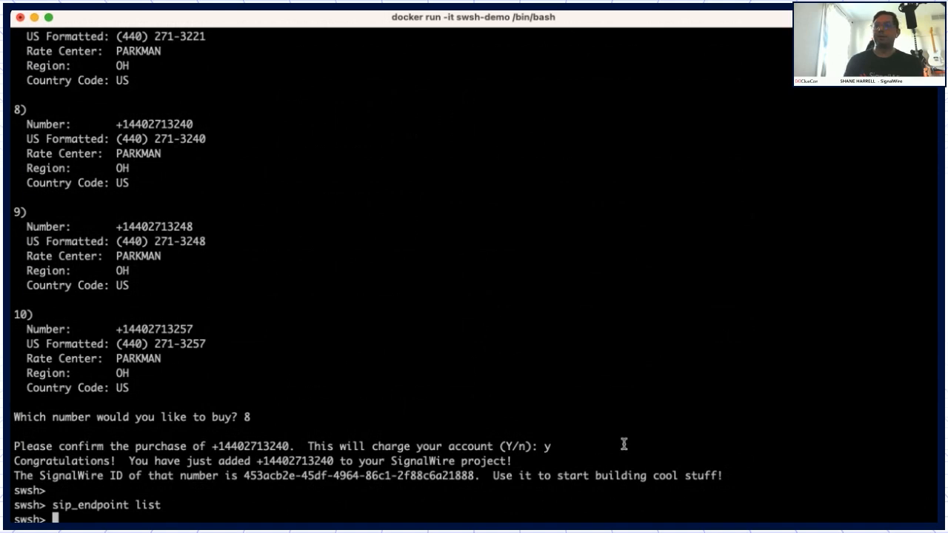
pyautogui.write('laml bin')
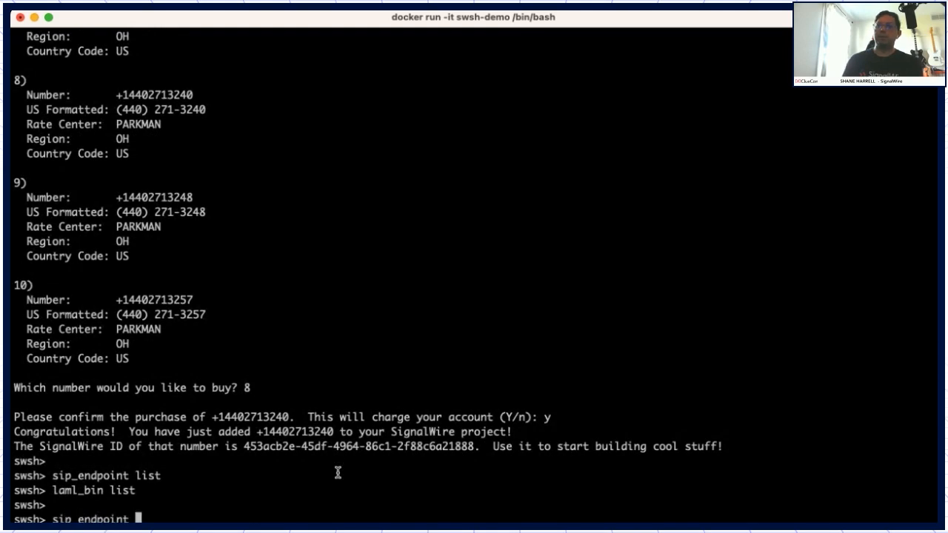
pyautogui.write('create')
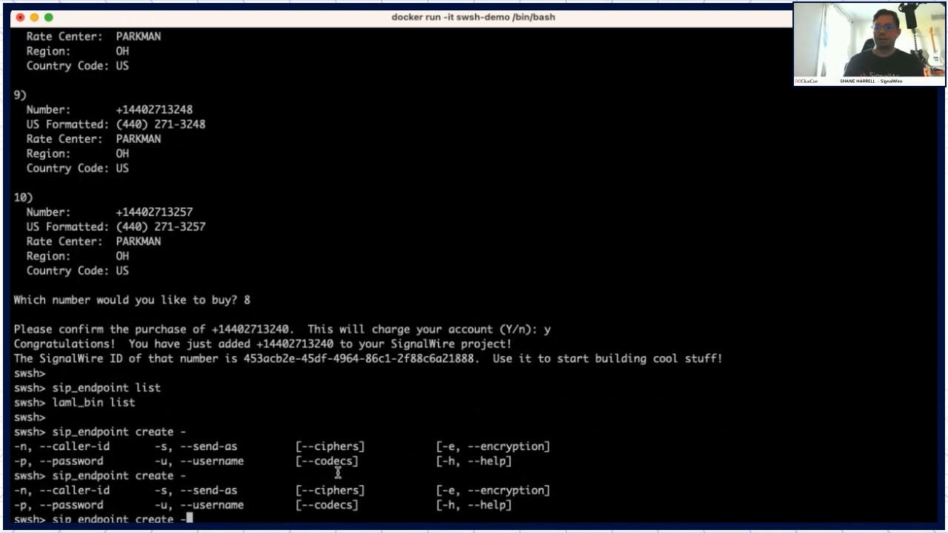
pyautogui.write('-username')
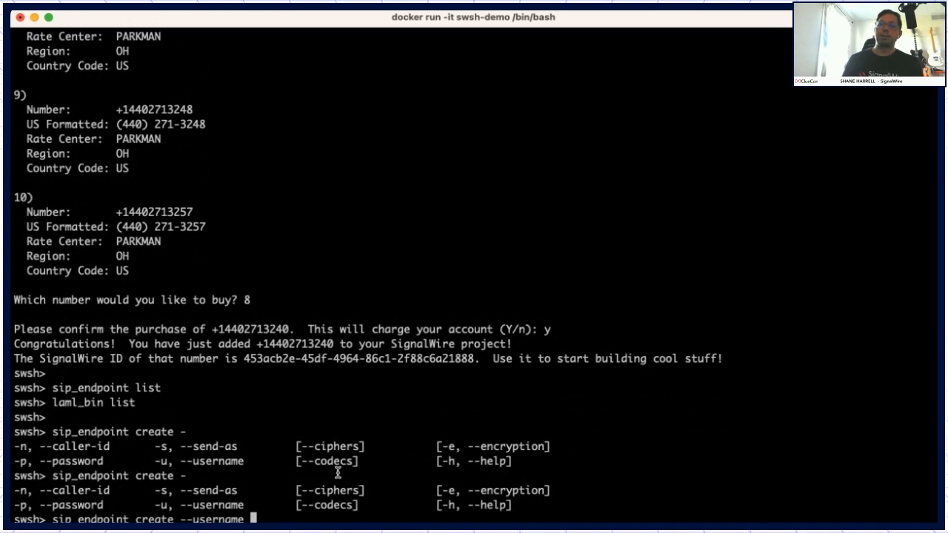
pyautogui.write('500')
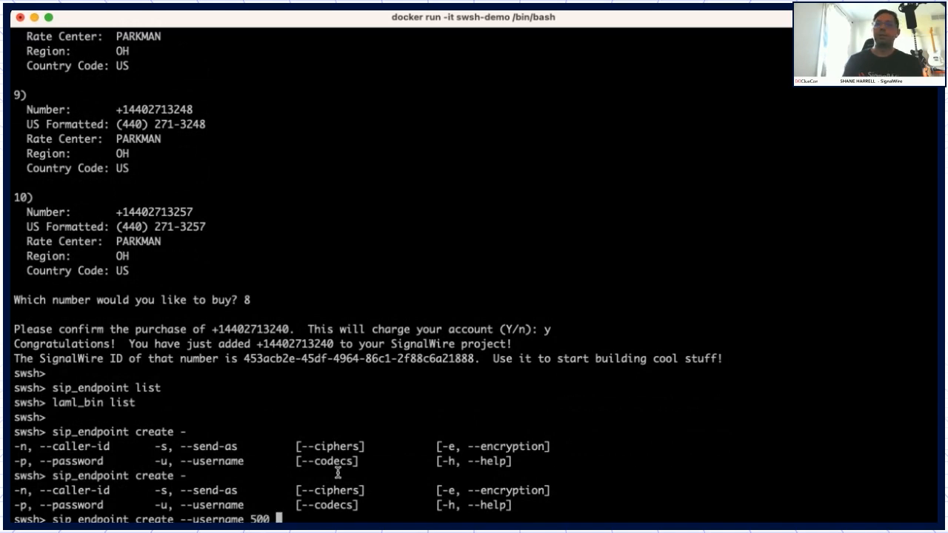
pyautogui.write('-n')
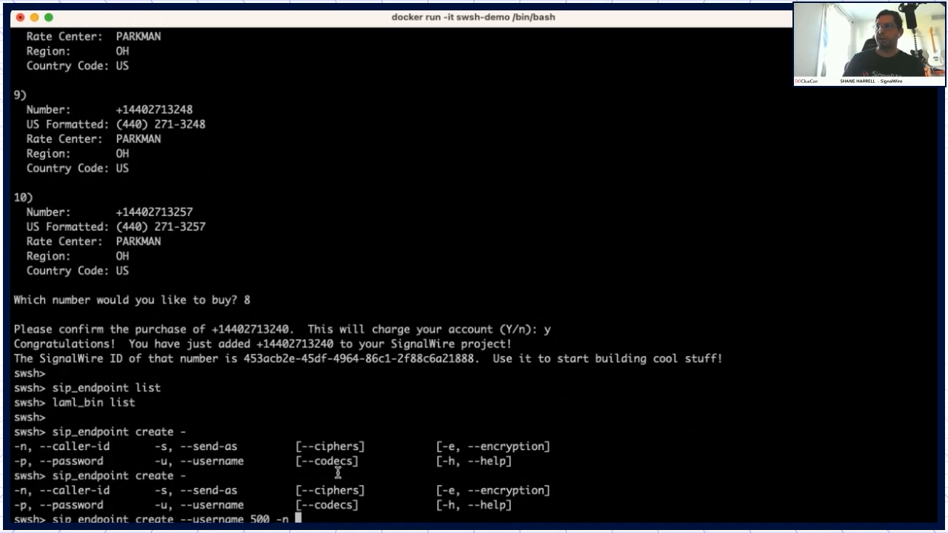
pyautogui.write('SHANE DEMO')
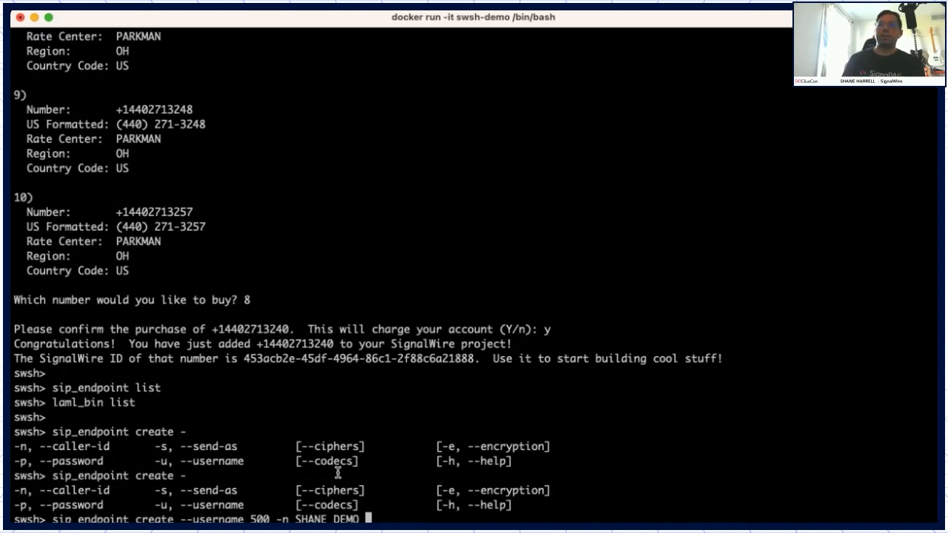
pyautogui.write('--')
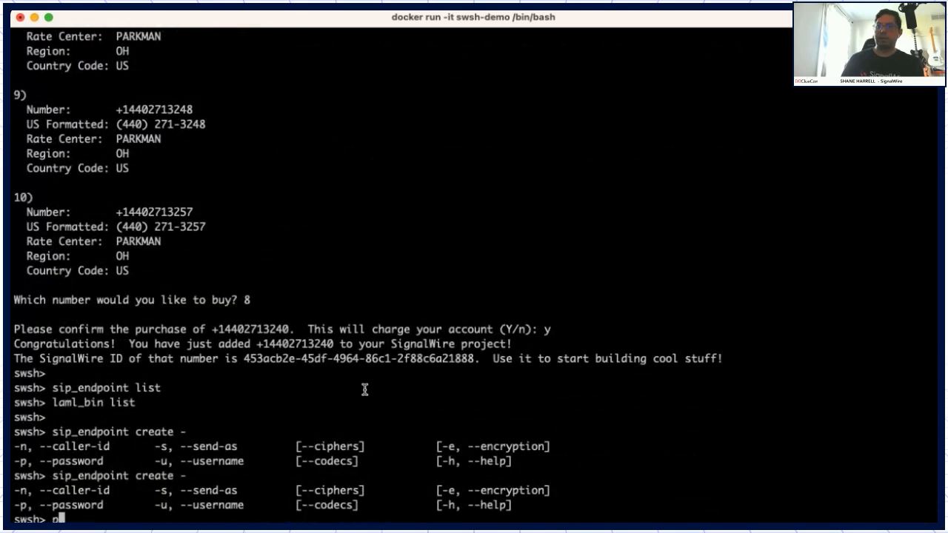
pyautogui.write('phone_number list')
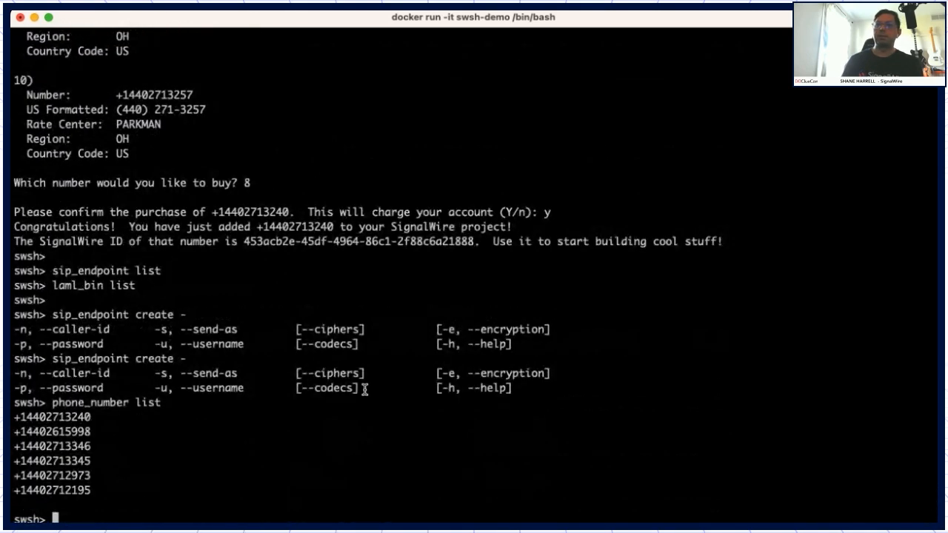
pyautogui.write('sip_endpoint create --username 500 -n SHANE DEMO --send-as')
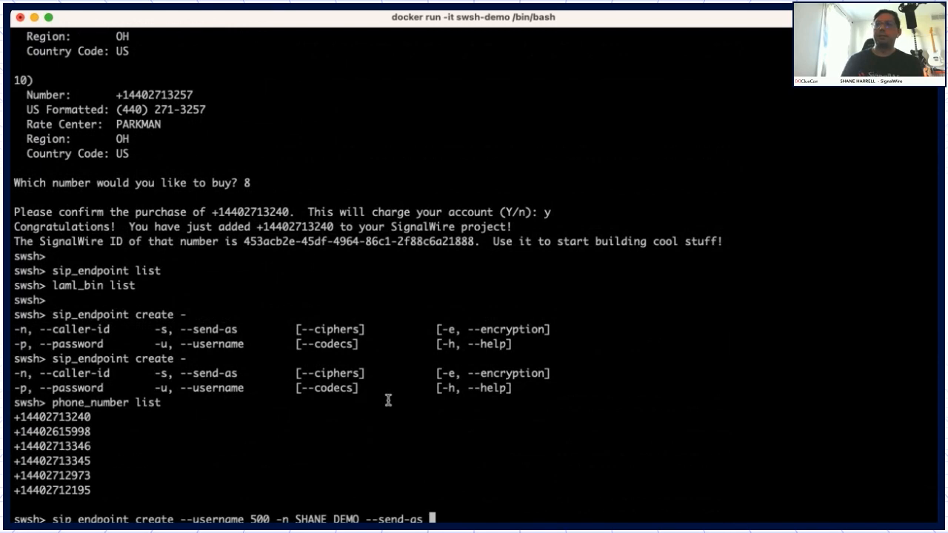
pyautogui.doubleClick(51, 475)
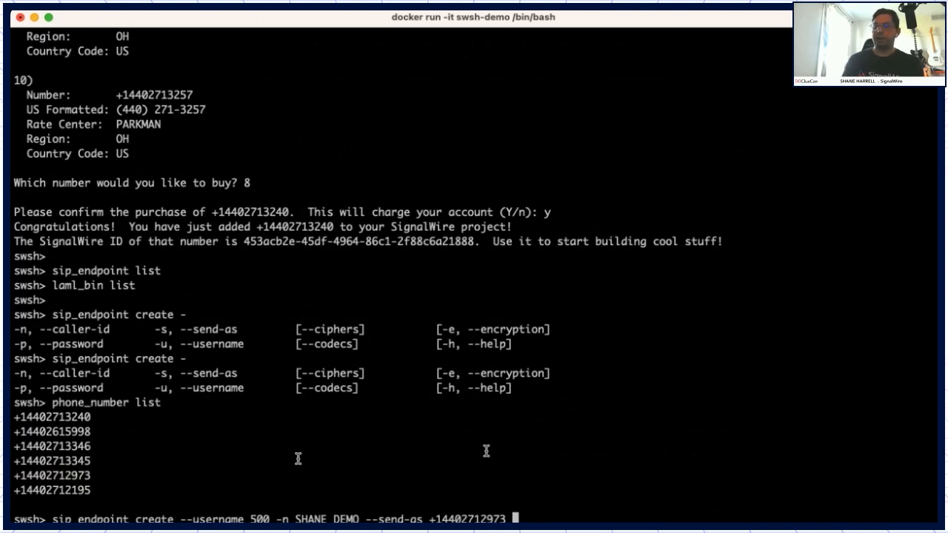
pyautogui.write('--password')
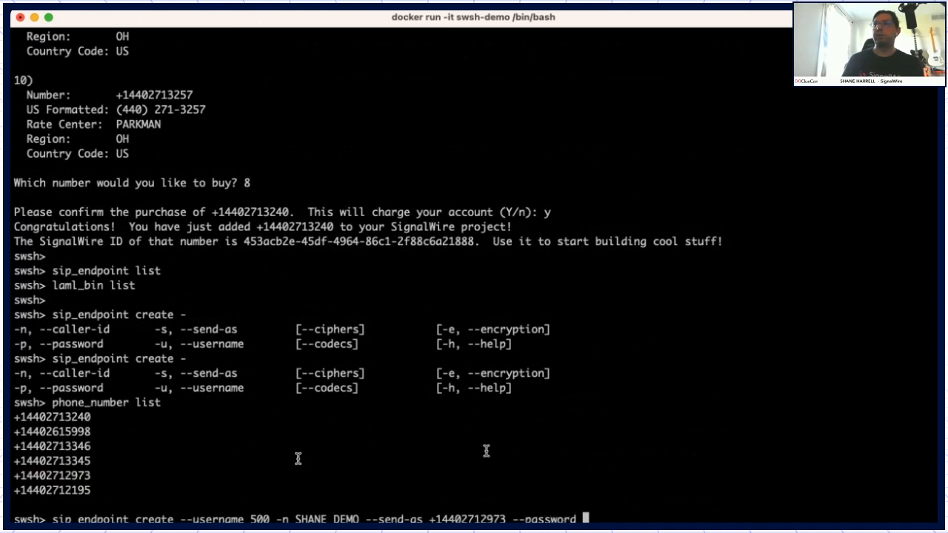
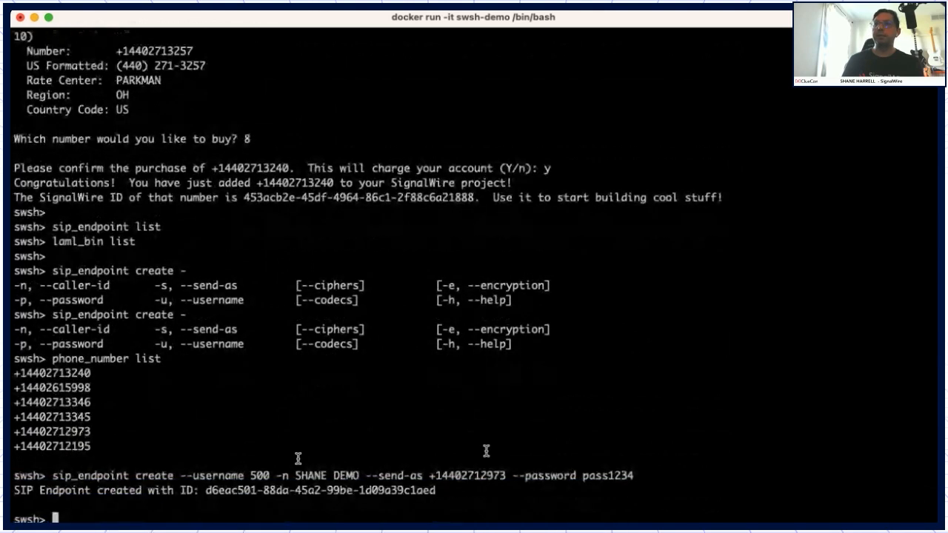
pyautogui.moveTo(93, 517)
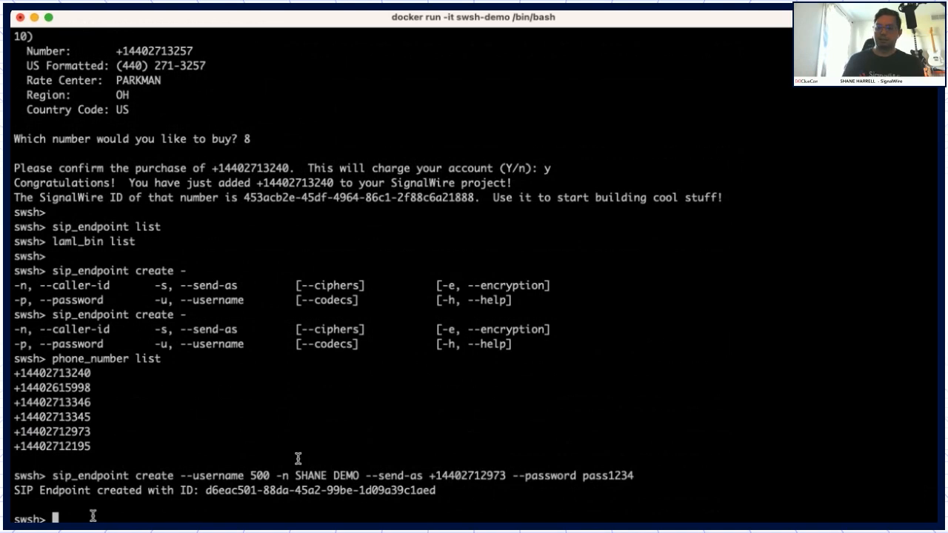
# List SIP endpoint 500's details, then list them again with --json output.
pyautogui.write('sip s')
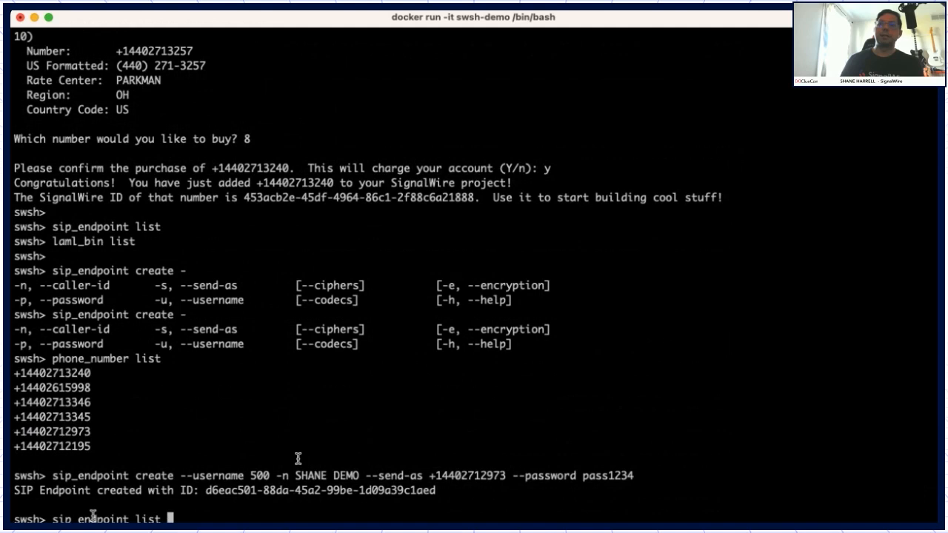
pyautogui.press('enter')
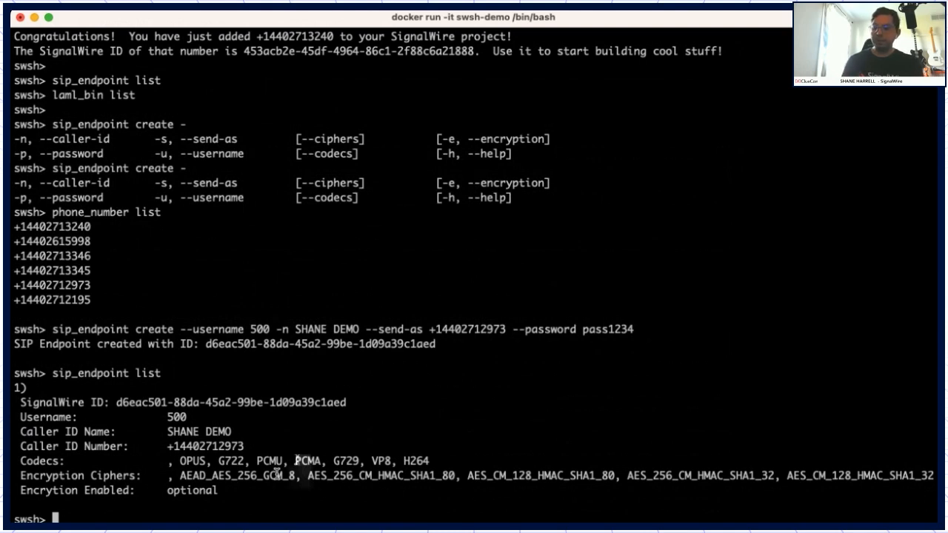
pyautogui.write('sip_endpoint list')
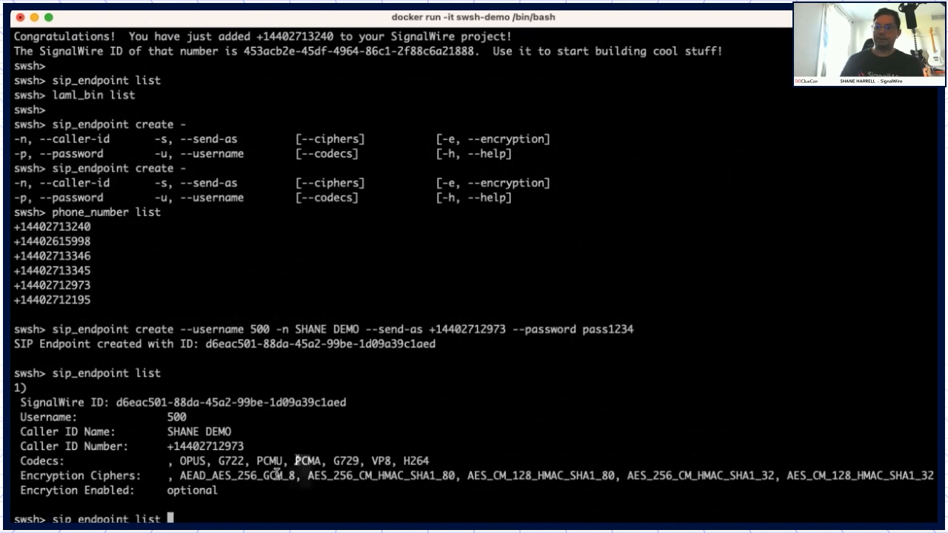
pyautogui.write('--isobn')
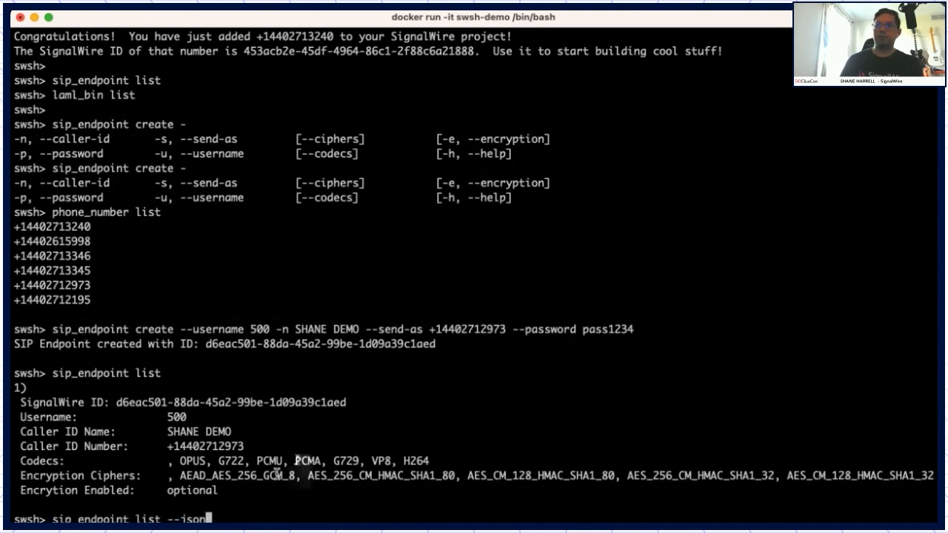
pyautogui.press('enter')
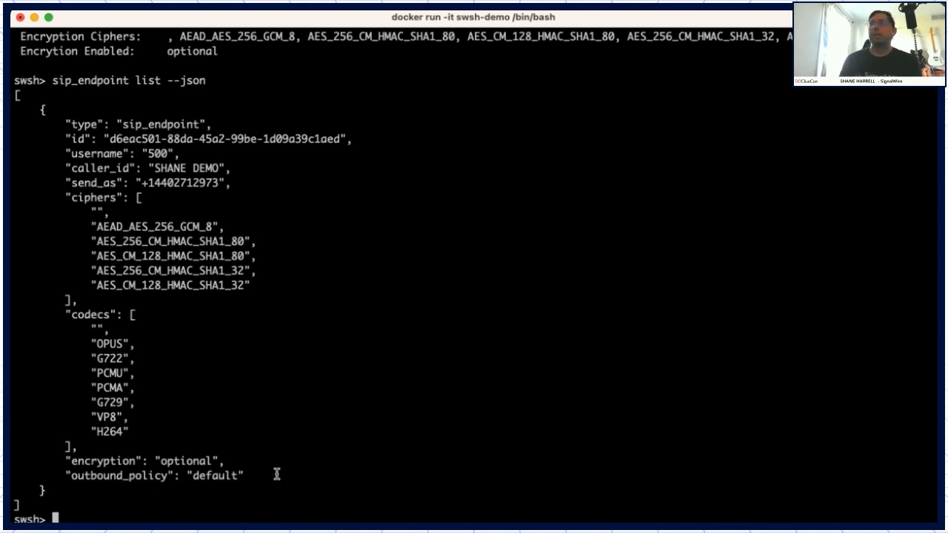
pyautogui.write('sip_endpoint list --json')
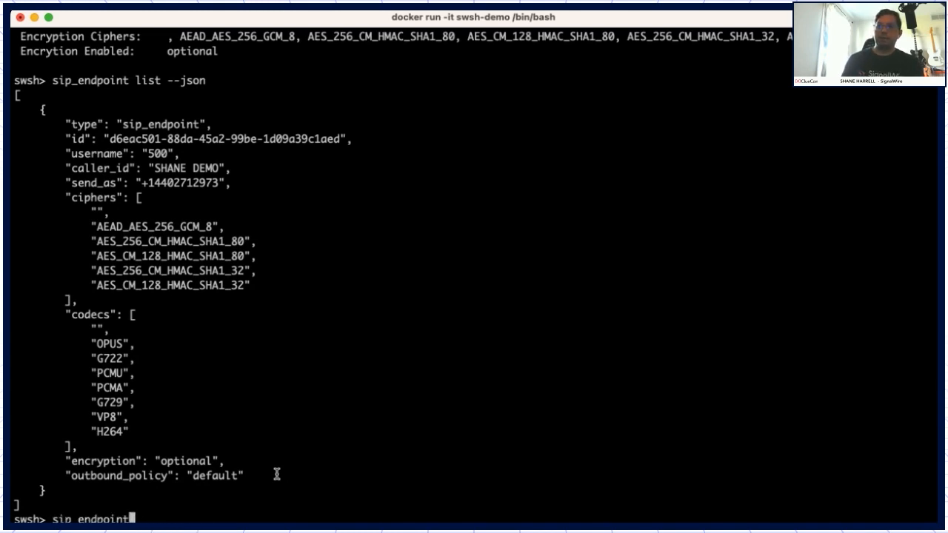
# Delete endpoint d6eac501-88da-45a2-99be-1d09a39c1aed with confirmation, then re-list SIP endpoints.
pyautogui.write('d')
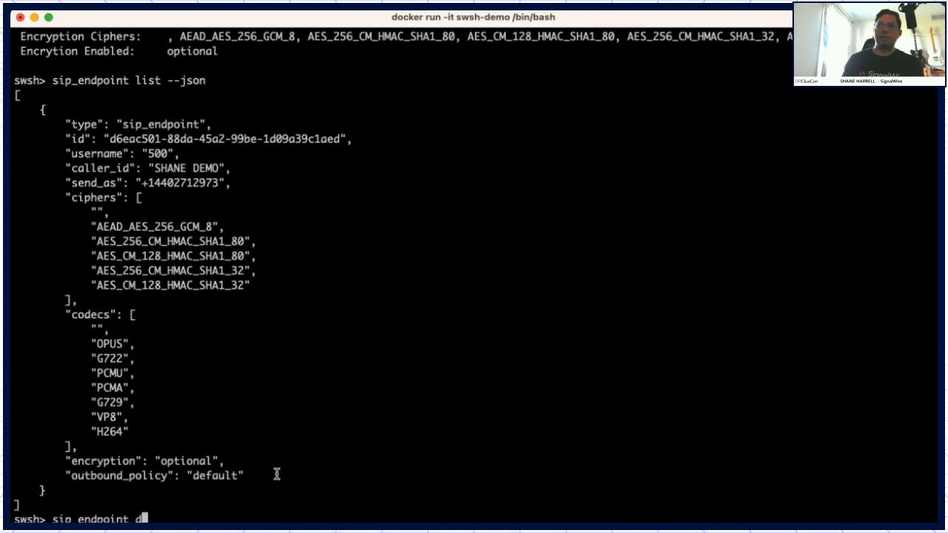
pyautogui.write('elete')
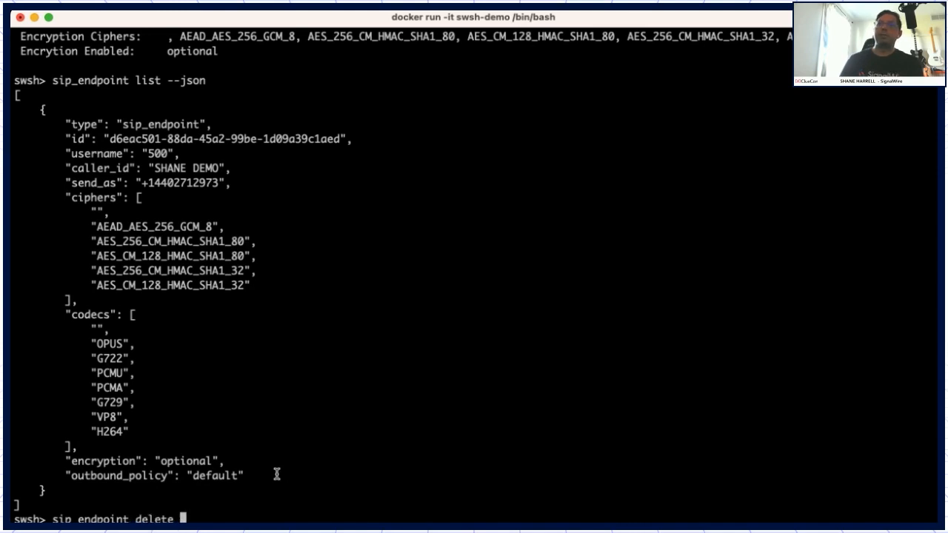
pyautogui.write('d6eac501-88da-45a2-99be-1d09a39c1aed')
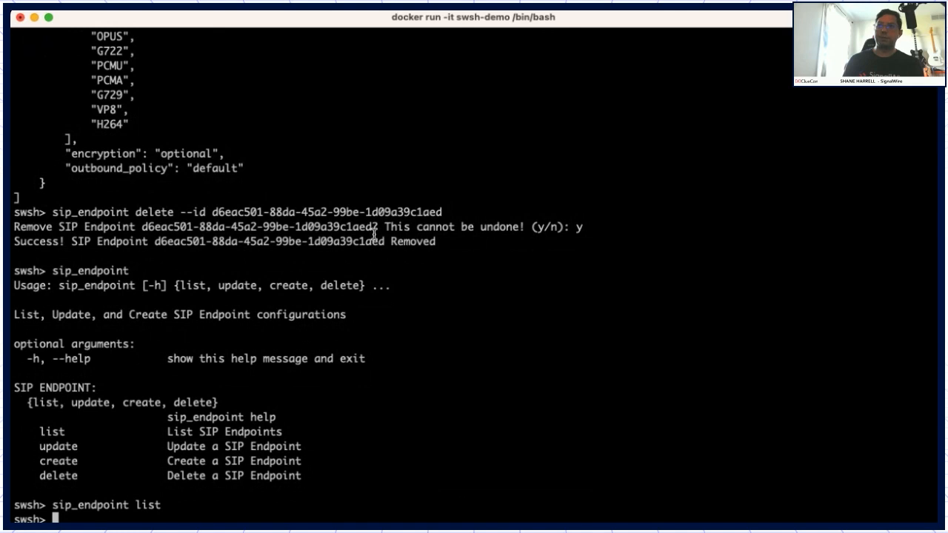
pyautogui.write('si')
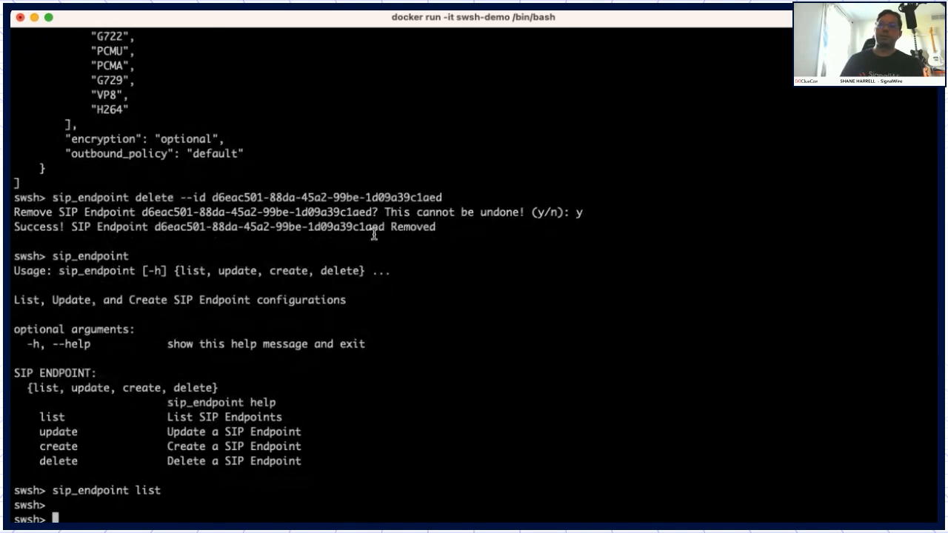
# Check laml_bin list and laml_bin create --help, then quit SWiSH.
pyautogui.write('laml bin list')
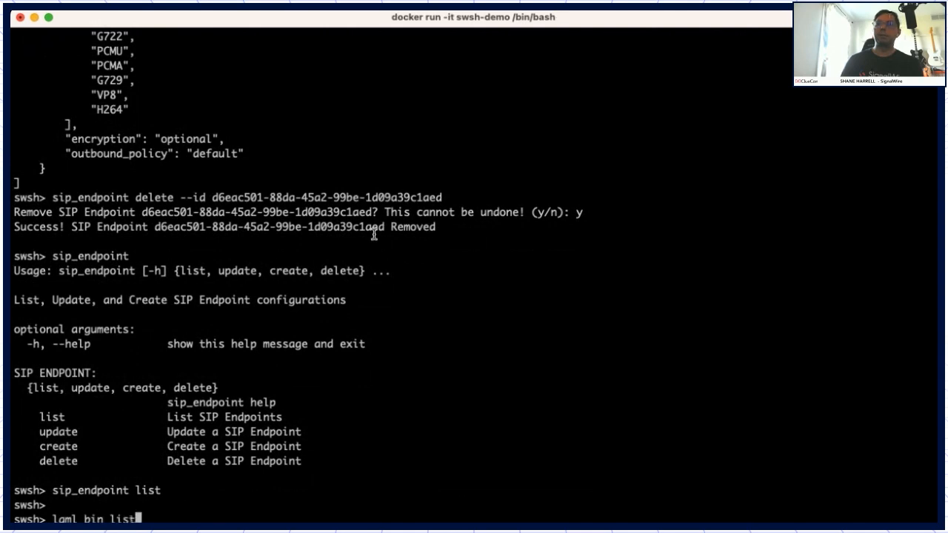
pyautogui.write('laml')
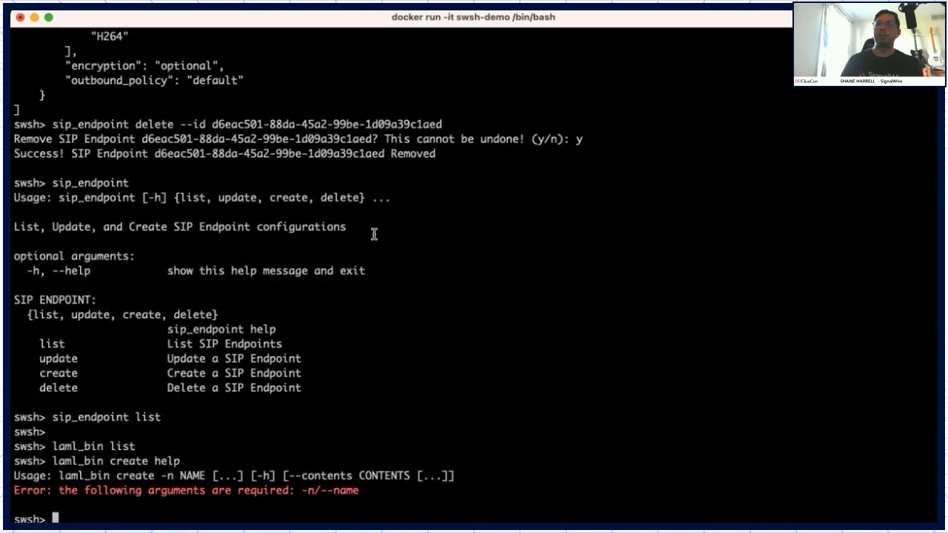
pyautogui.write('laml_bin create --help')
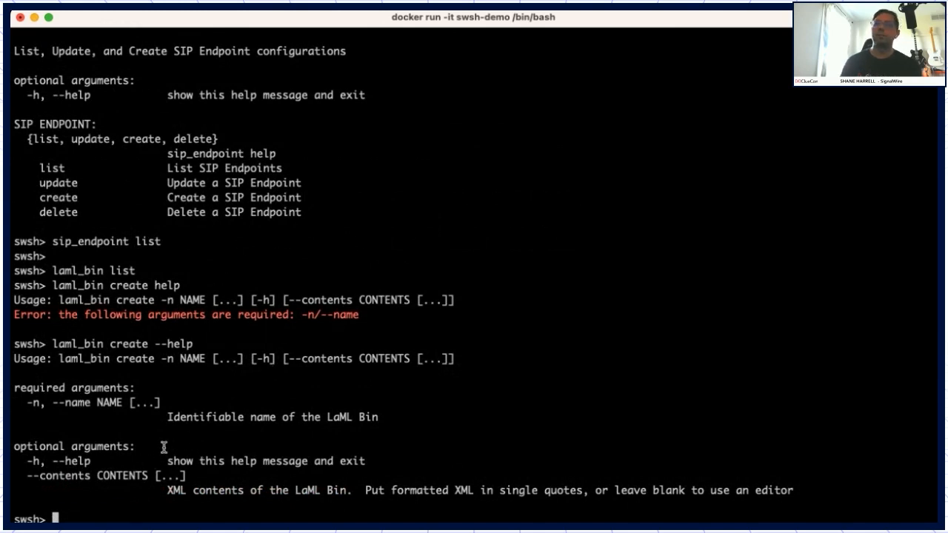
pyautogui.moveTo(236, 437)
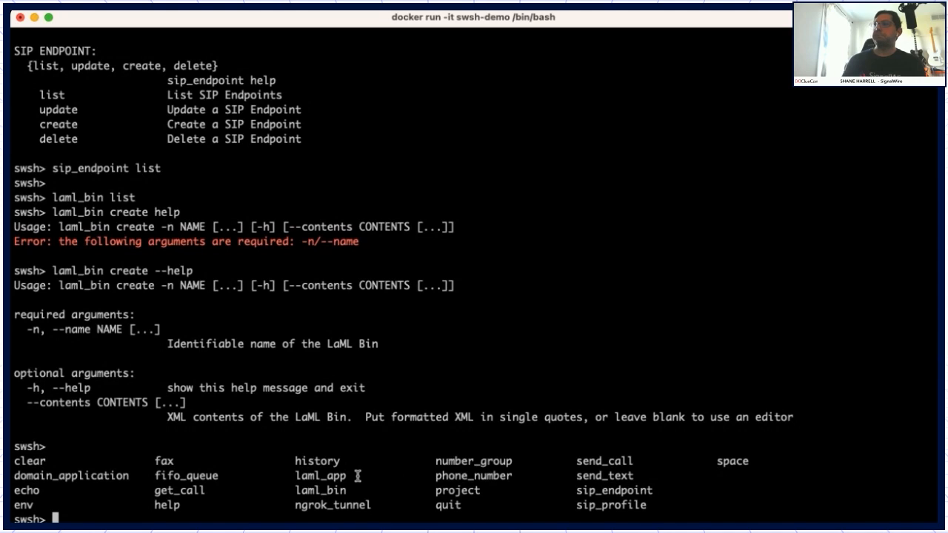
pyautogui.moveTo(615, 505)
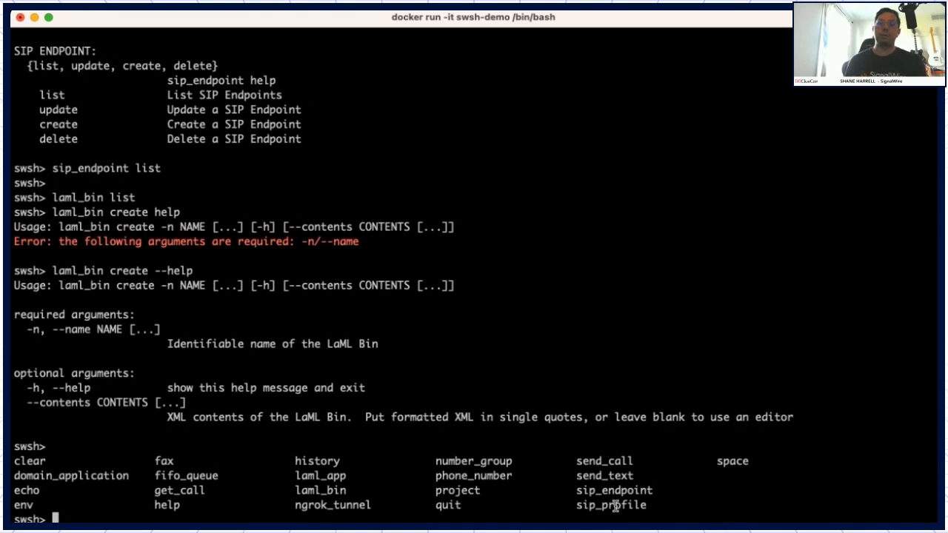
pyautogui.write('quit')
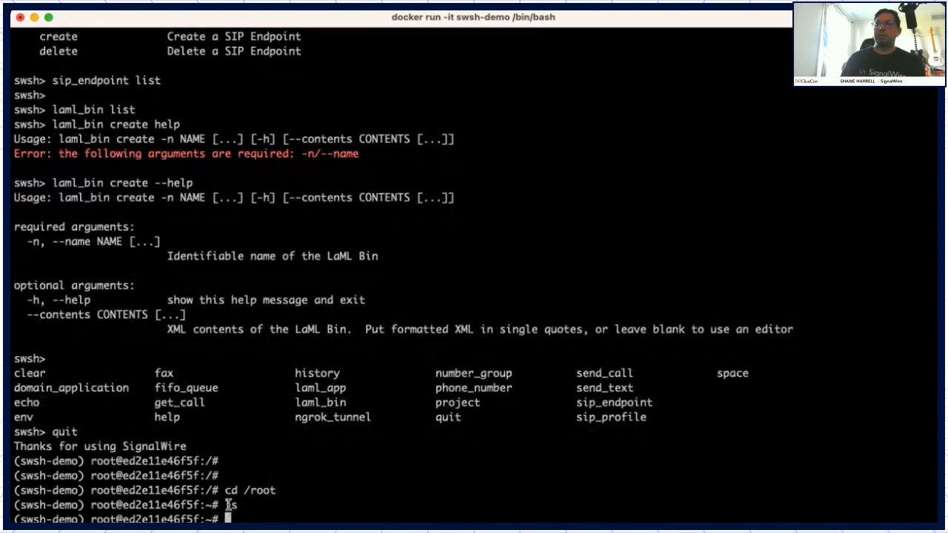
# Open provision.sh in nano, exit once, reopen it and scroll through the script.
pyautogui.write('nano pr')
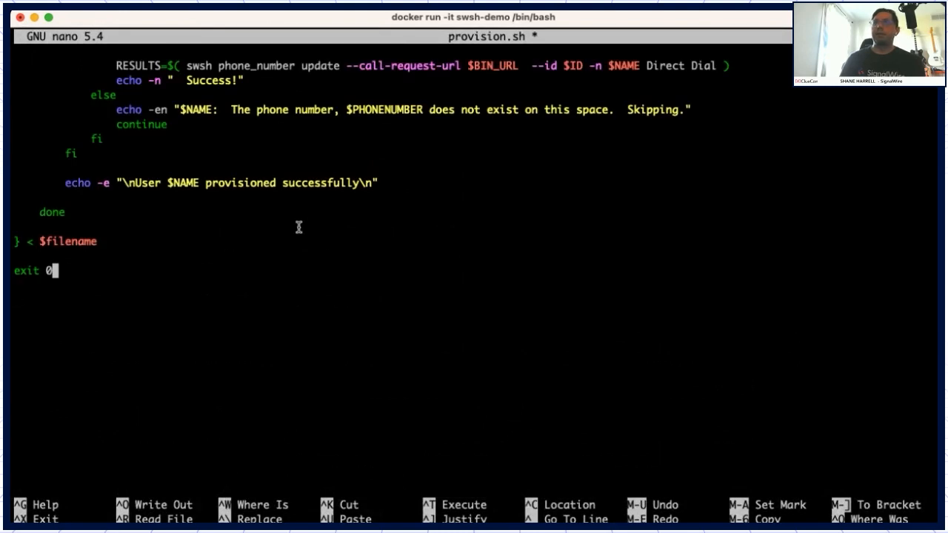
pyautogui.press('ctrl+x')
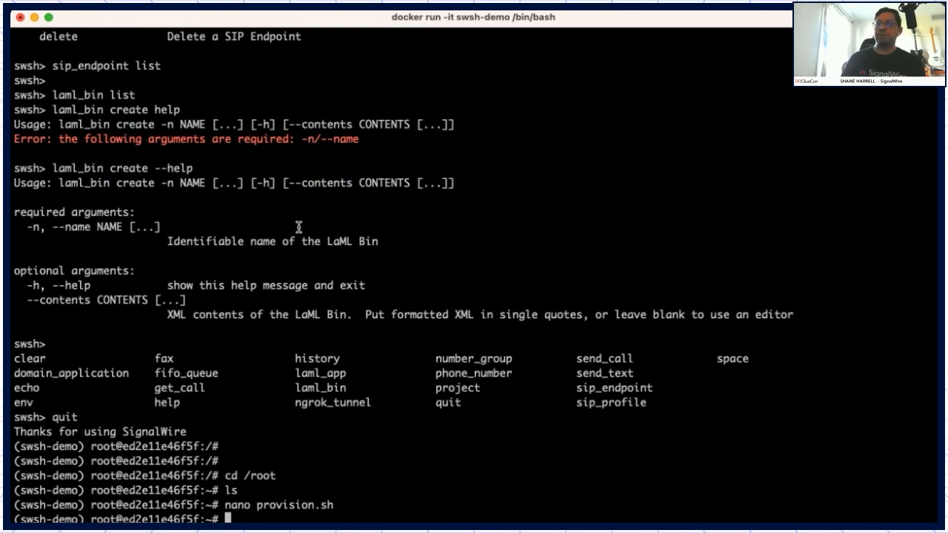
pyautogui.write('nano provision.sh')
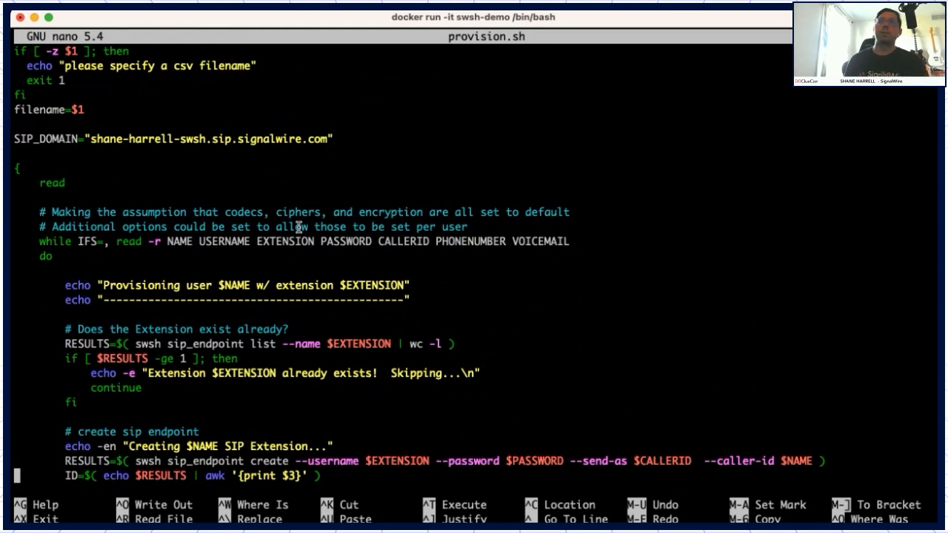
pyautogui.scroll(-3)
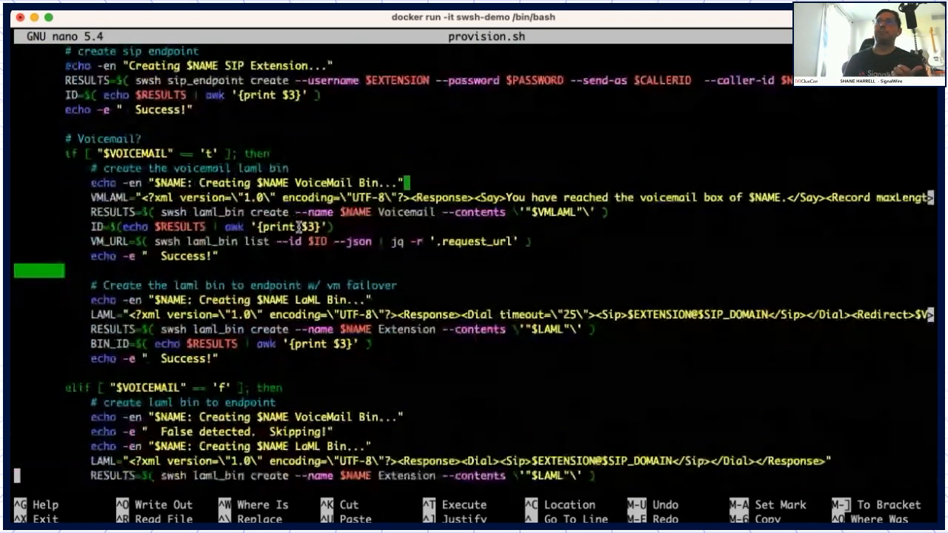
pyautogui.scroll(-3)
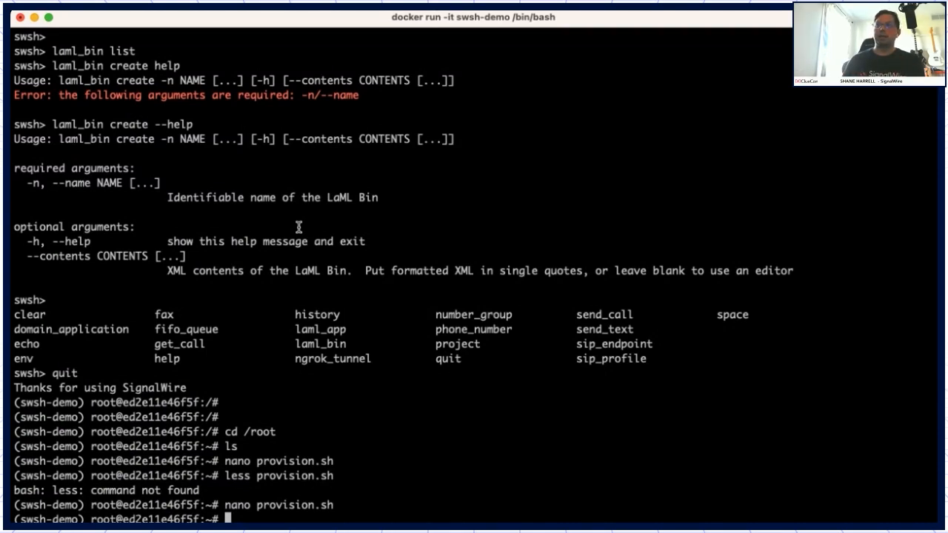
pyautogui.moveTo(160, 245)
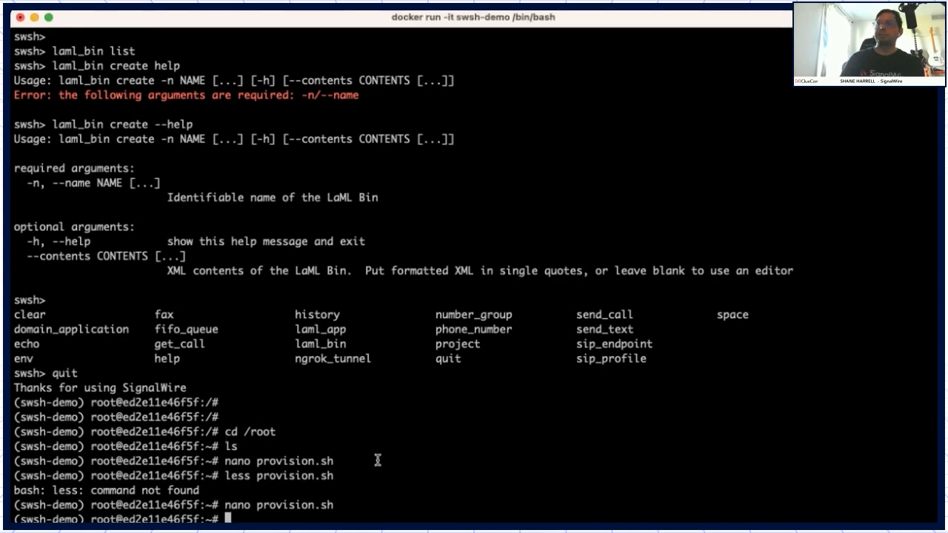
# Open user.csv with its three user rows in nano, then save and exit.
pyautogui.write('nano user.')
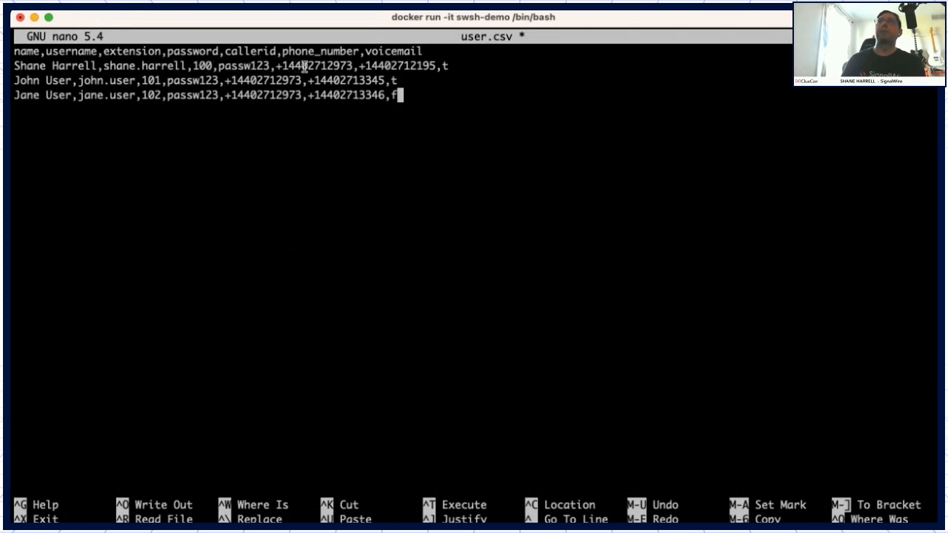
pyautogui.moveTo(469, 106)
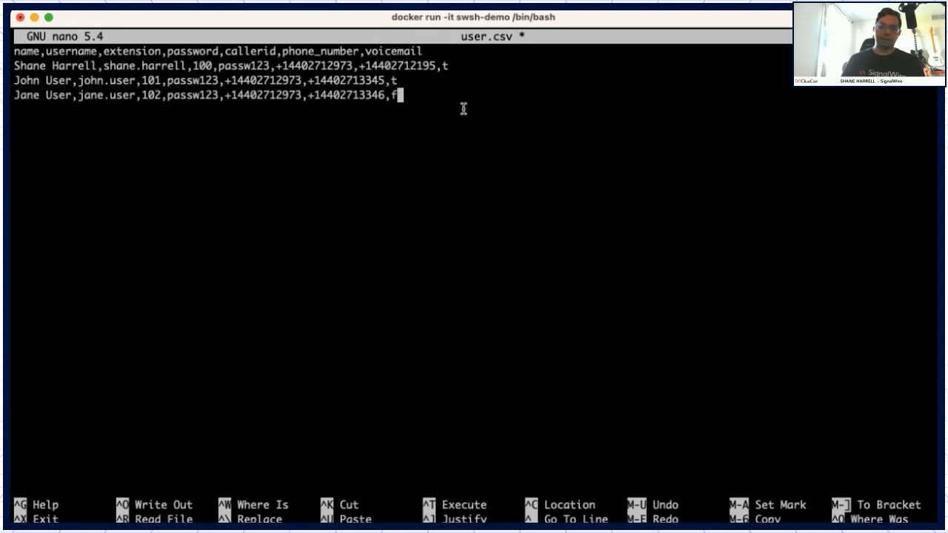
pyautogui.press('ctrl+x')
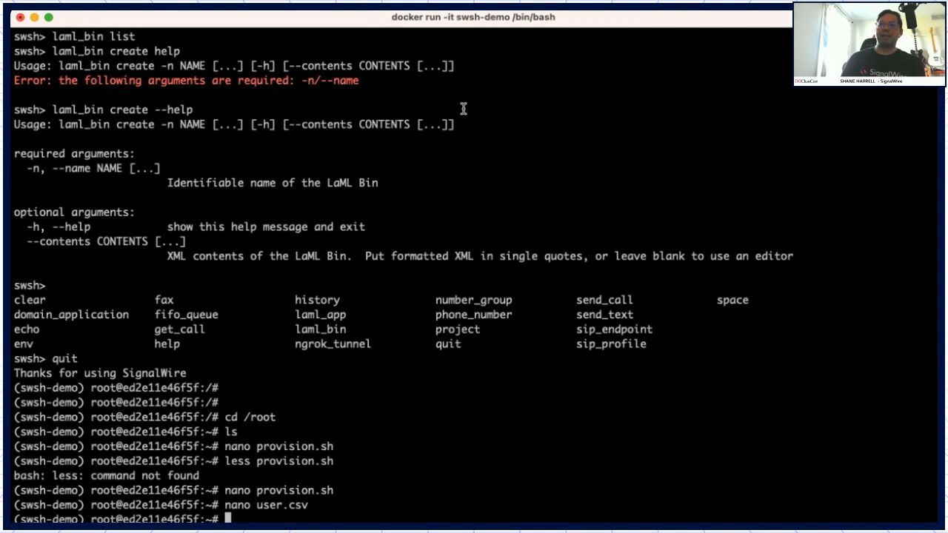
# Make provision.sh executable, run it on user.csv for three users, and launch swsh.
pyautogui.write('chmod +x')
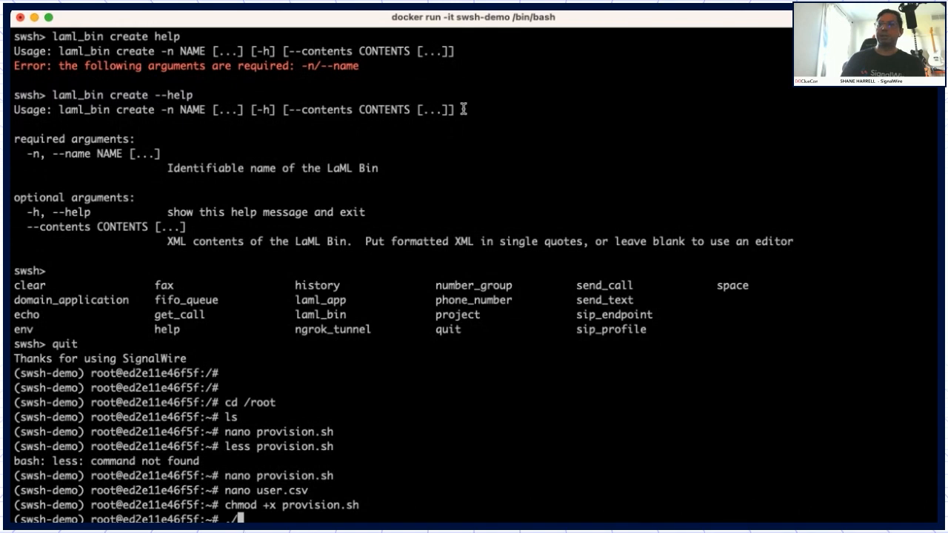
pyautogui.write('provision.sh')
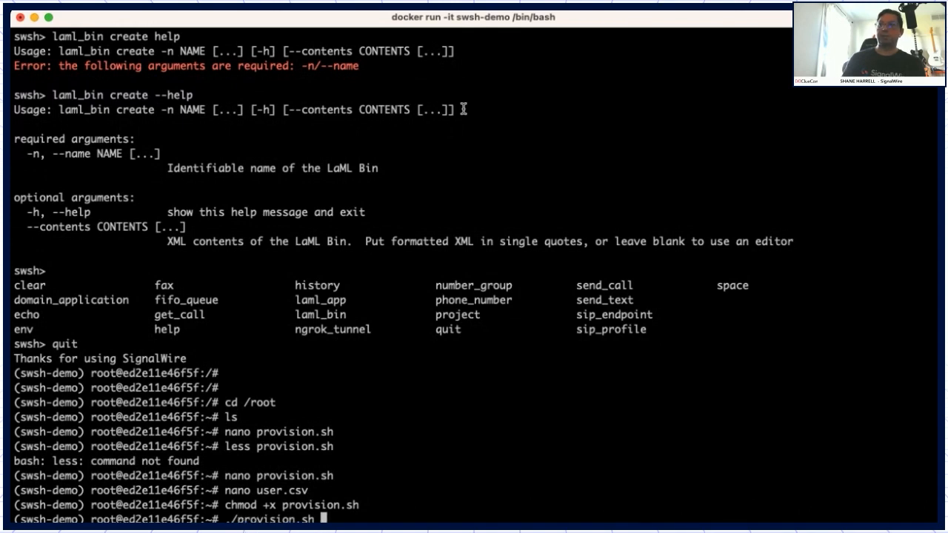
pyautogui.write('user')
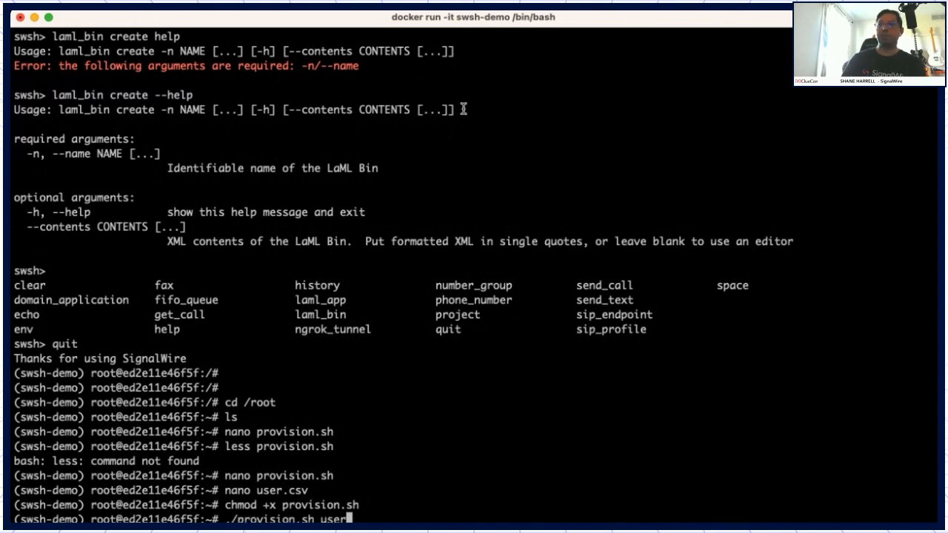
pyautogui.write('.csv')
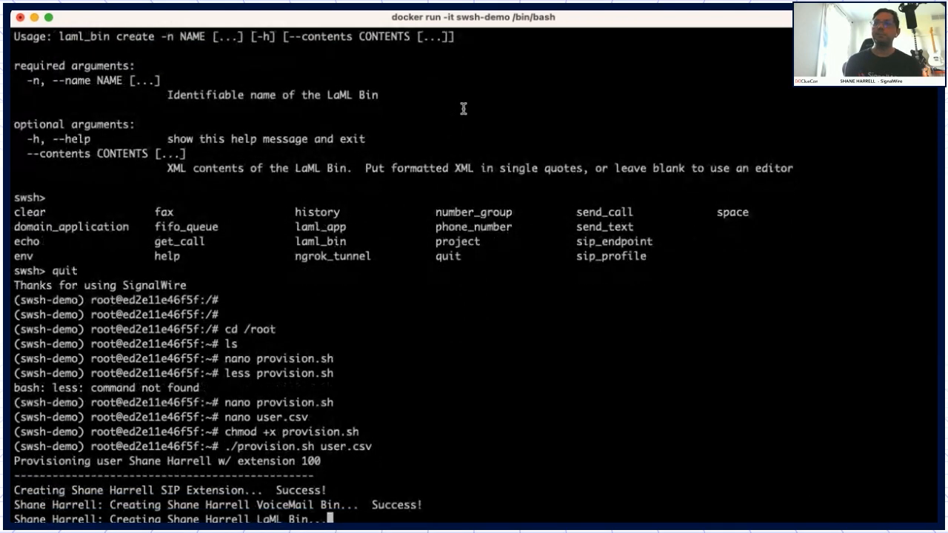
pyautogui.scroll(-3)
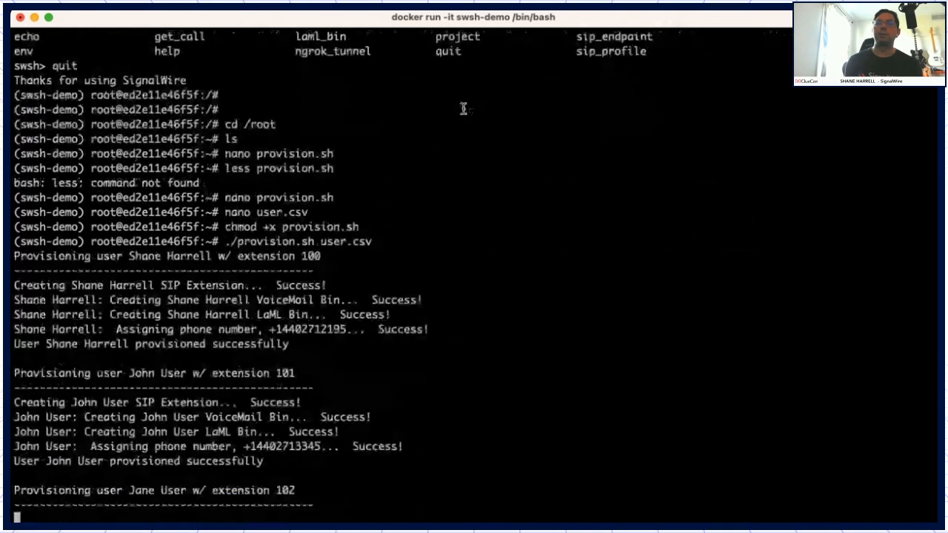
pyautogui.scroll(-3)
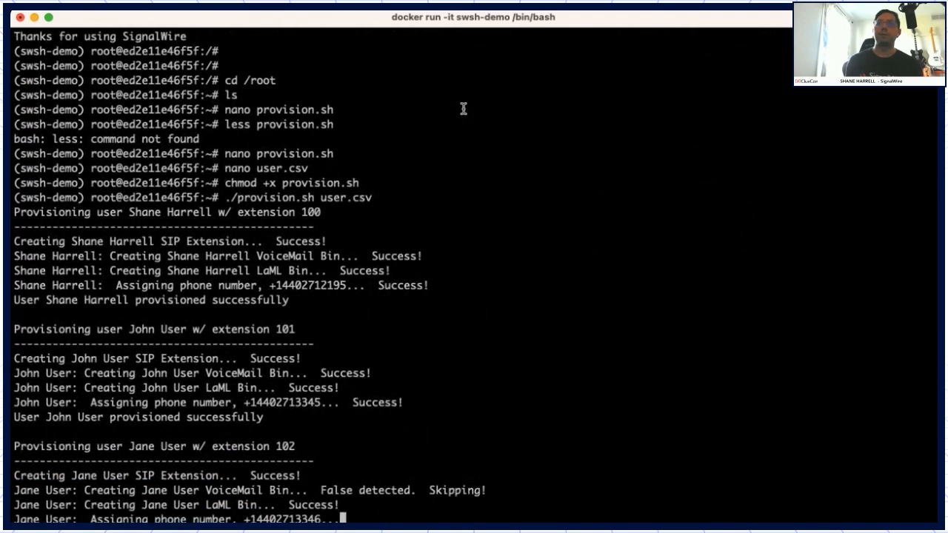
pyautogui.scroll(-3)
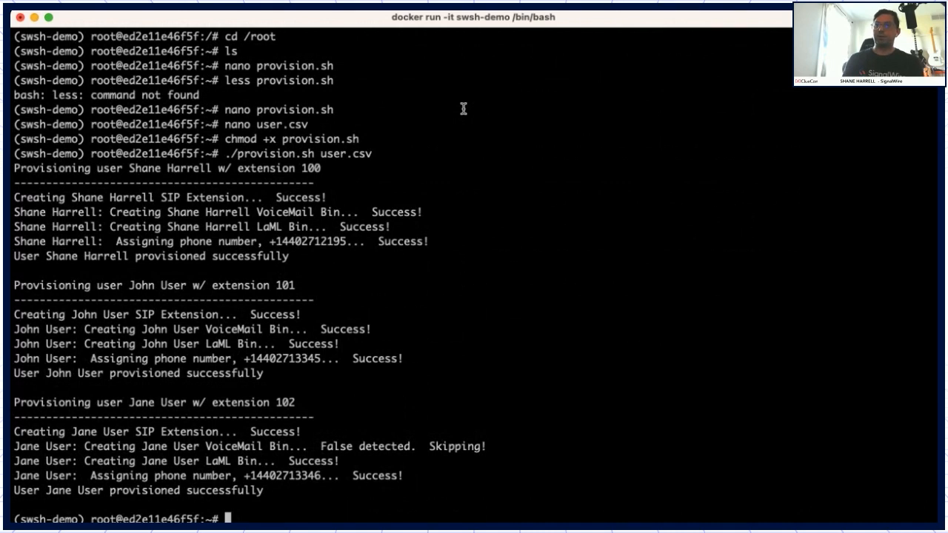
pyautogui.write('swsh')
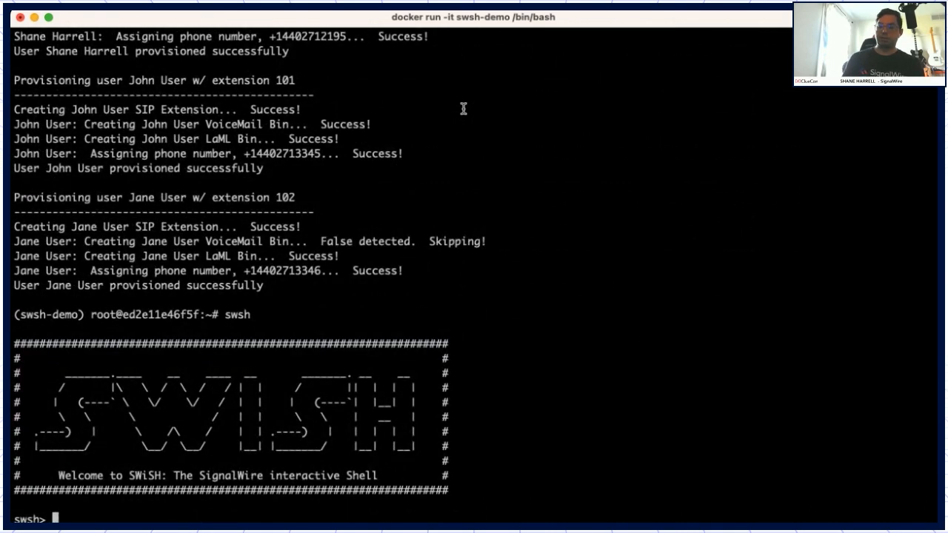
# List SIP endpoints 100–102, then the extension and voicemail LaML bins.
pyautogui.write('sip endpoint list')
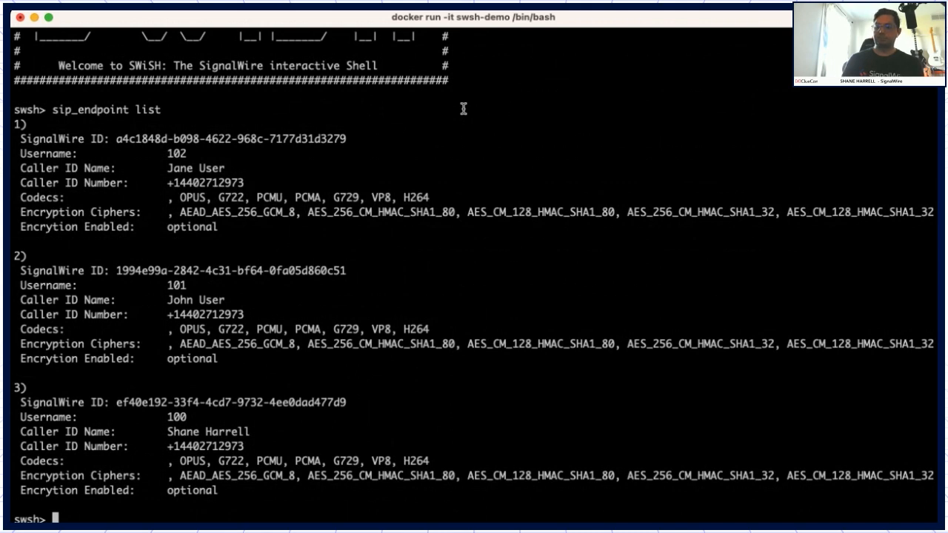
pyautogui.write('laml bin list')
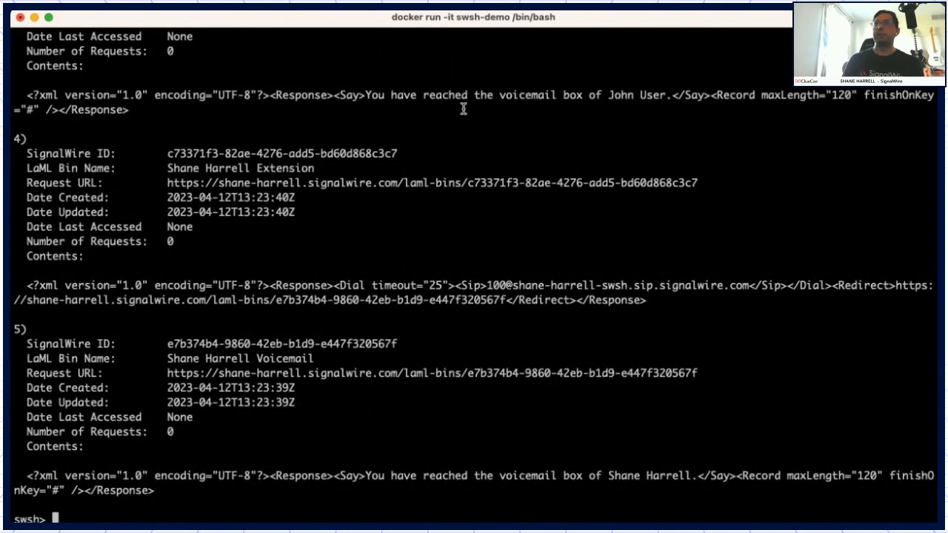
pyautogui.moveTo(374, 295)
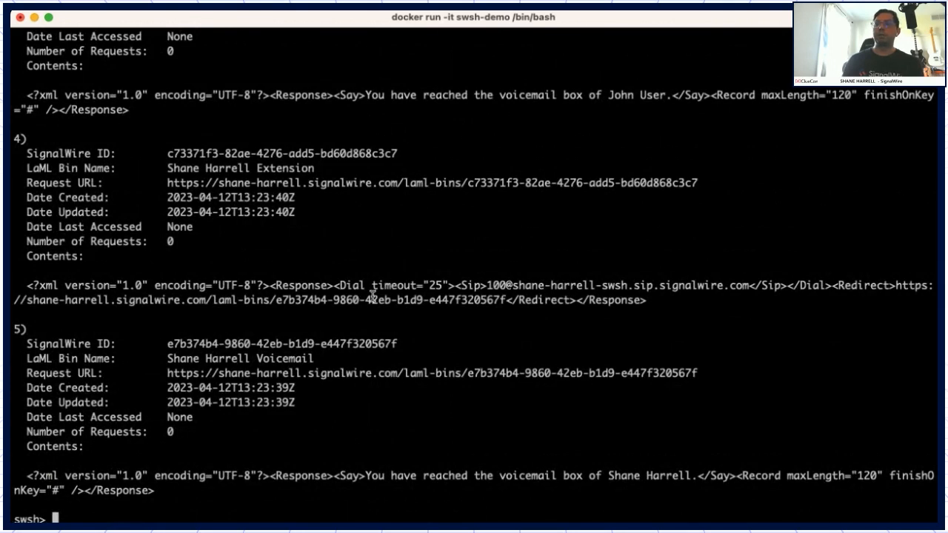
pyautogui.moveTo(166, 170)
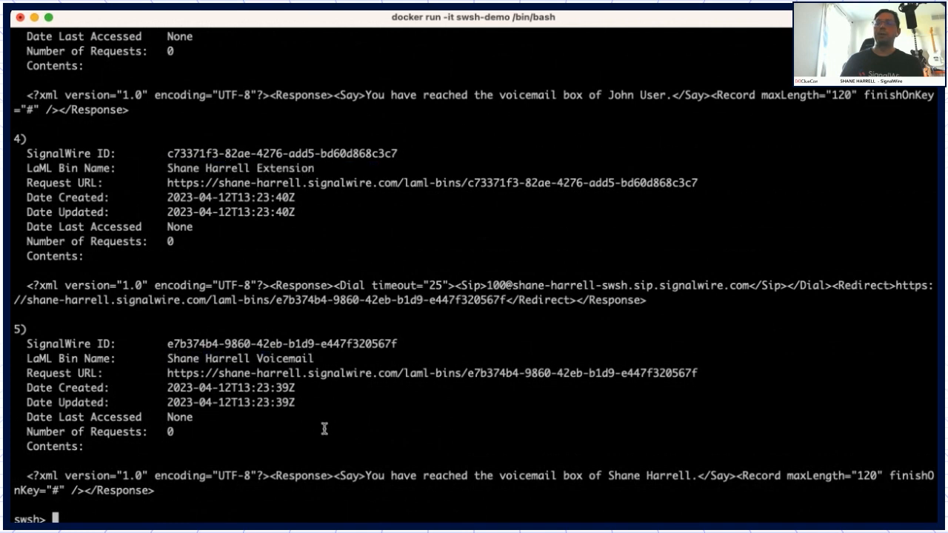
pyautogui.write('laml bin list')
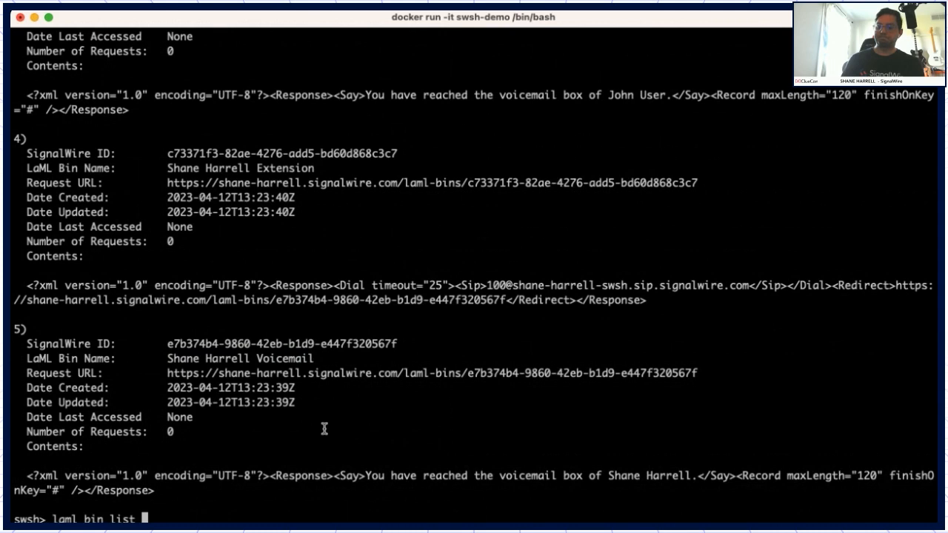
# Filter LaML bins with --name, showing Shane's two bins and Jane's extension bin.
pyautogui.write('--name Shane')
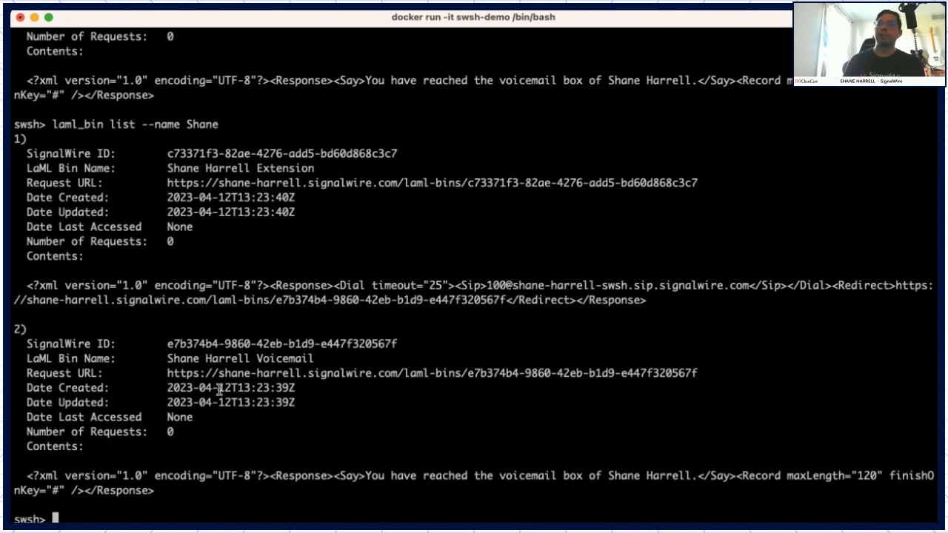
pyautogui.write('laml bin list --name Sh')
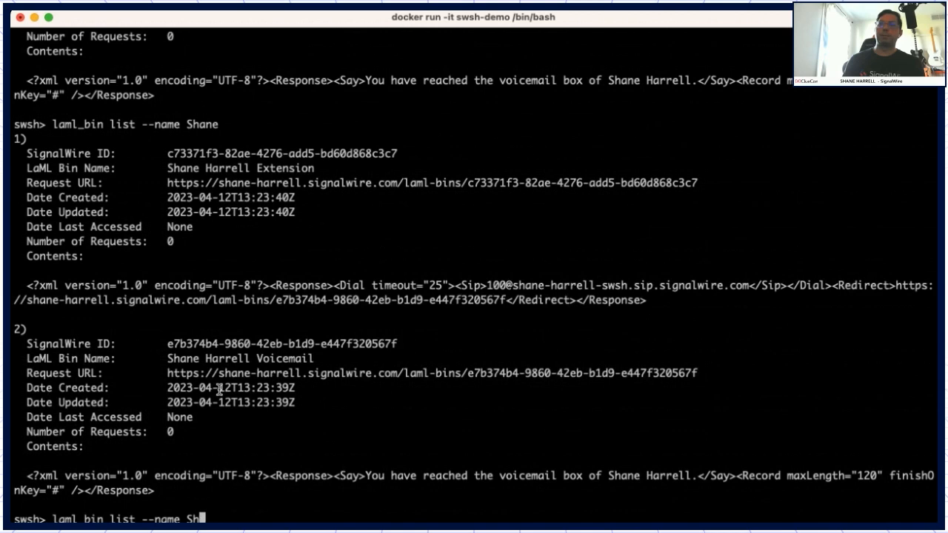
pyautogui.write('Jane')
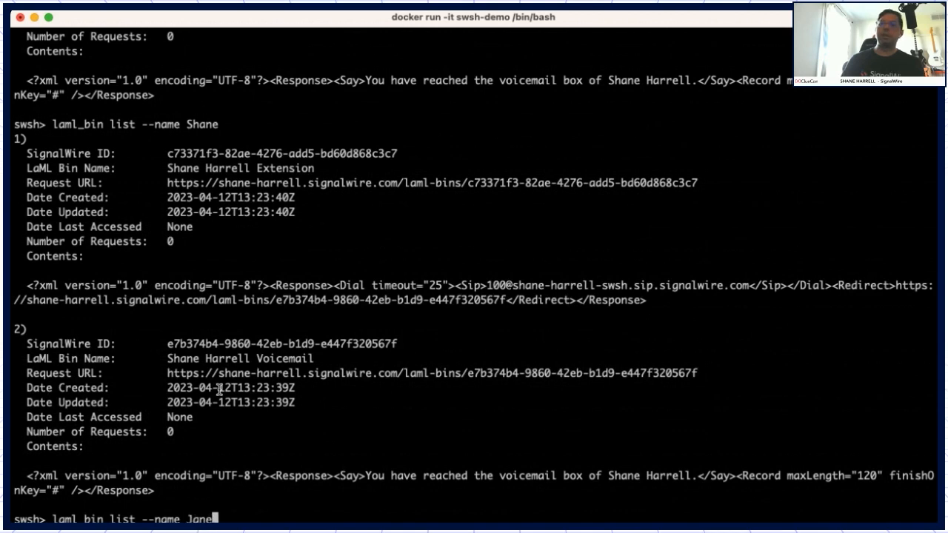
pyautogui.press('enter')
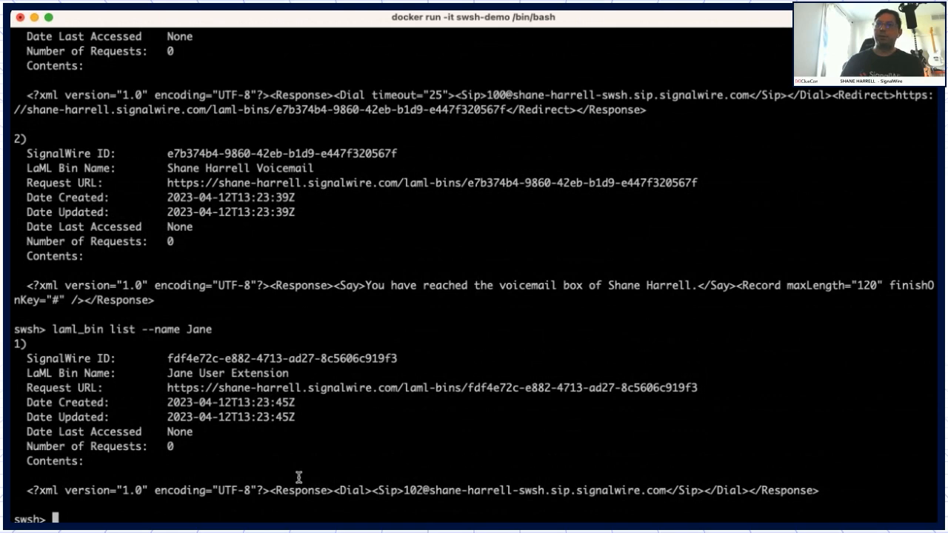
pyautogui.write('laml_bin list --name Shane')
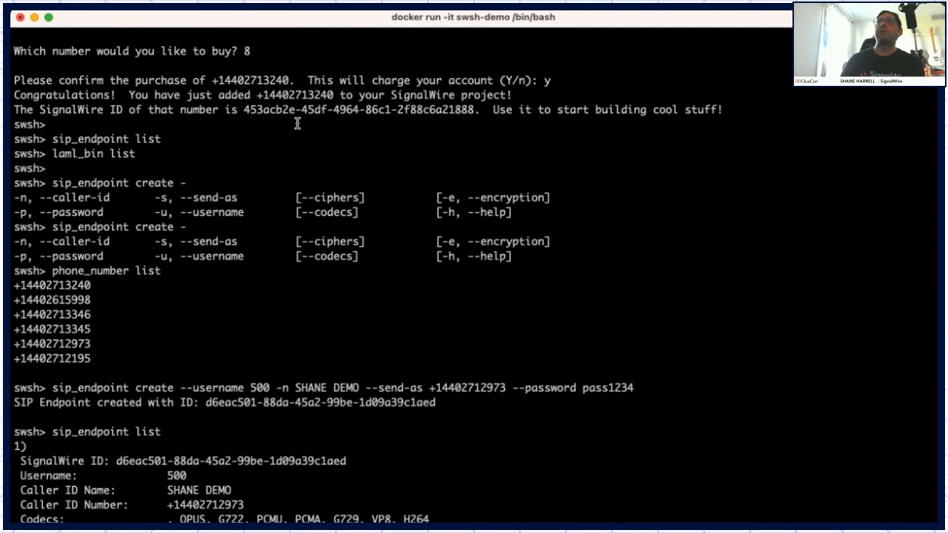
pyautogui.doubleClick(244, 80)
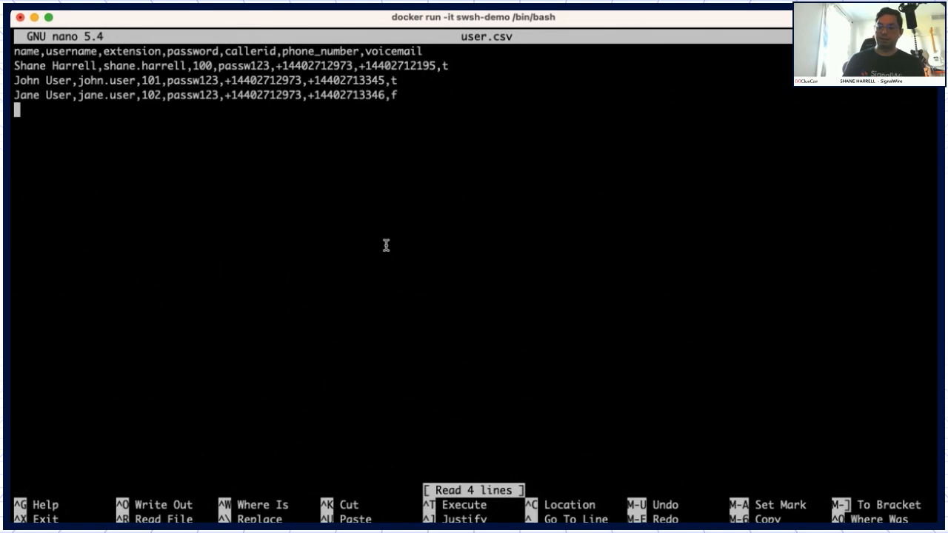
pyautogui.write('Joe')
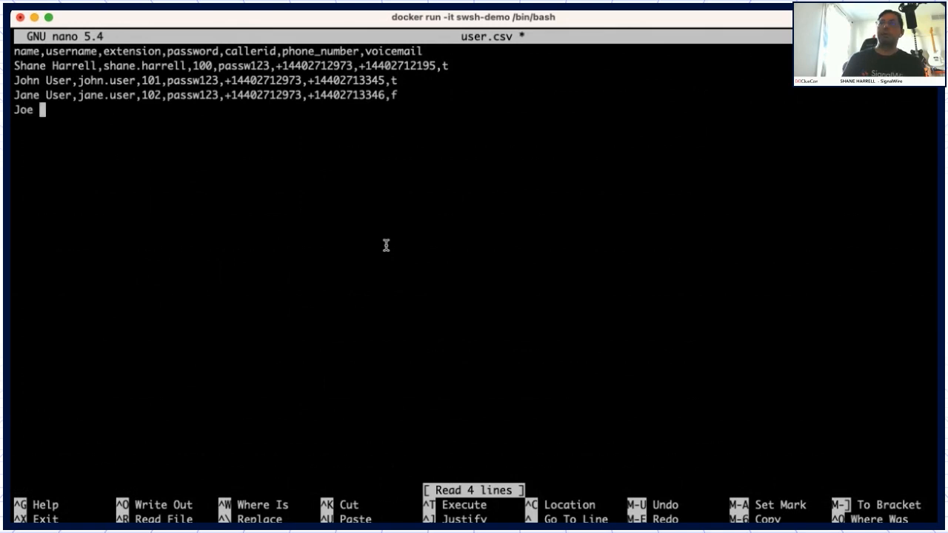
pyautogui.write('Smith,')
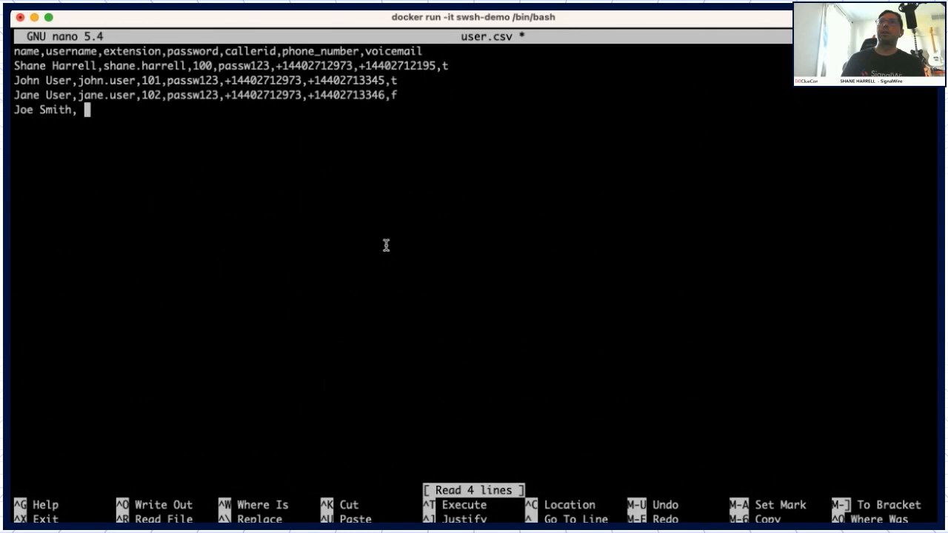
pyautogui.write('joe.smith')
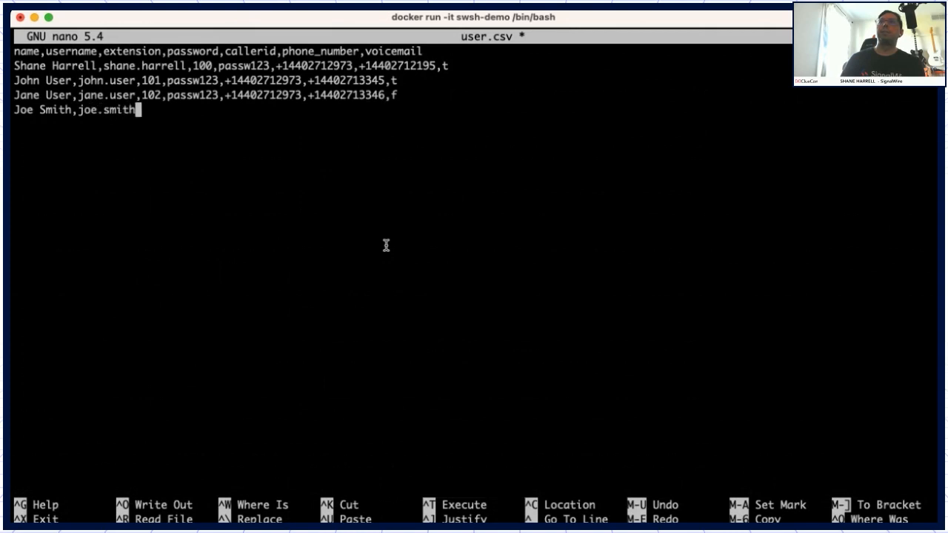
pyautogui.write(',103,')
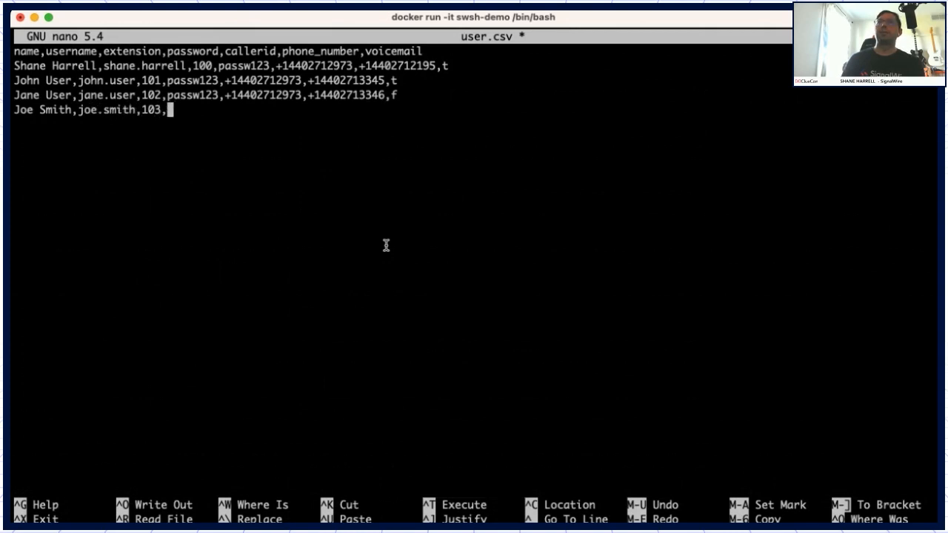
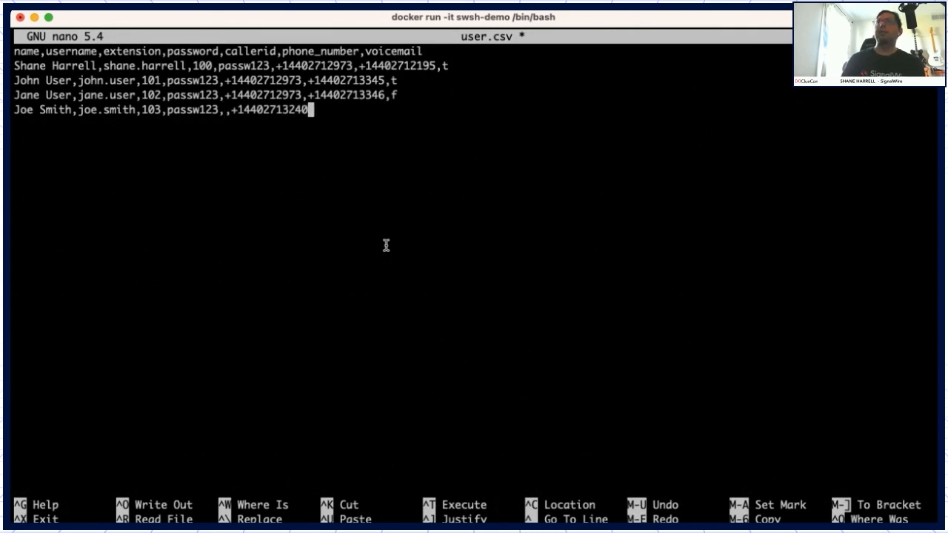
pyautogui.write('t')
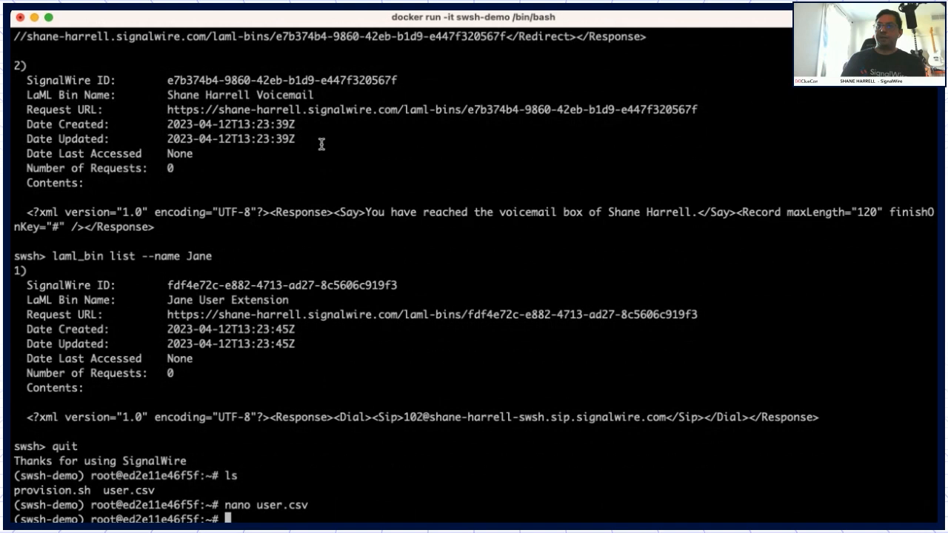
# Run ./provision.sh user.csv to add Joe Smith at extension 103, then relaunch swsh.
pyautogui.write('./provision.sh')
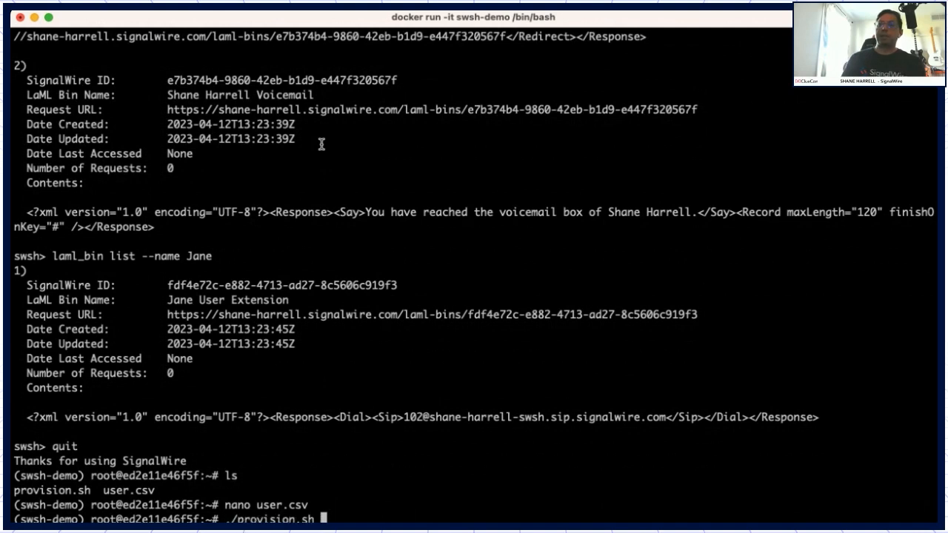
pyautogui.write('user.csv')
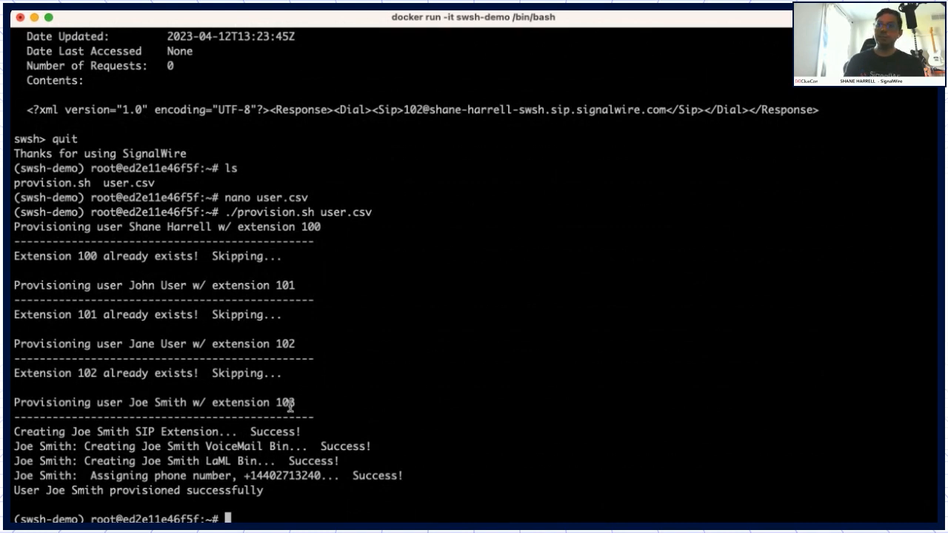
pyautogui.write('swsh')
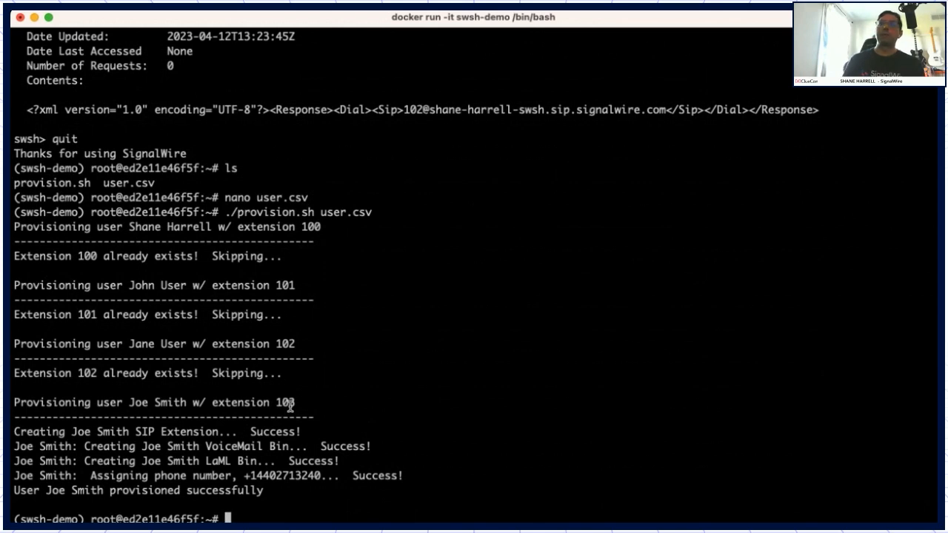
pyautogui.write('swsh')
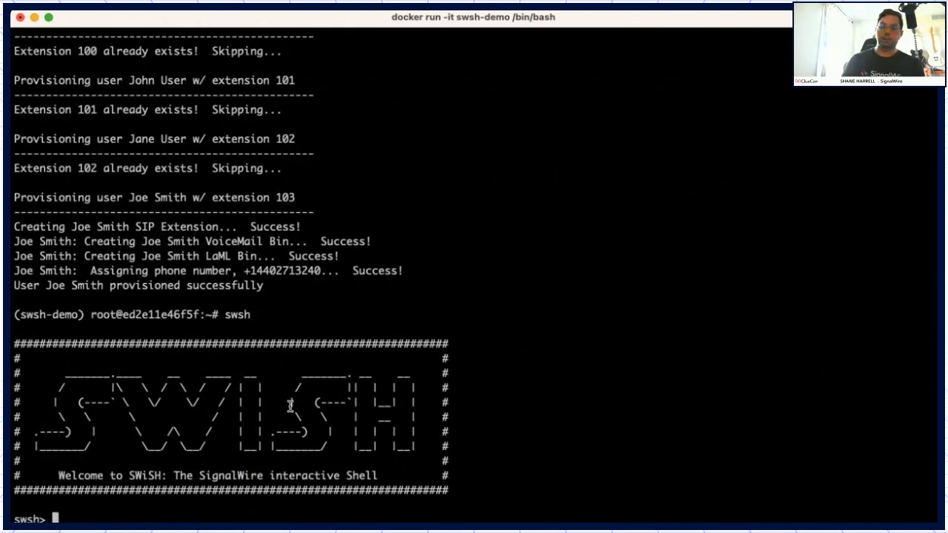
# Quit SWiSH and list Joe's LaML bins, showing the extension 103 and voicemail bins.
pyautogui.write('quit')
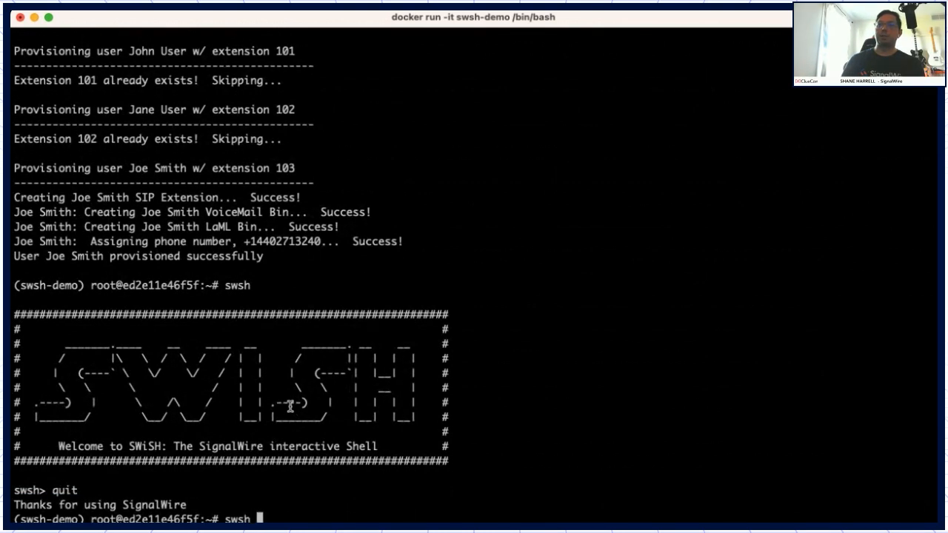
pyautogui.write('laml-')
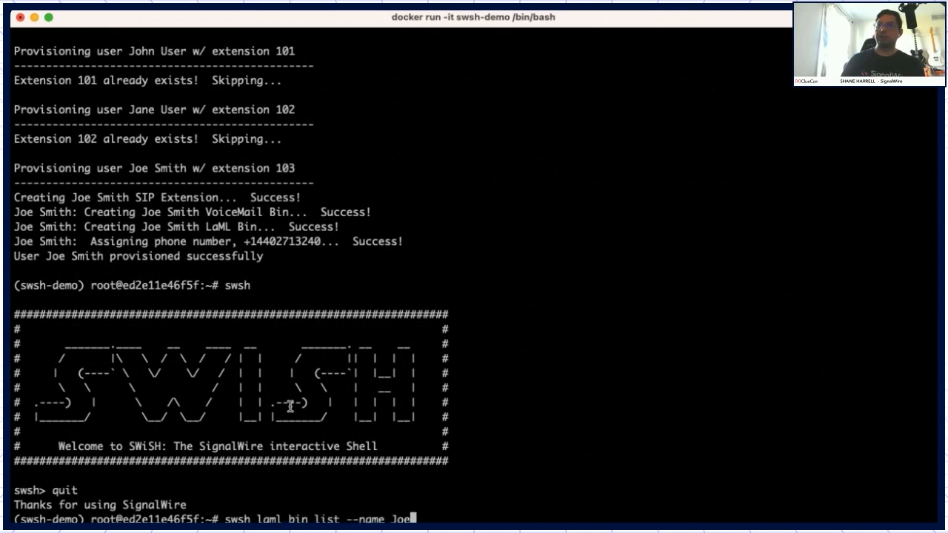
pyautogui.press('enter')
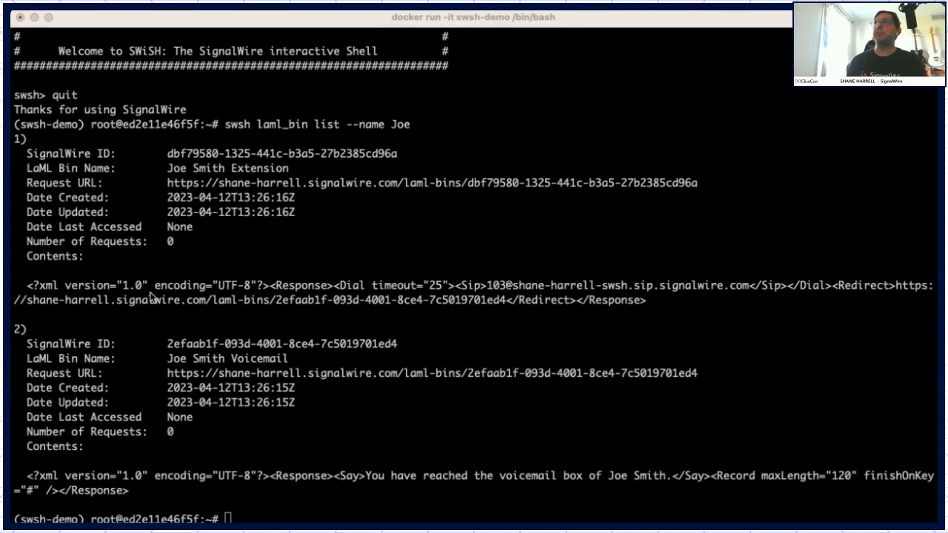
pyautogui.moveTo(320, 434)
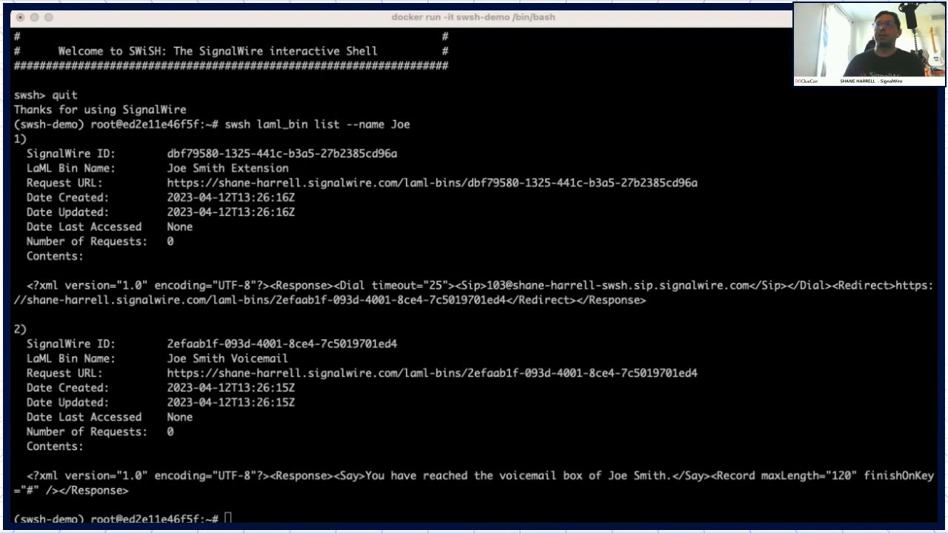
pyautogui.moveTo(382, 385)
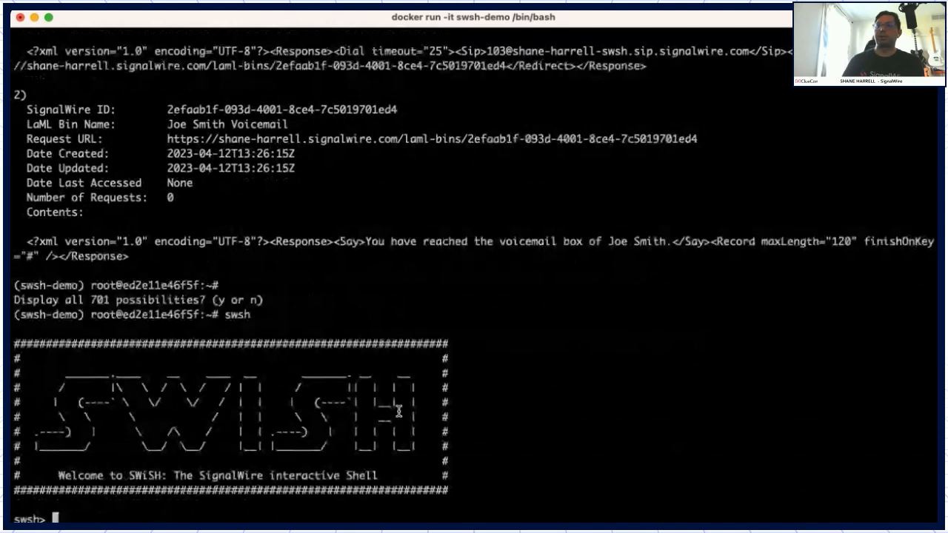
# Run laml_bin list filtered by name Shane to show his extension and voicemail bins.
pyautogui.write('send ca')
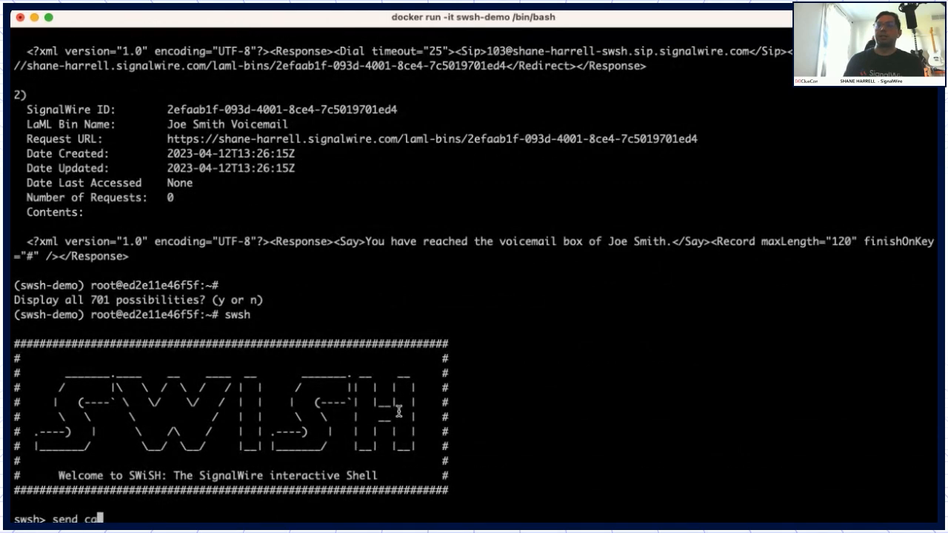
pyautogui.write('ll')
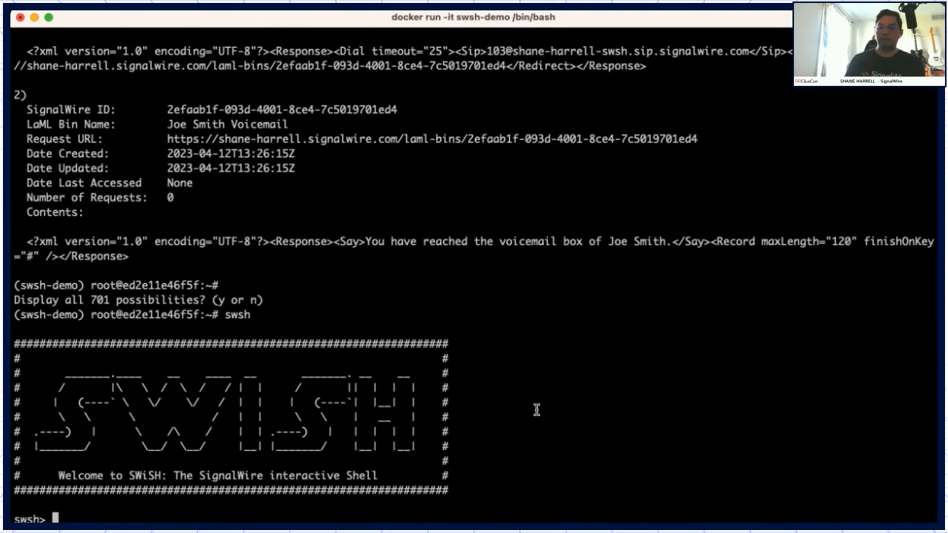
pyautogui.write('laml')
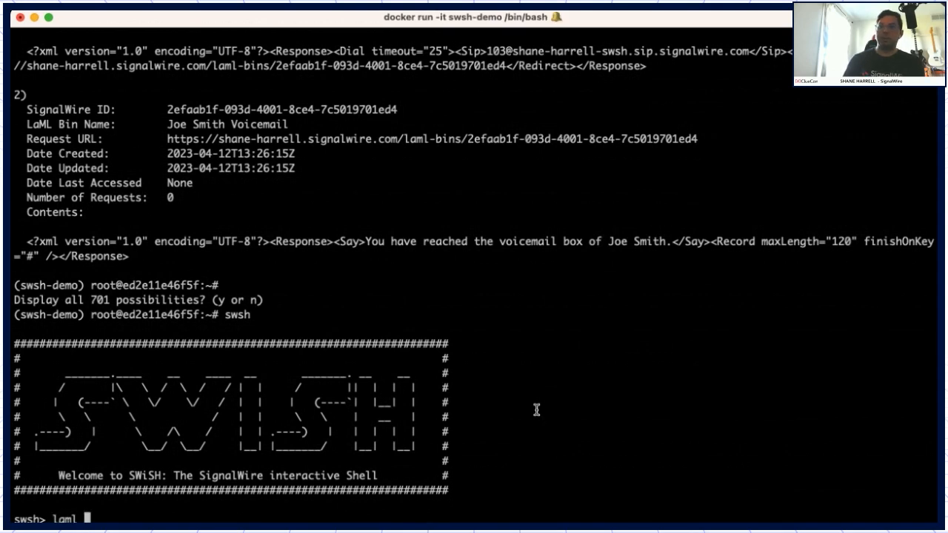
pyautogui.write('bin list --')
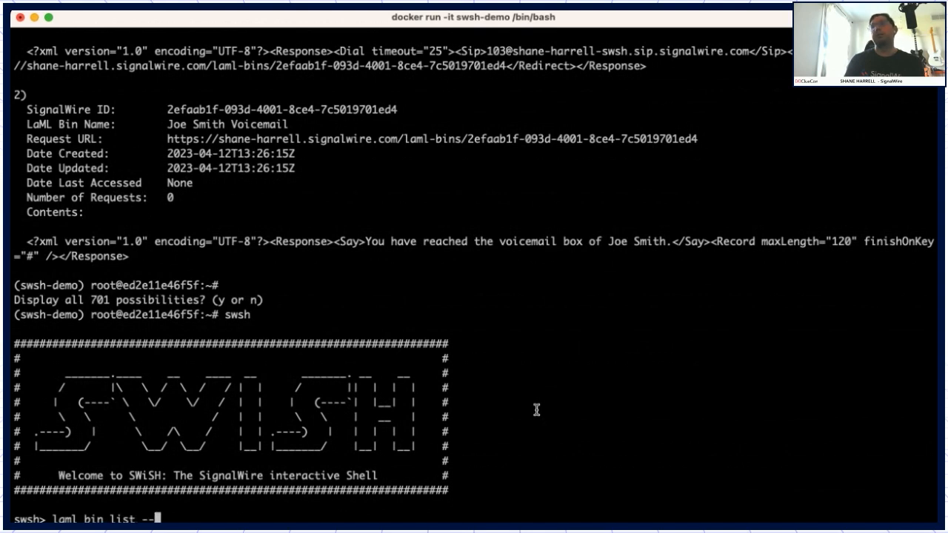
pyautogui.write('Shane')
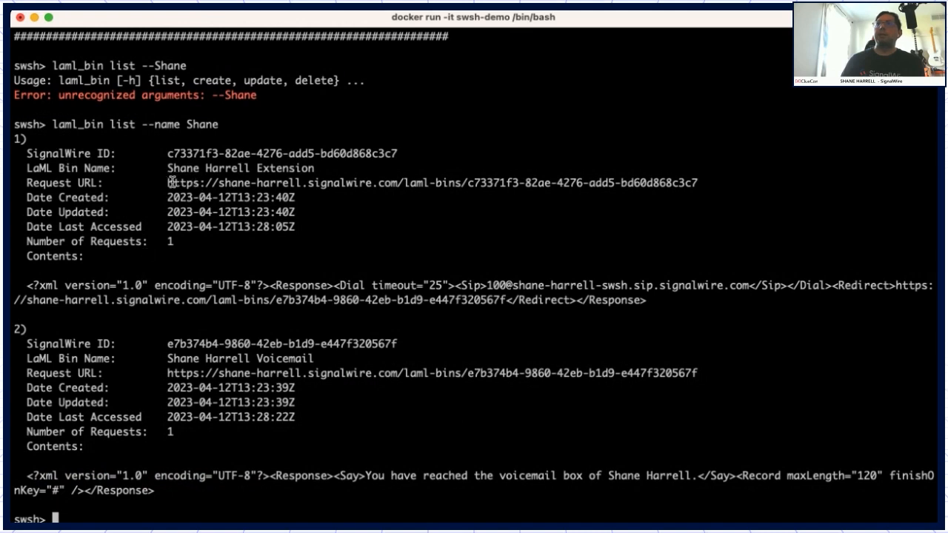
pyautogui.moveTo(168, 183); pyautogui.dragTo(689, 183)
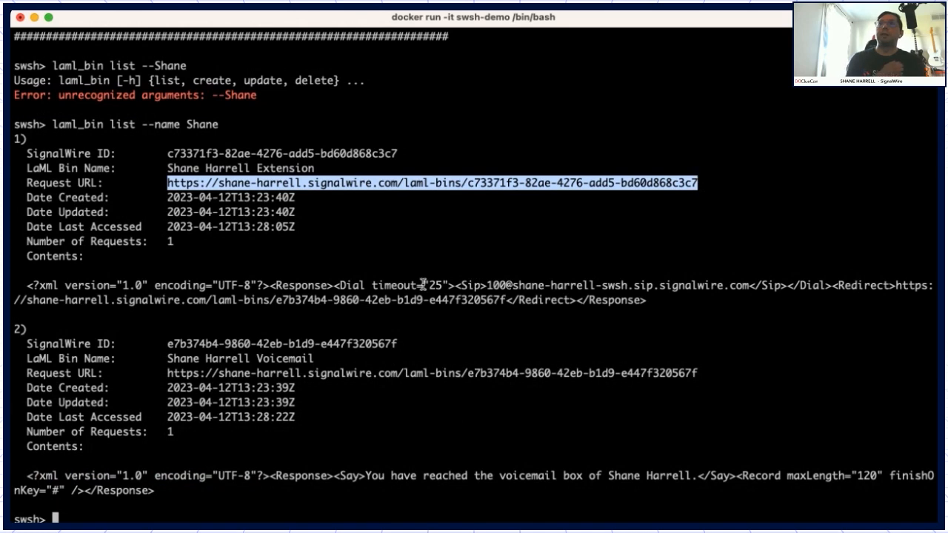
pyautogui.moveTo(342, 382)
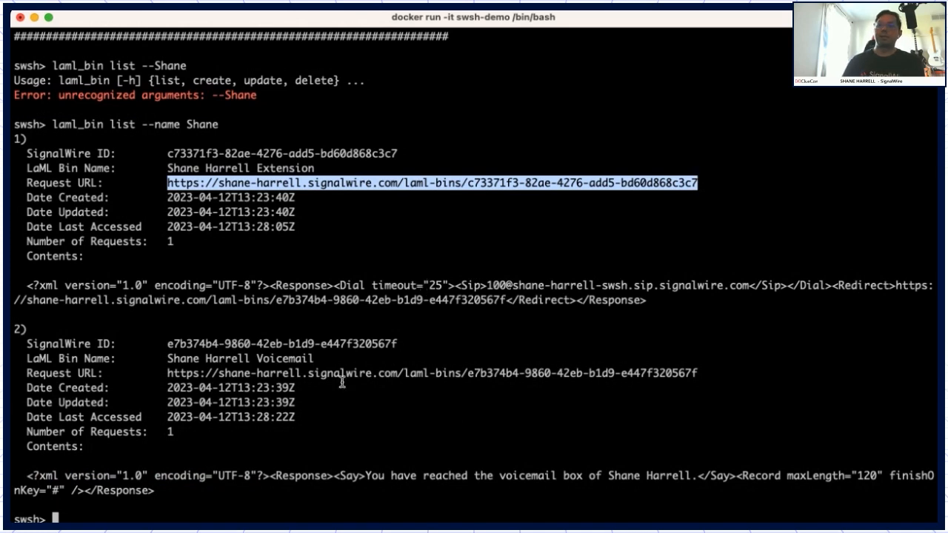
pyautogui.write('send call')
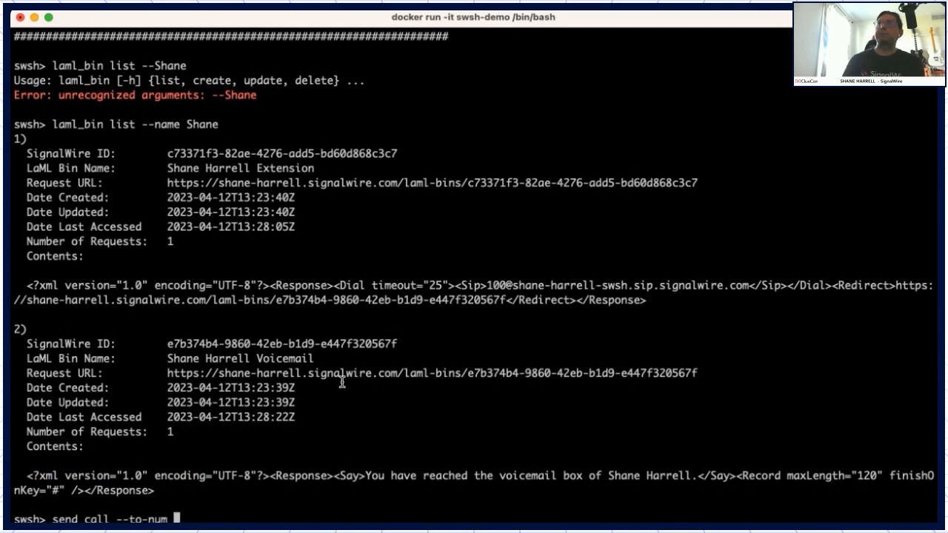
pyautogui.moveTo(266, 376)
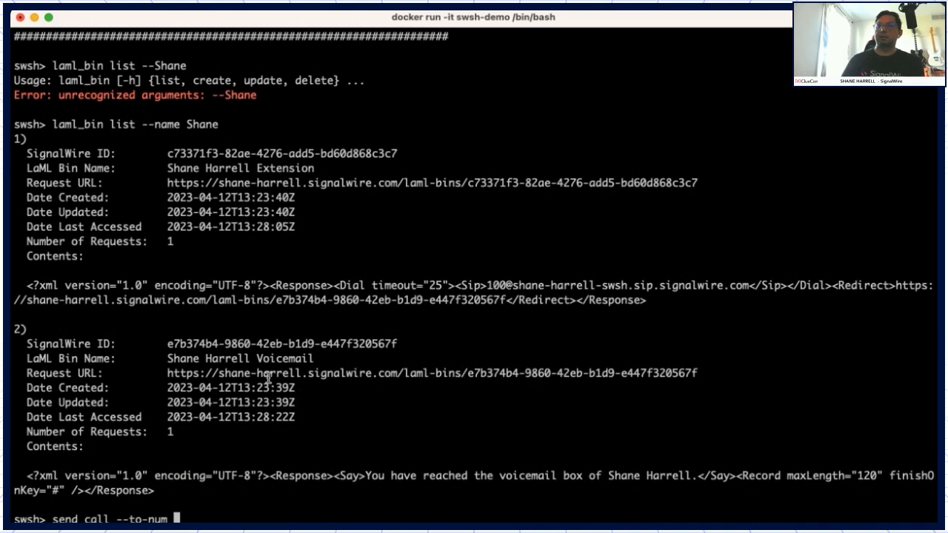
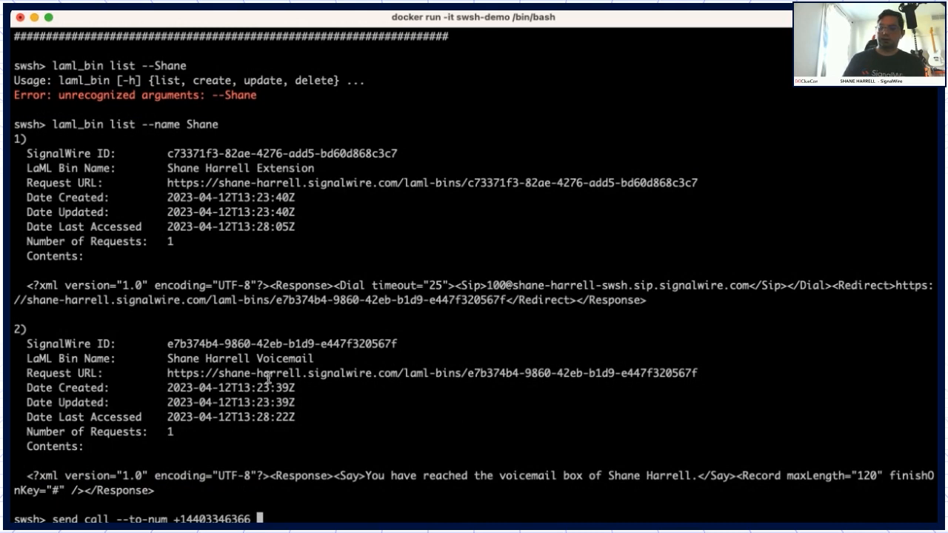
pyautogui.write('--from-num')
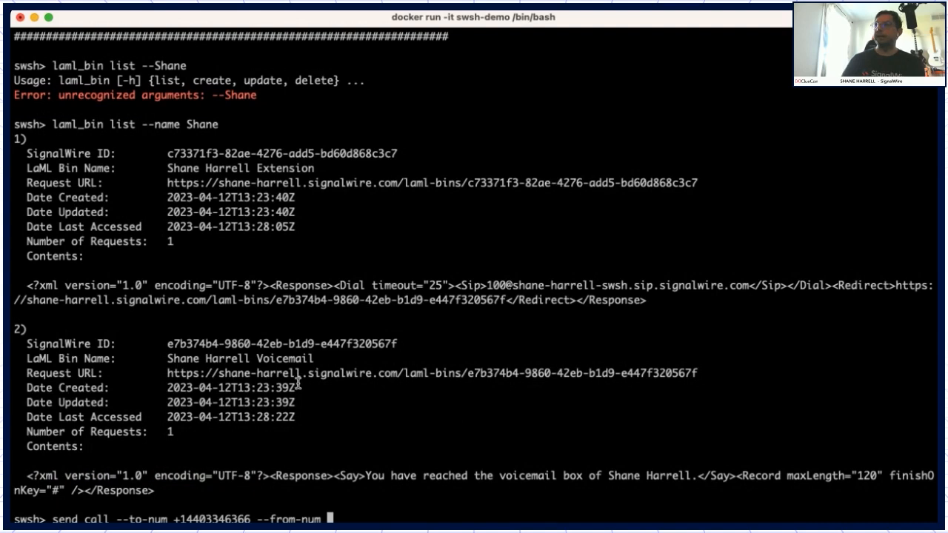
pyautogui.moveTo(385, 401)
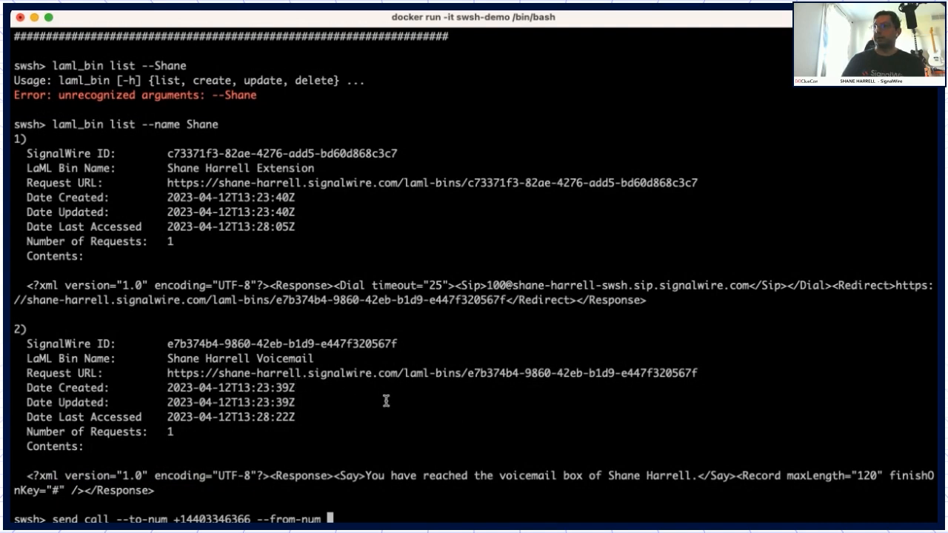
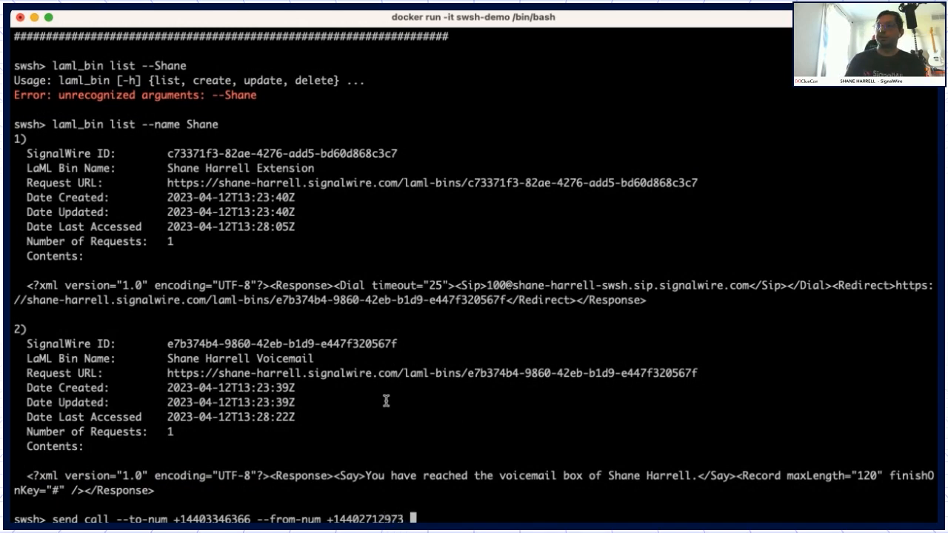
pyautogui.write('--url')
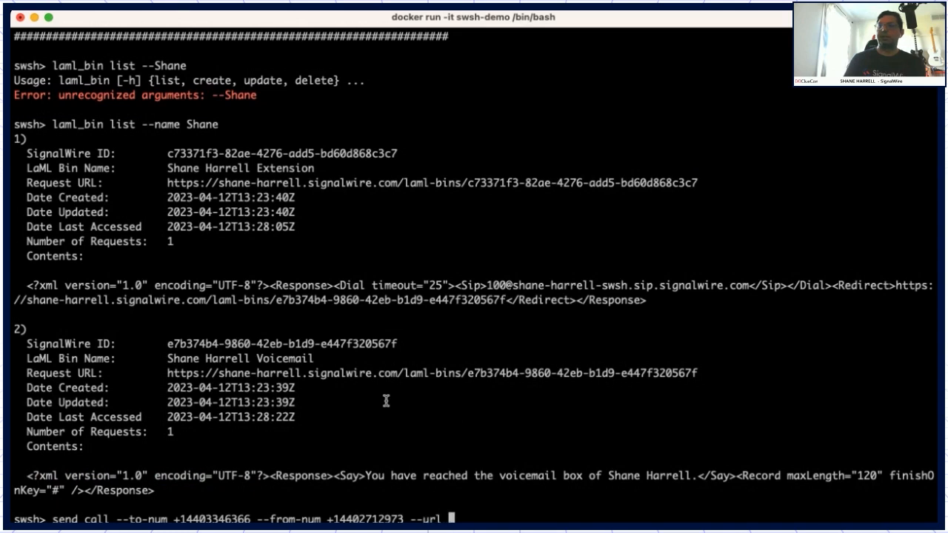
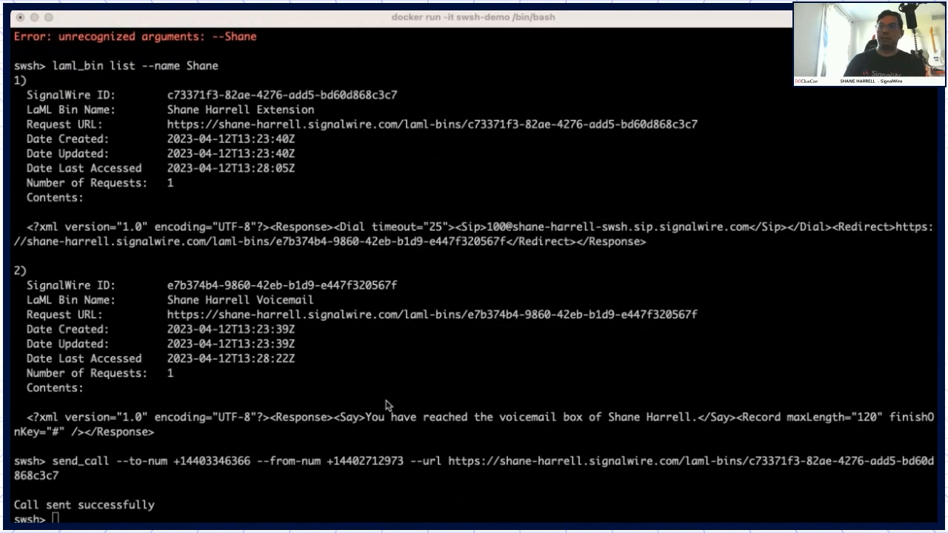
pyautogui.moveTo(233, 464)
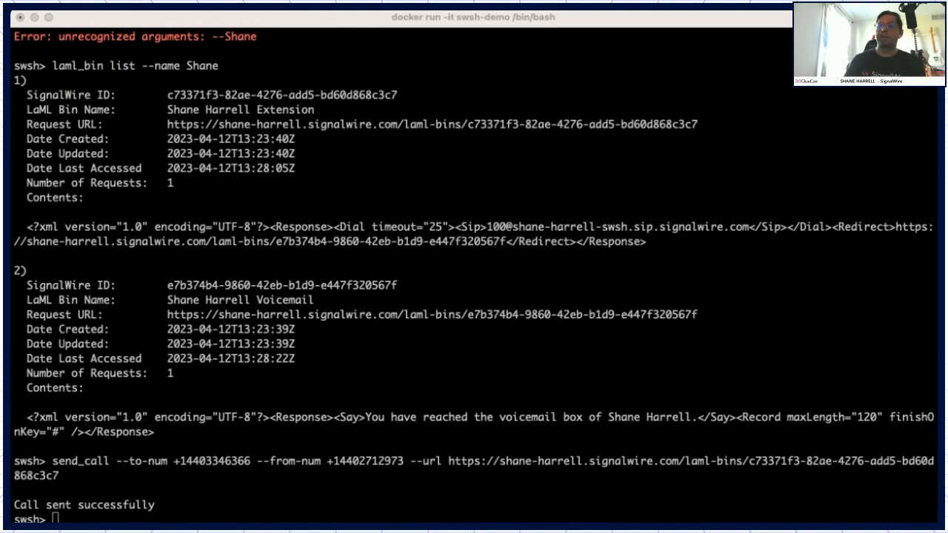
pyautogui.moveTo(238, 517)
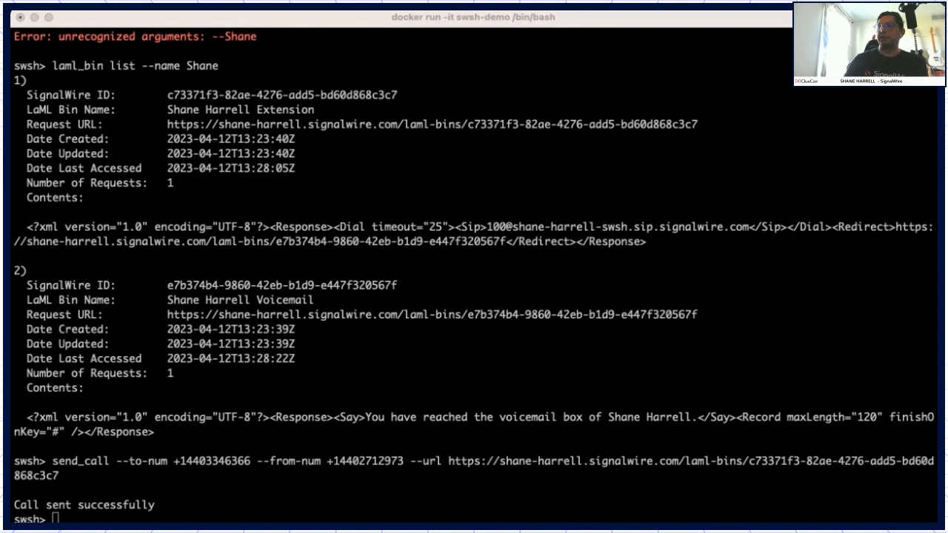
pyautogui.write('send_text')
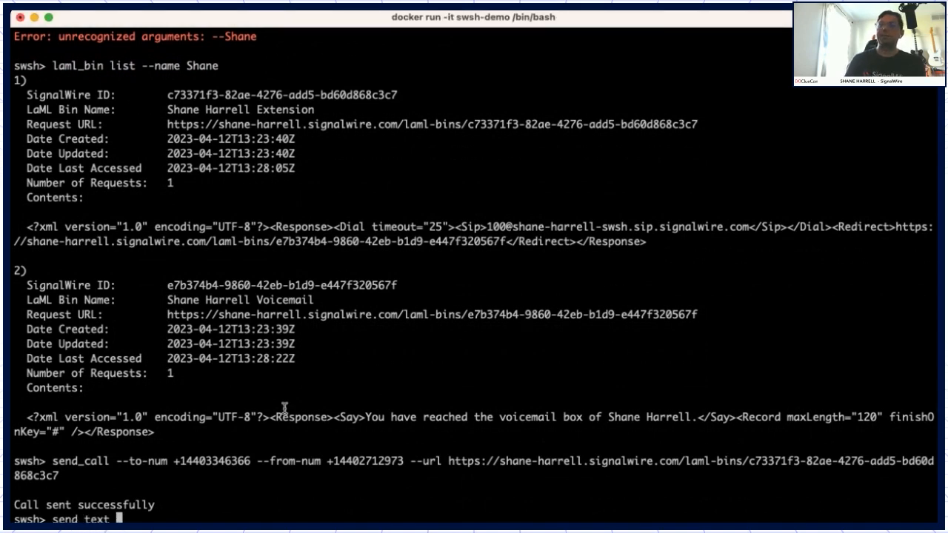
pyautogui.write('--from-num')
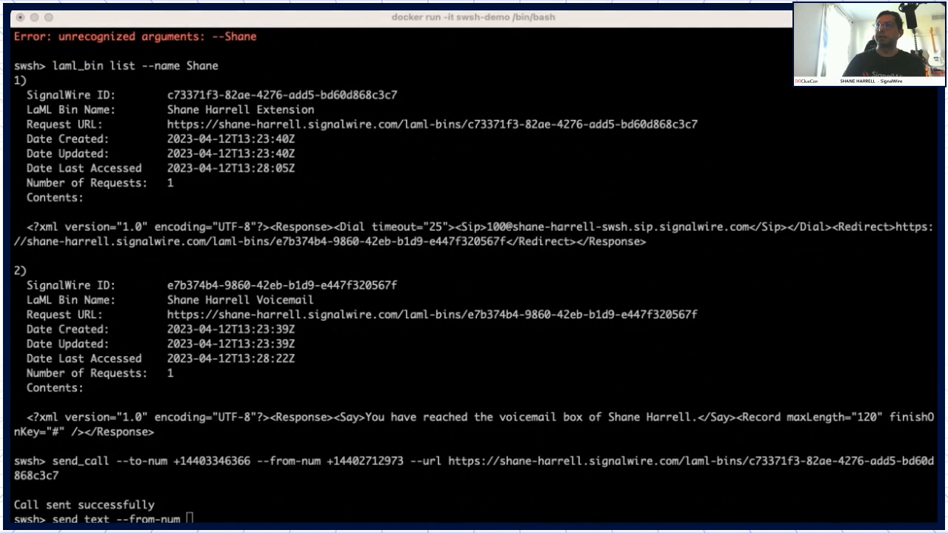
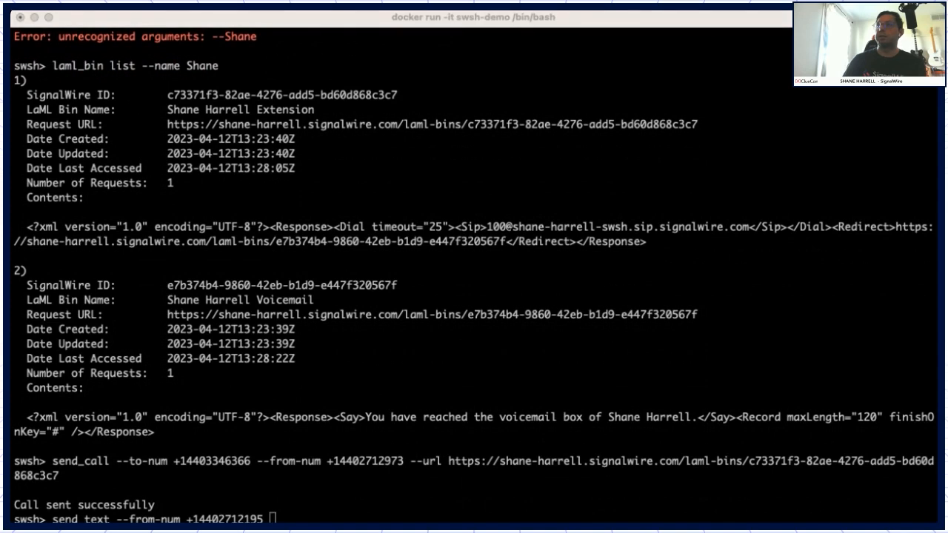
pyautogui.write('--to-num')
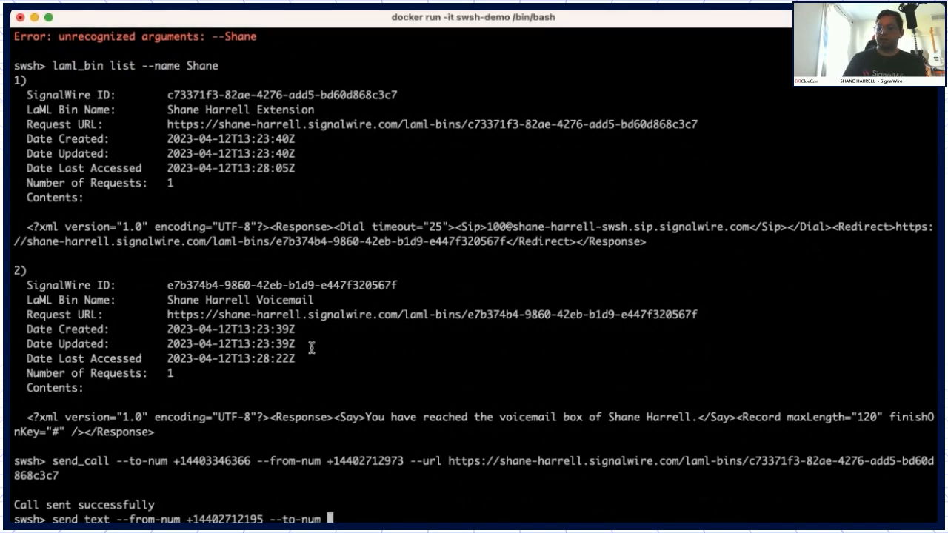
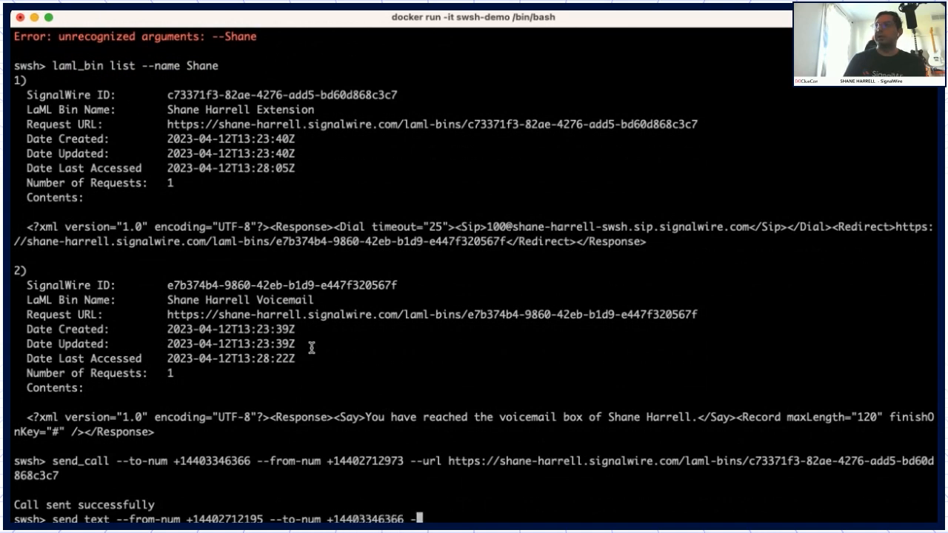
pyautogui.write('--text-body "')
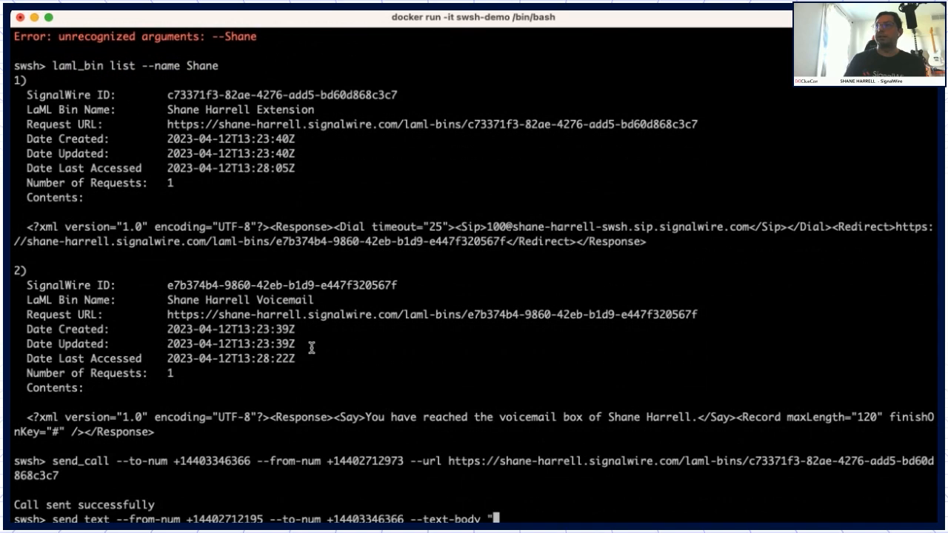
pyautogui.write('HELL')
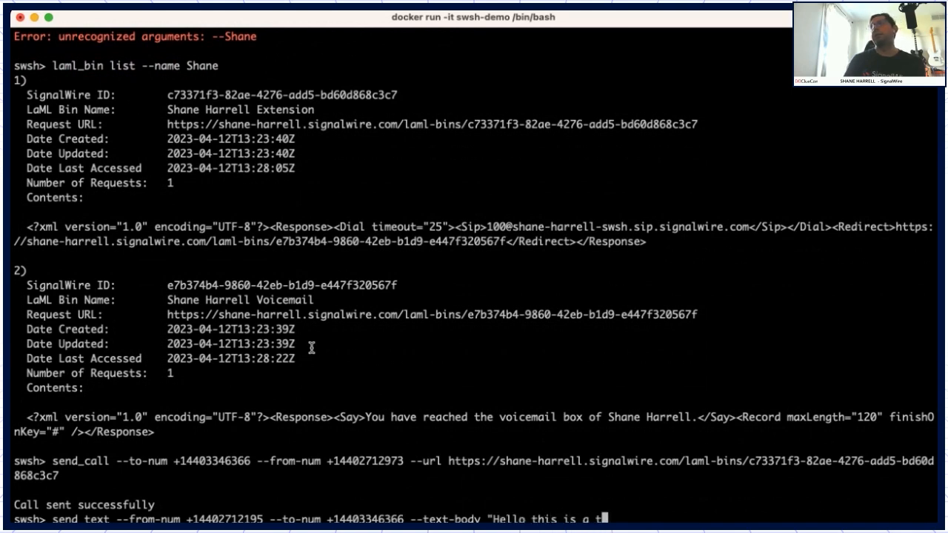
pyautogui.write('est message!"')
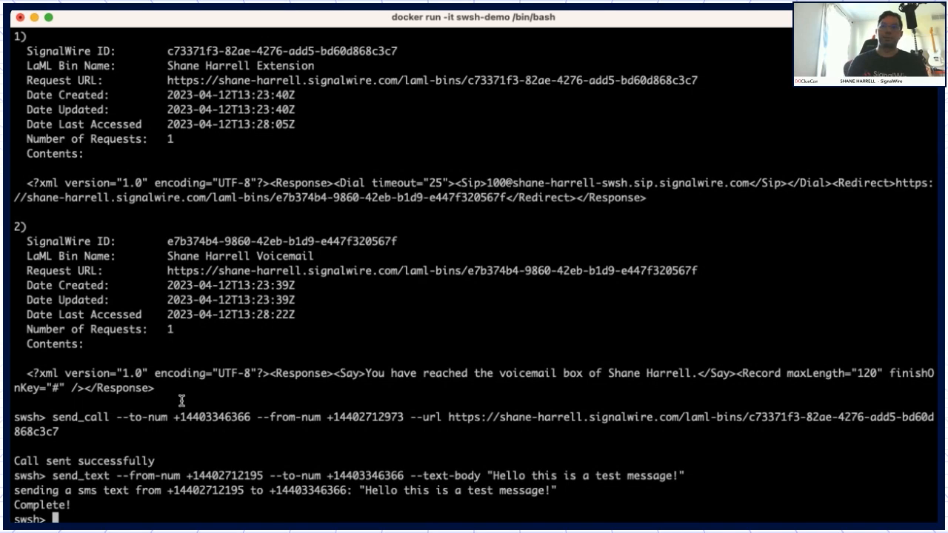
pyautogui.moveTo(303, 468)
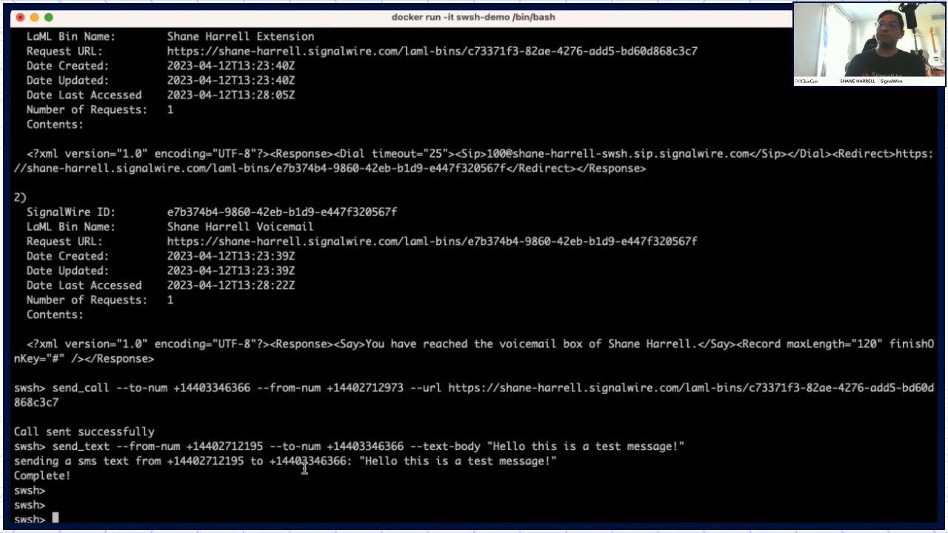
pyautogui.write('fax send')
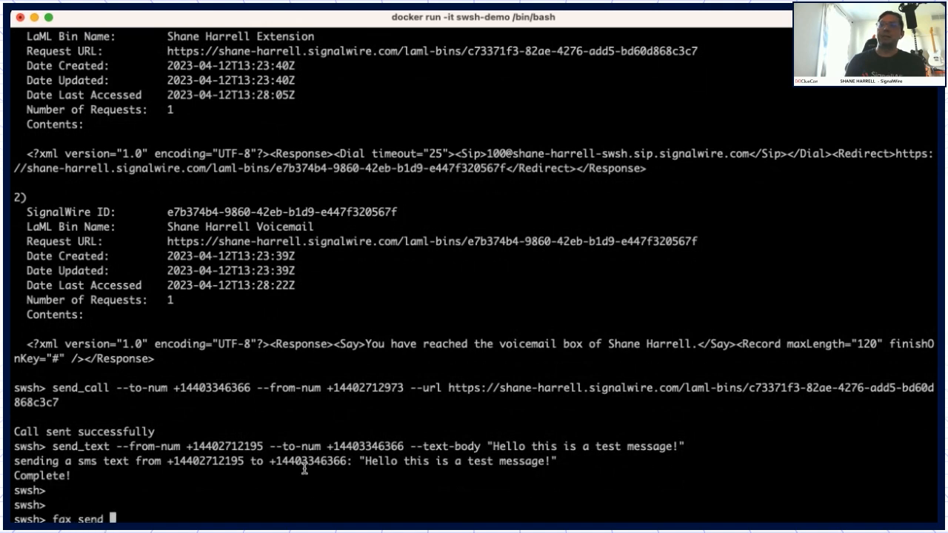
pyautogui.write('--medi')
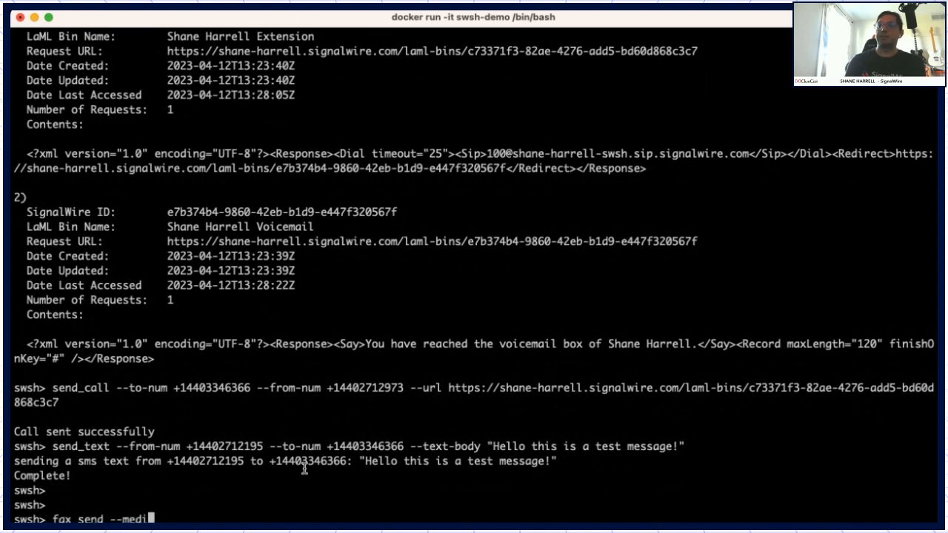
pyautogui.write('a-url')
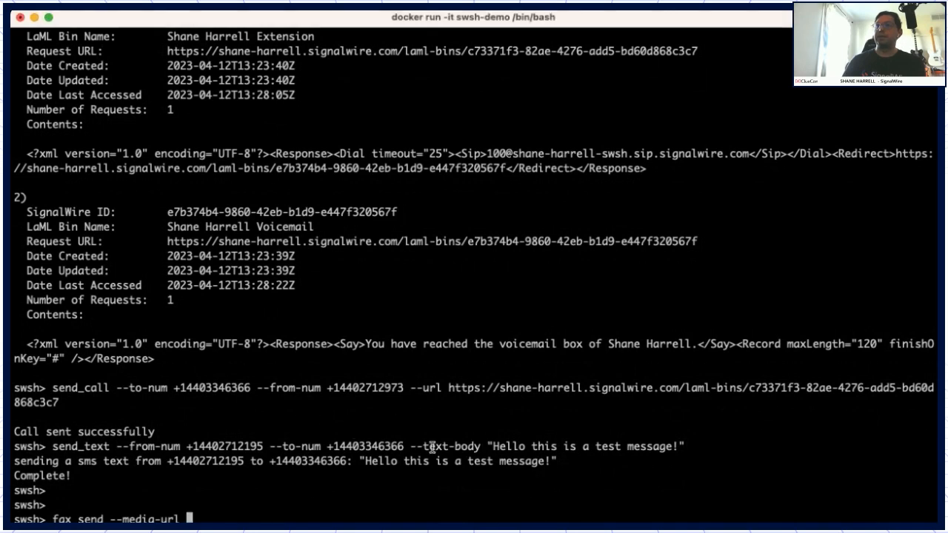
pyautogui.write('https://1c2c-24-239-215-106.narok-free.app/swshfax.pdf')
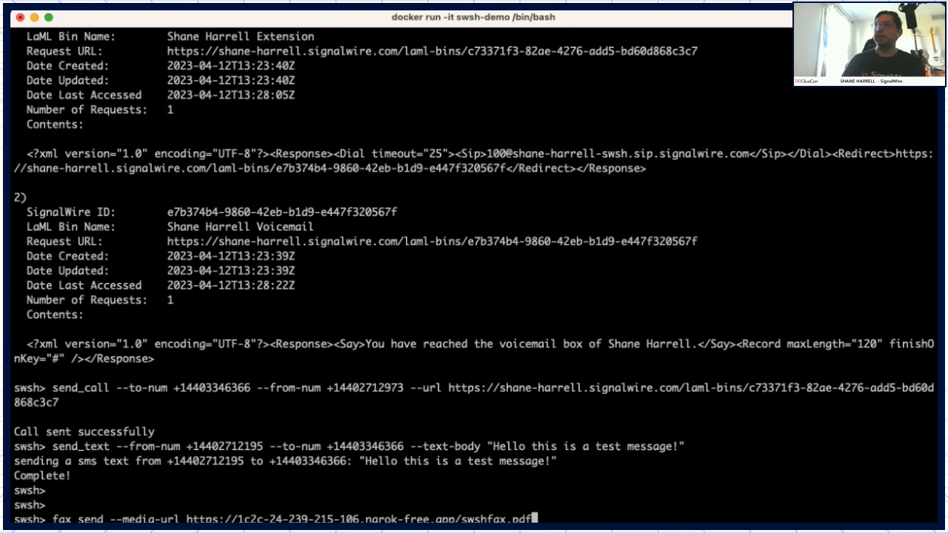
pyautogui.moveTo(626, 487)
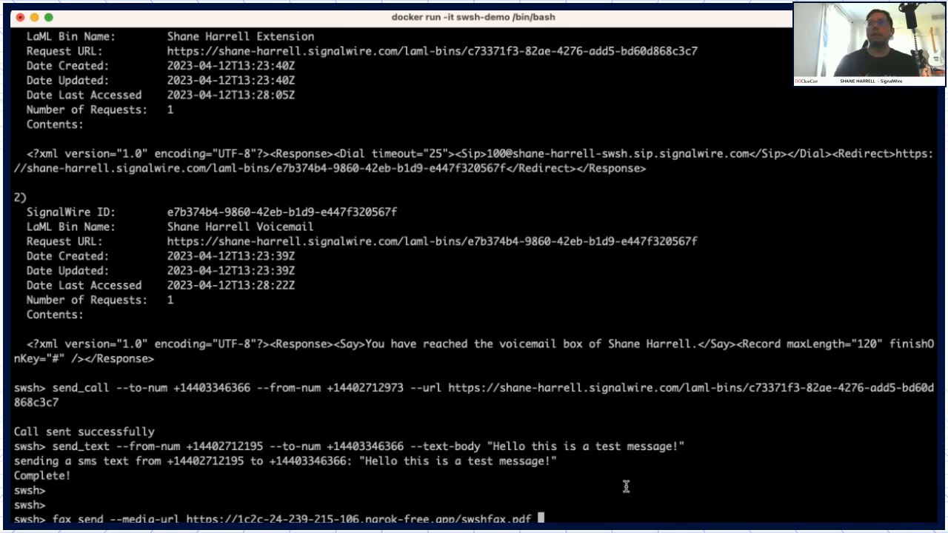
pyautogui.write('--to-num')
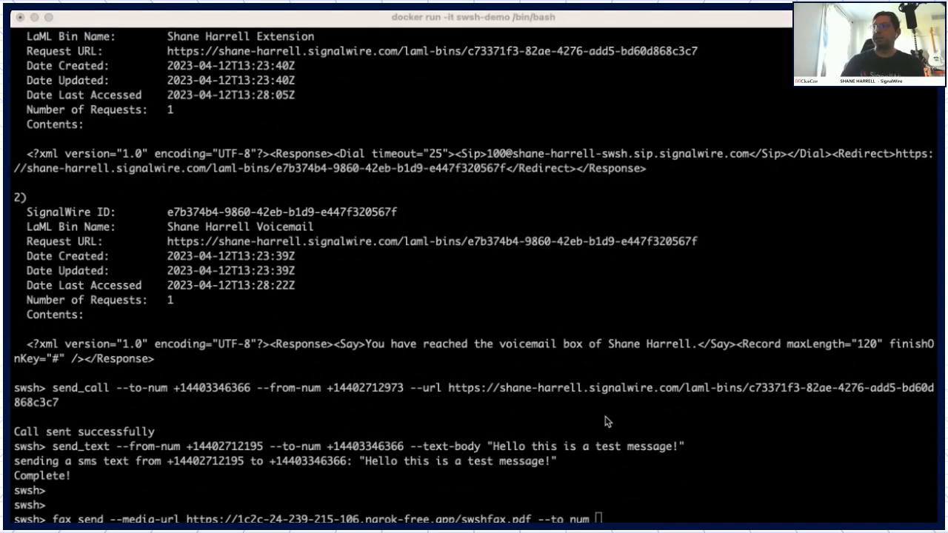
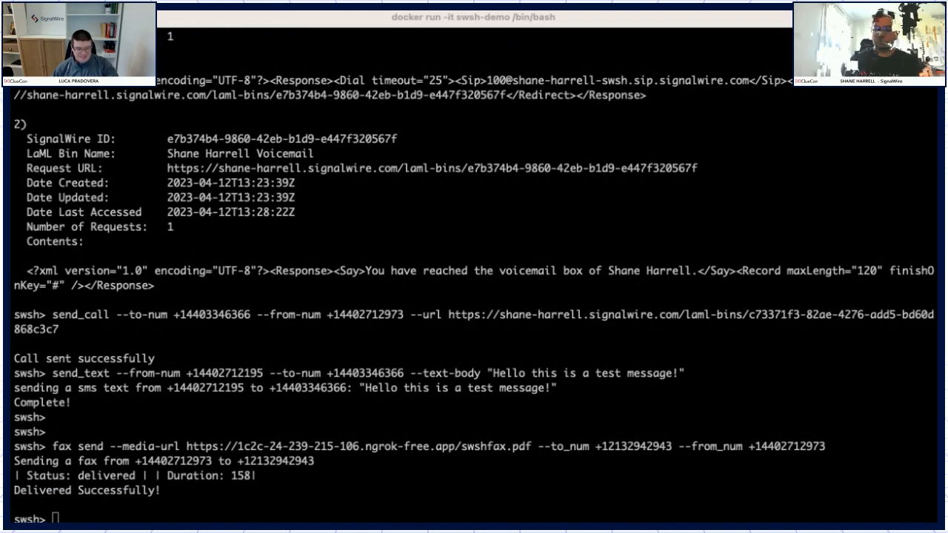
pyautogui.moveTo(84, 433)
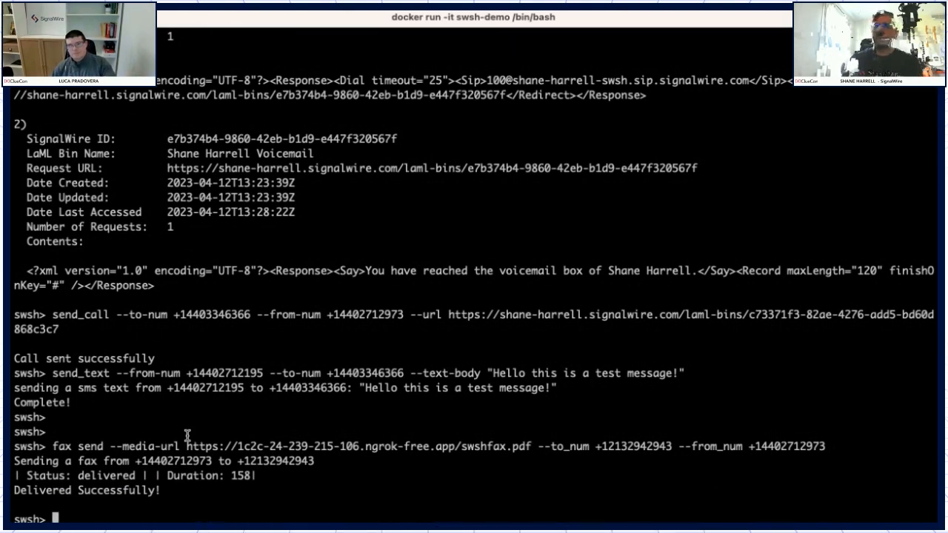
# Run get_call --all-active, which finds no active calls, then start get_call.
pyautogui.write('get call --all-active')
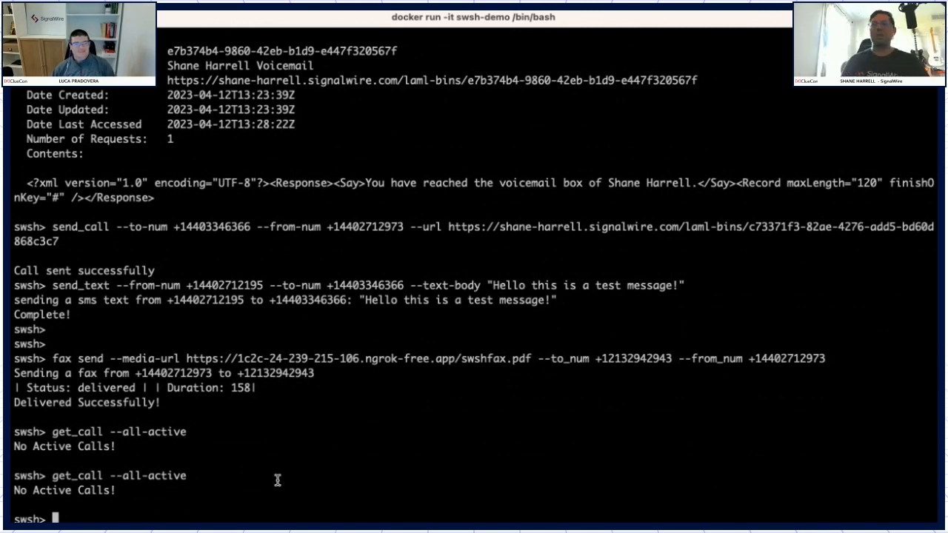
pyautogui.write('get call --all-active')
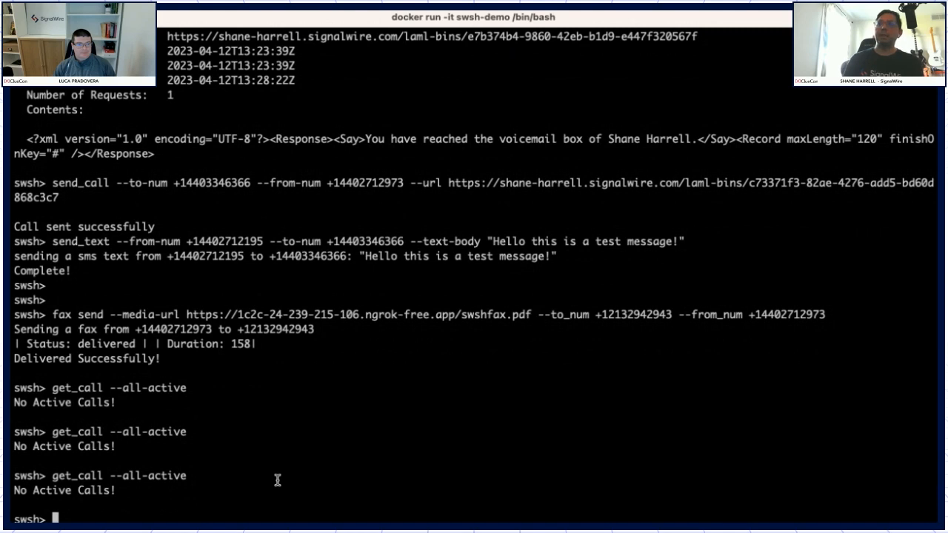
pyautogui.write('get call -')
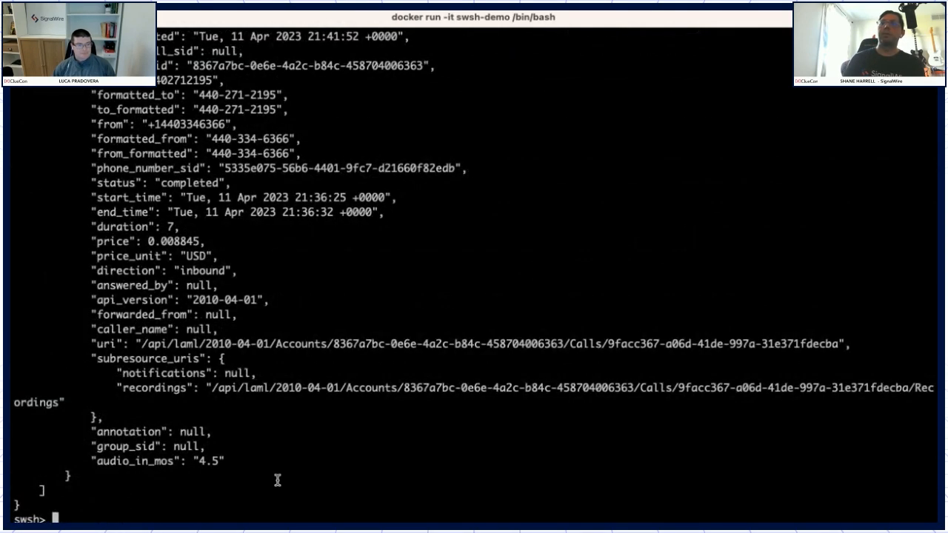
# Run get_call and scroll through the JSON call records, including the outbound call to extension 100.
pyautogui.write('get call')
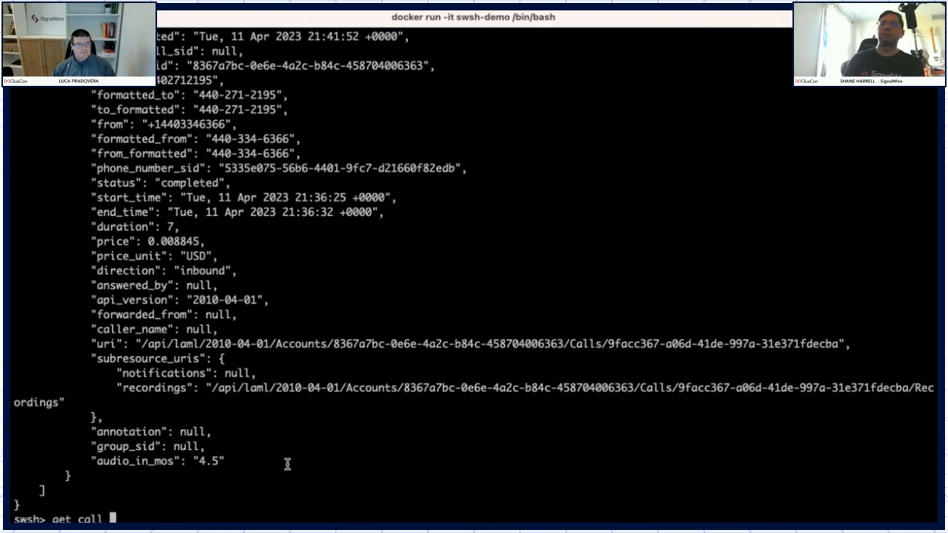
pyautogui.press('Return')
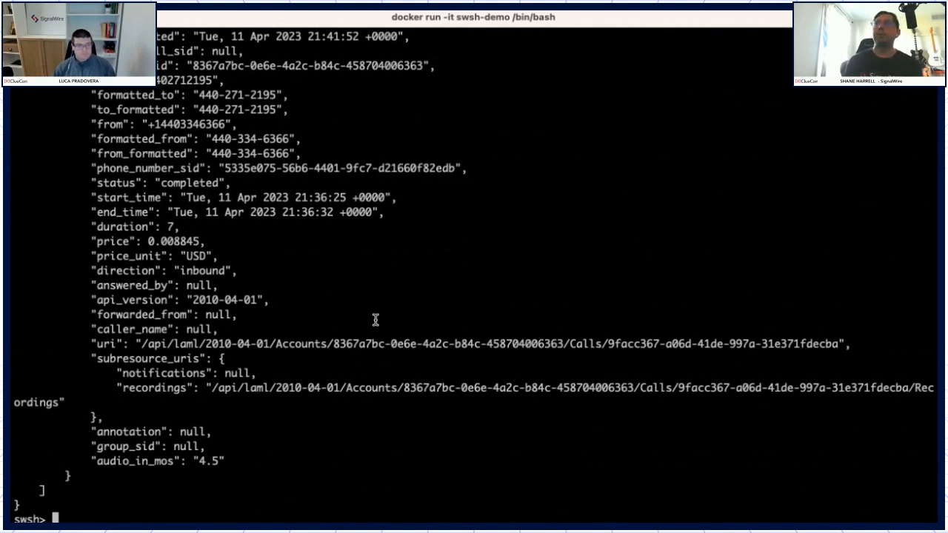
pyautogui.scroll(-3)
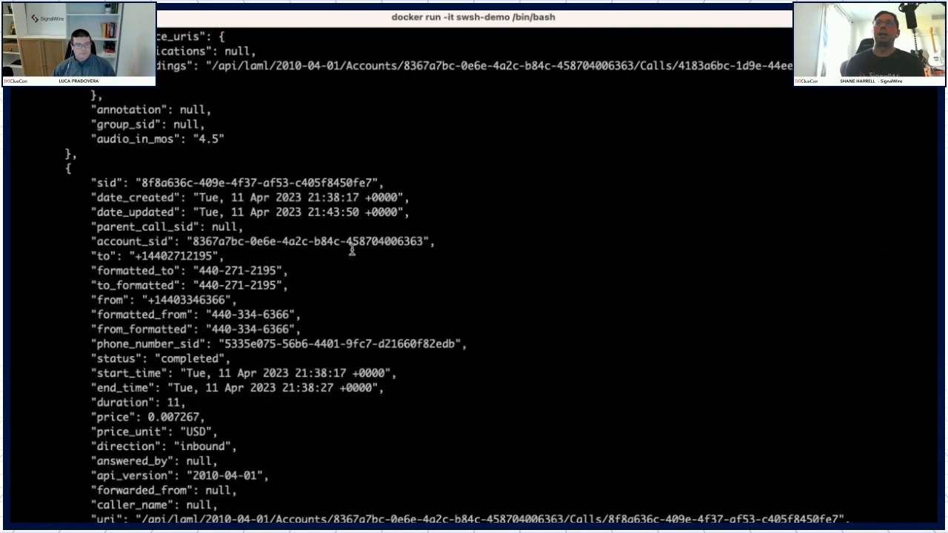
pyautogui.scroll(-3)
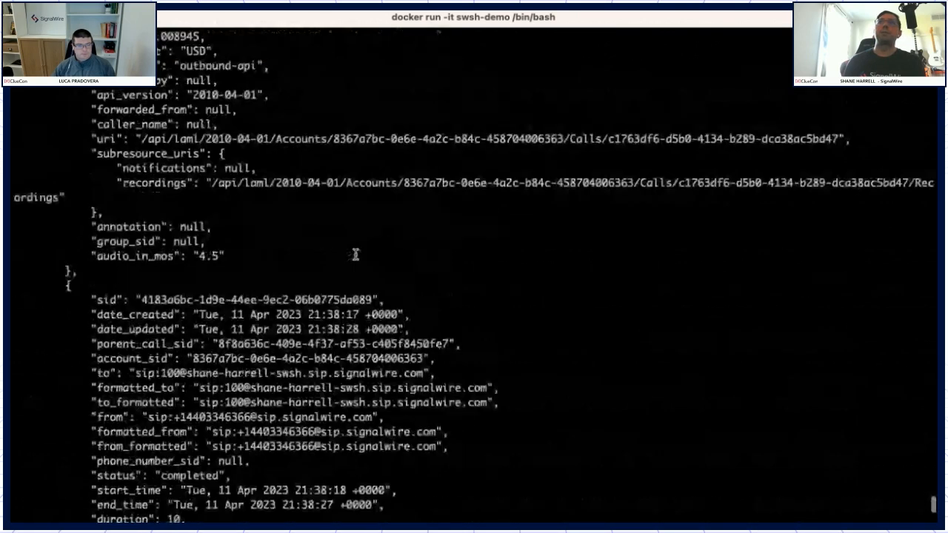
pyautogui.scroll(-3)
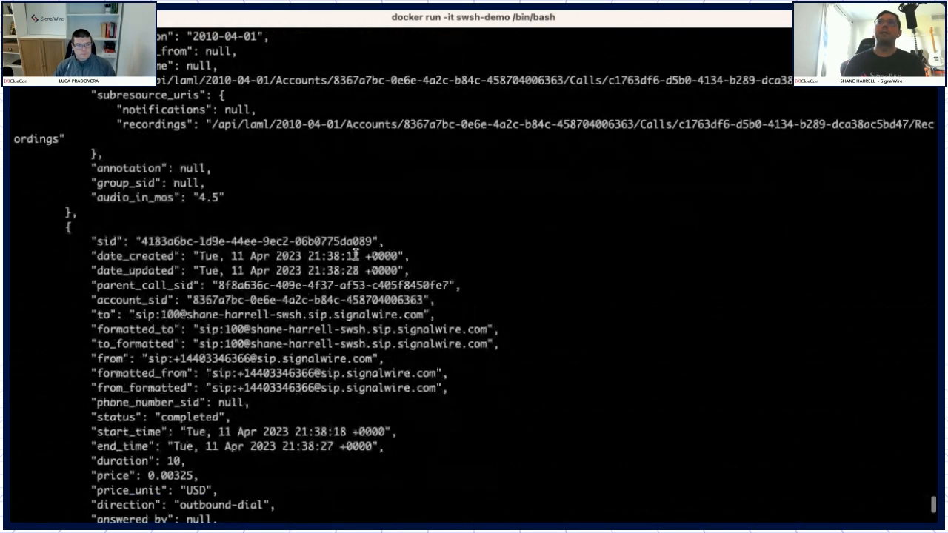